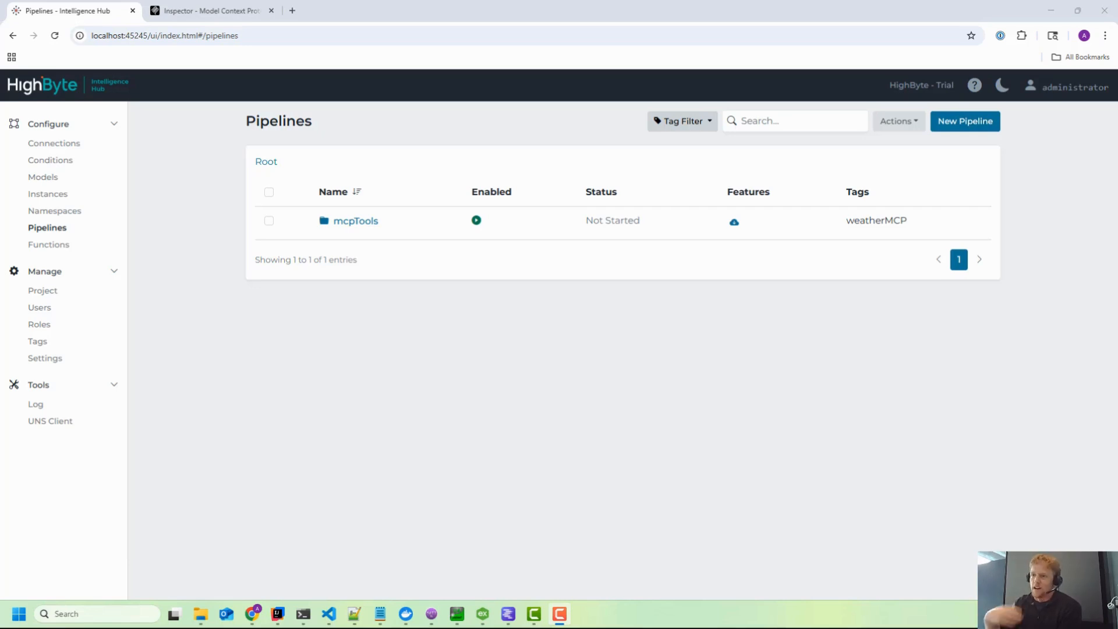
mouse_move(444, 370)
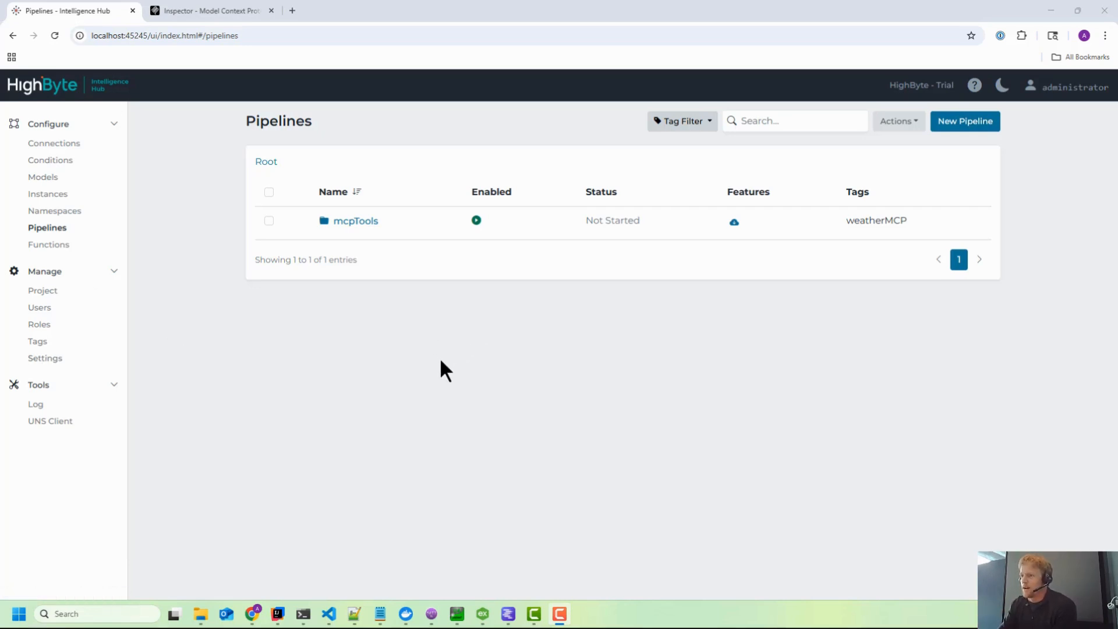
mouse_move(407, 613)
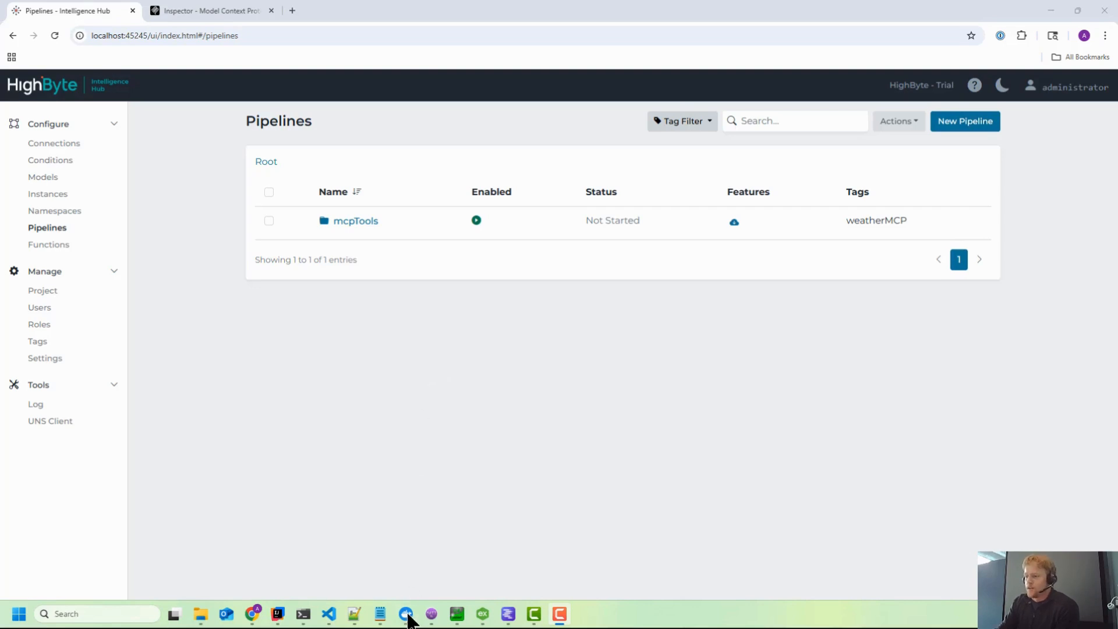
Check the highbyte42 container's port mappings in Docker Desktop.
left_click(406, 613)
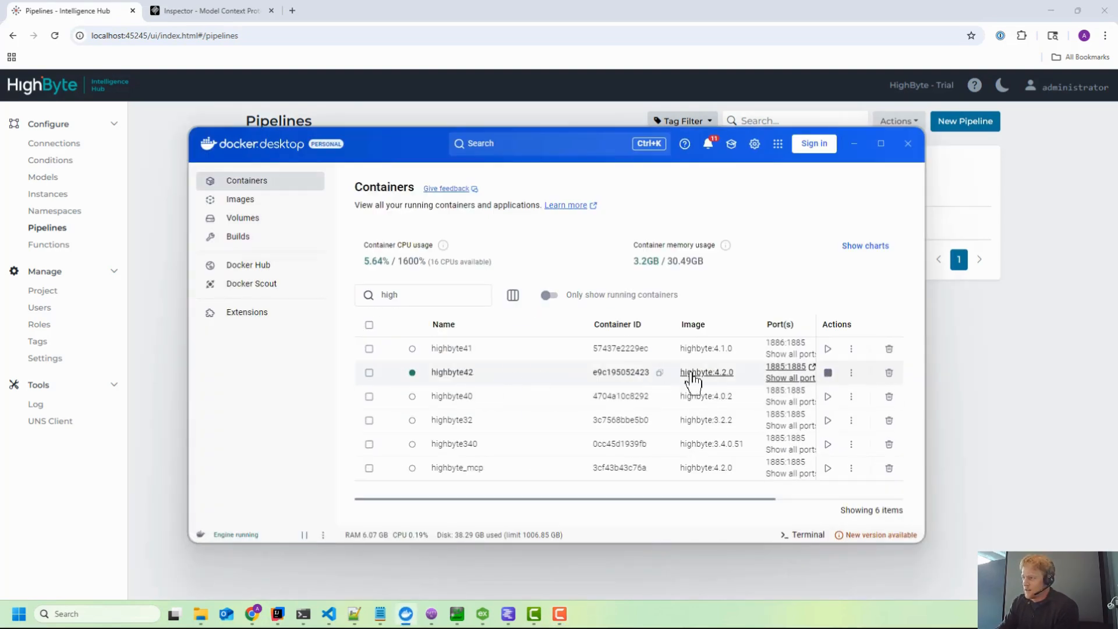
left_click(790, 378)
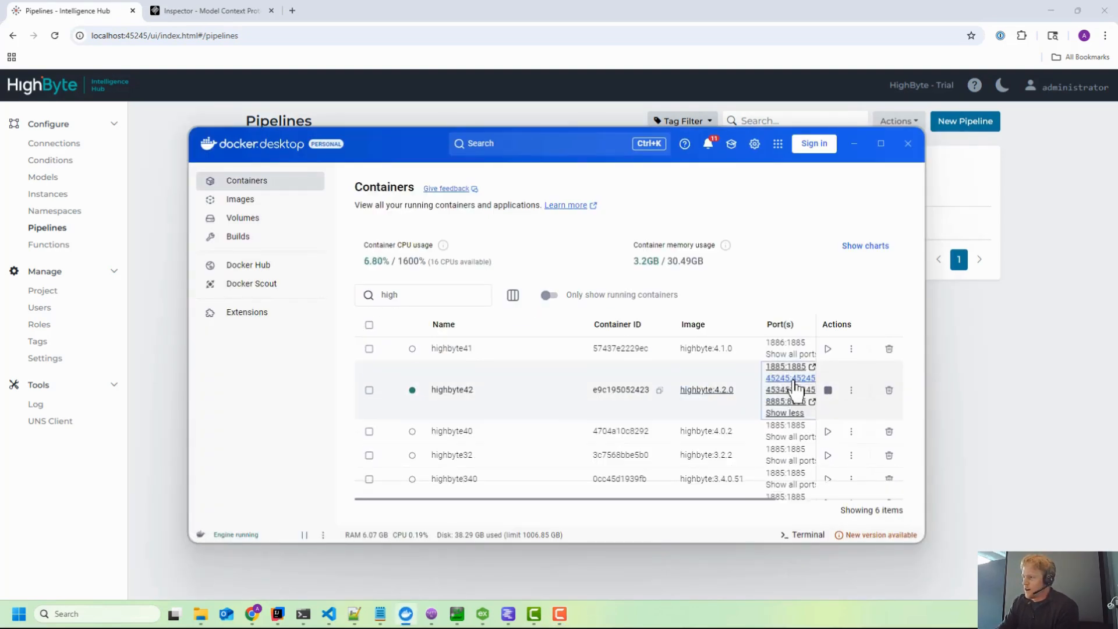
mouse_move(788, 390)
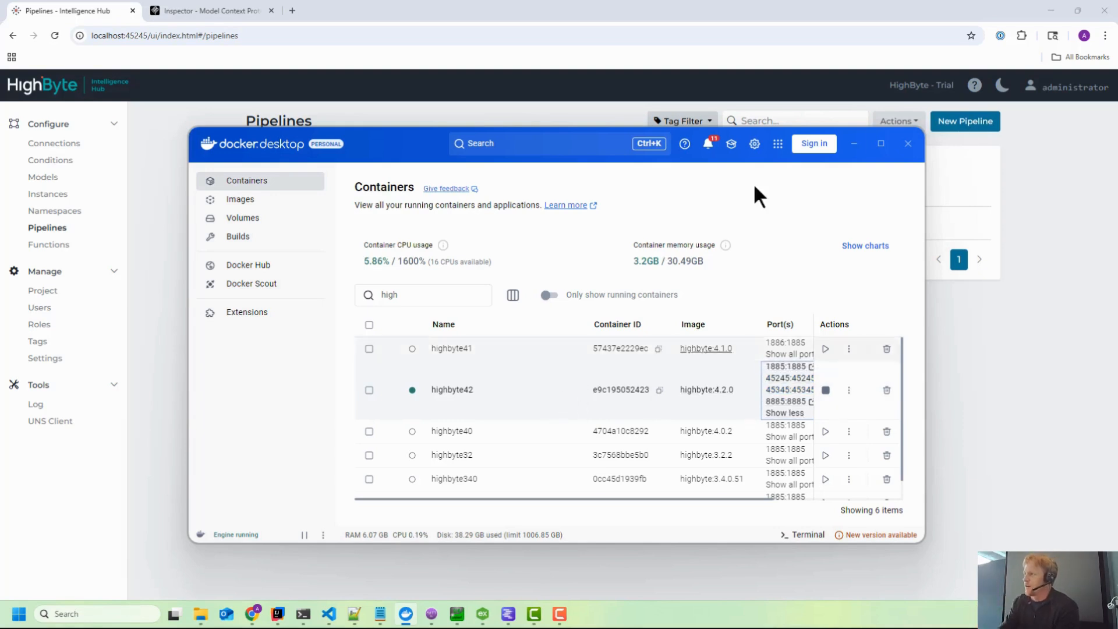
mouse_move(854, 143)
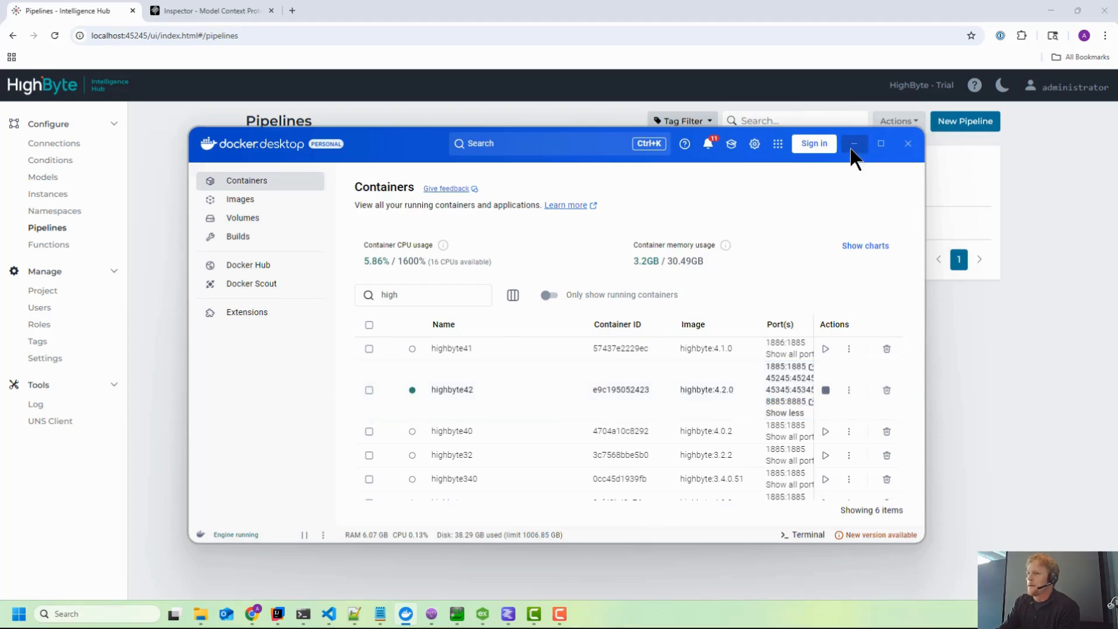
left_click(45, 359)
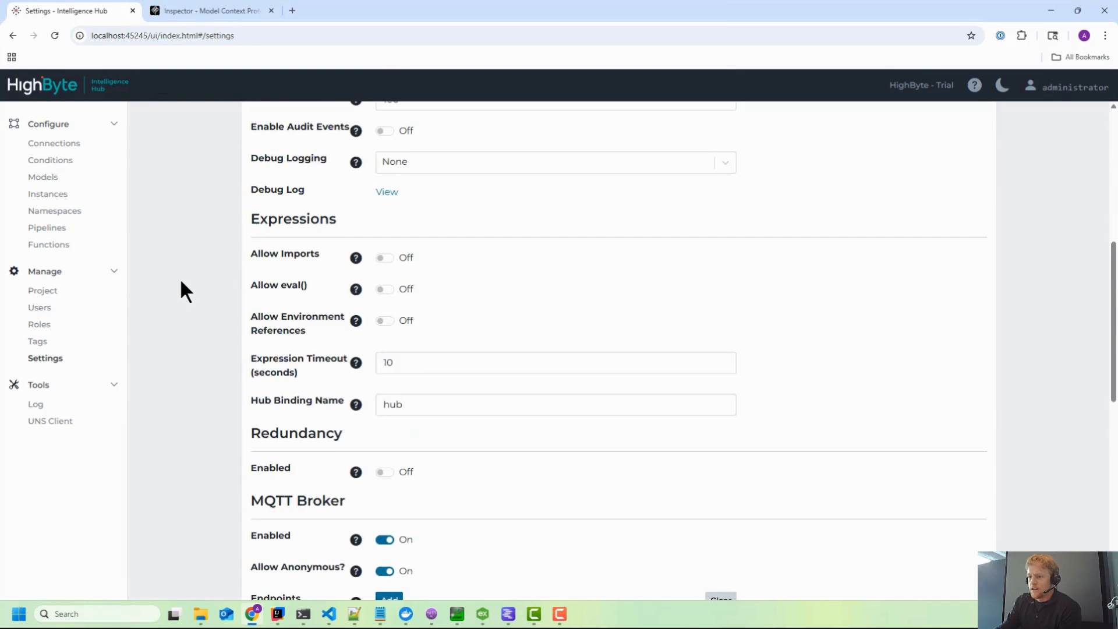
Confirm MCP Server is on at port 45345, then return to Pipelines.
scroll("down", 3)
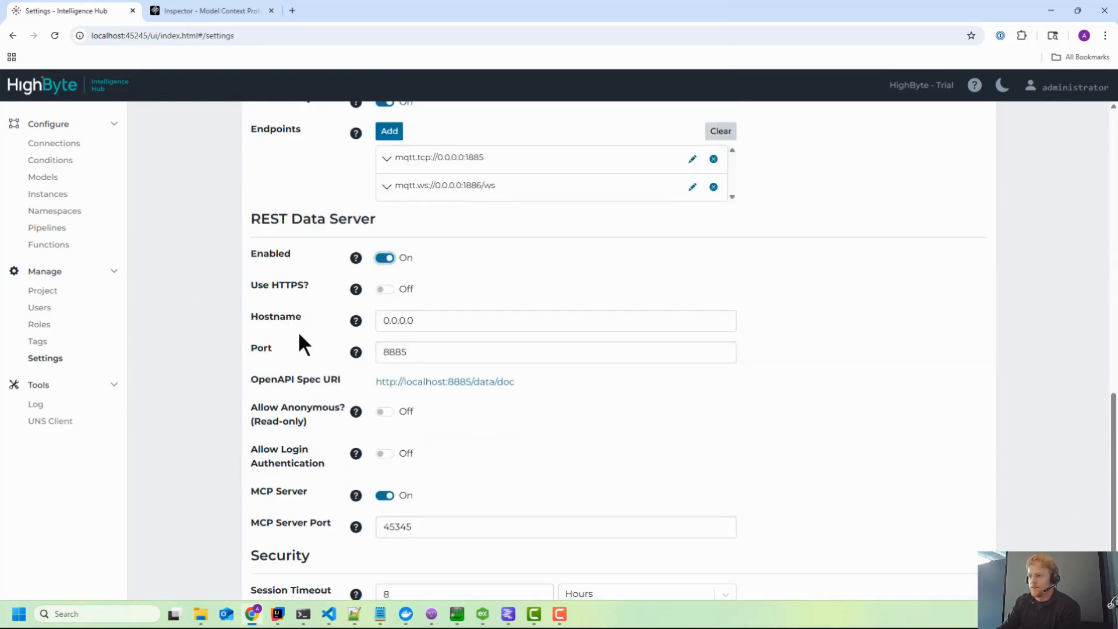
scroll("down", 3)
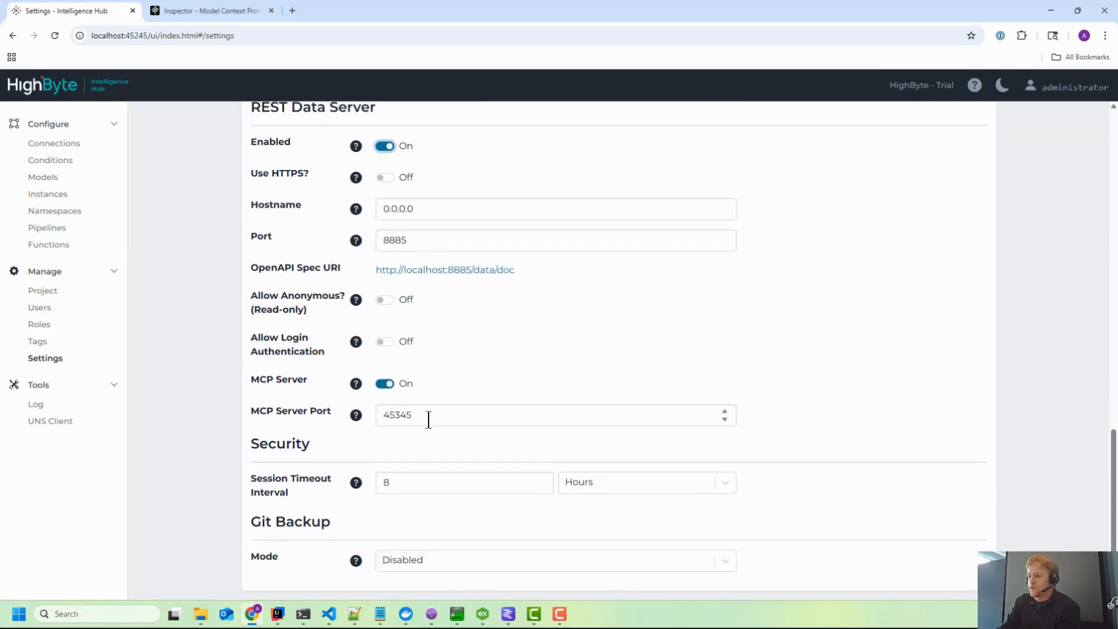
triple_click(400, 415)
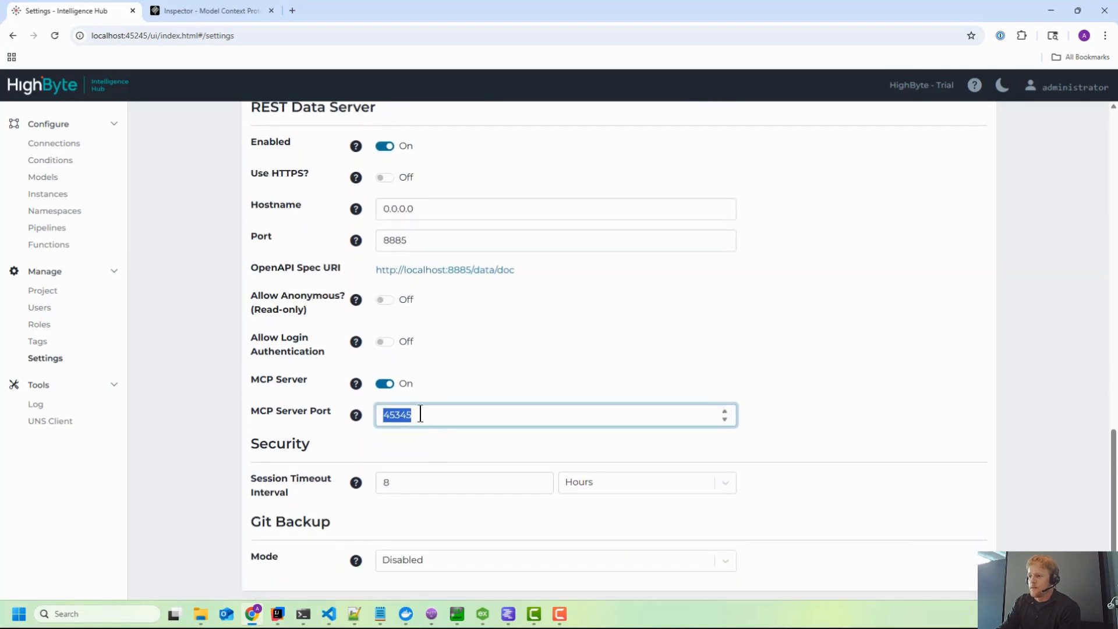
scroll("up", 3)
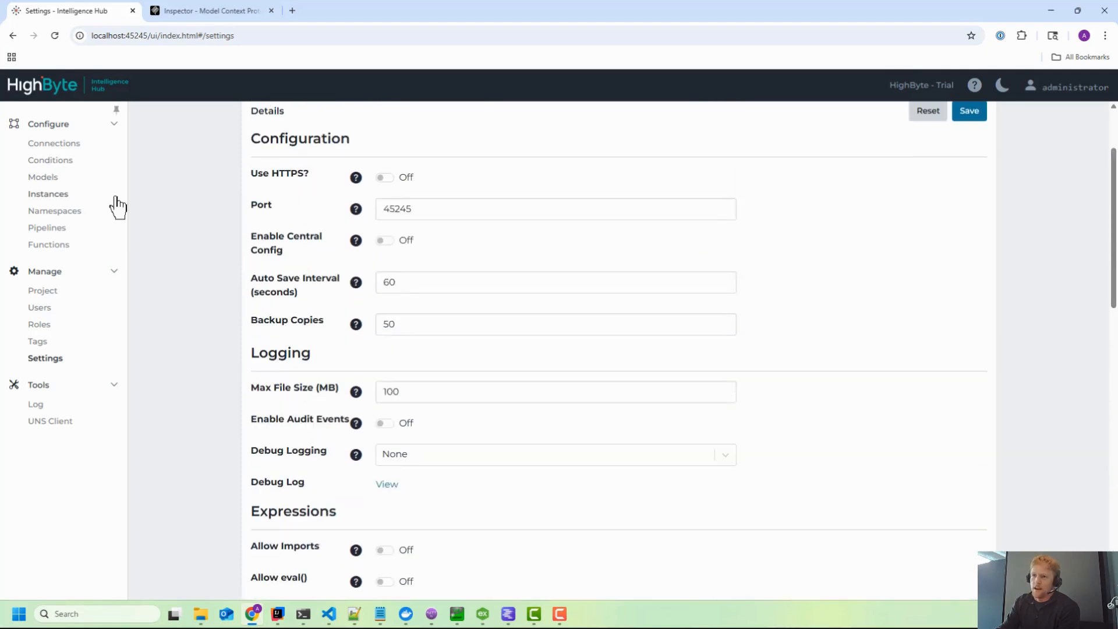
mouse_move(54, 210)
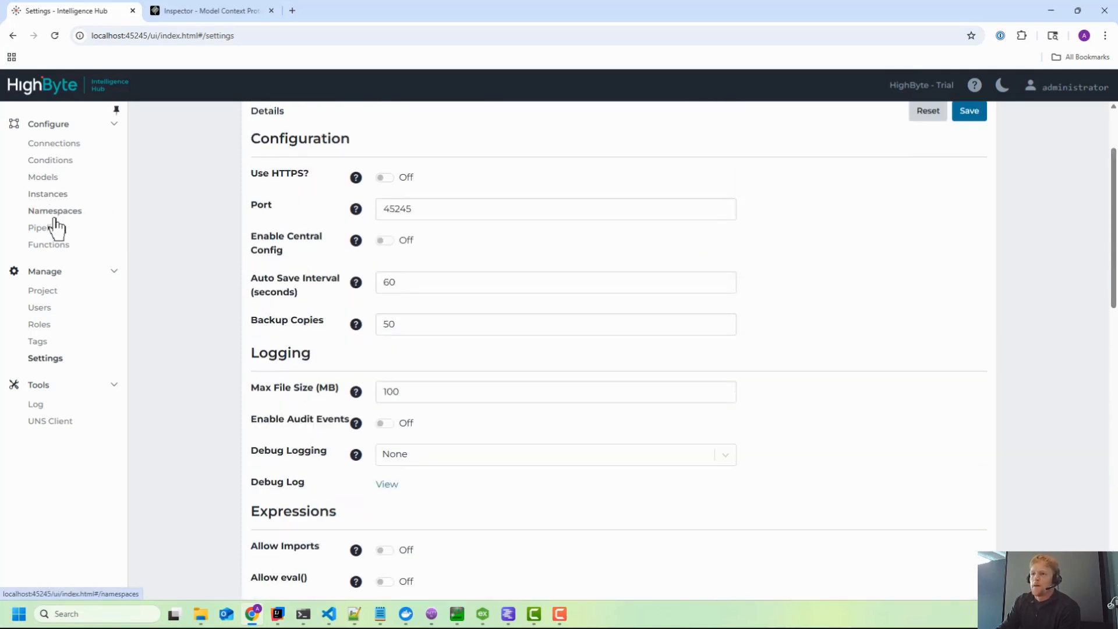
left_click(47, 227)
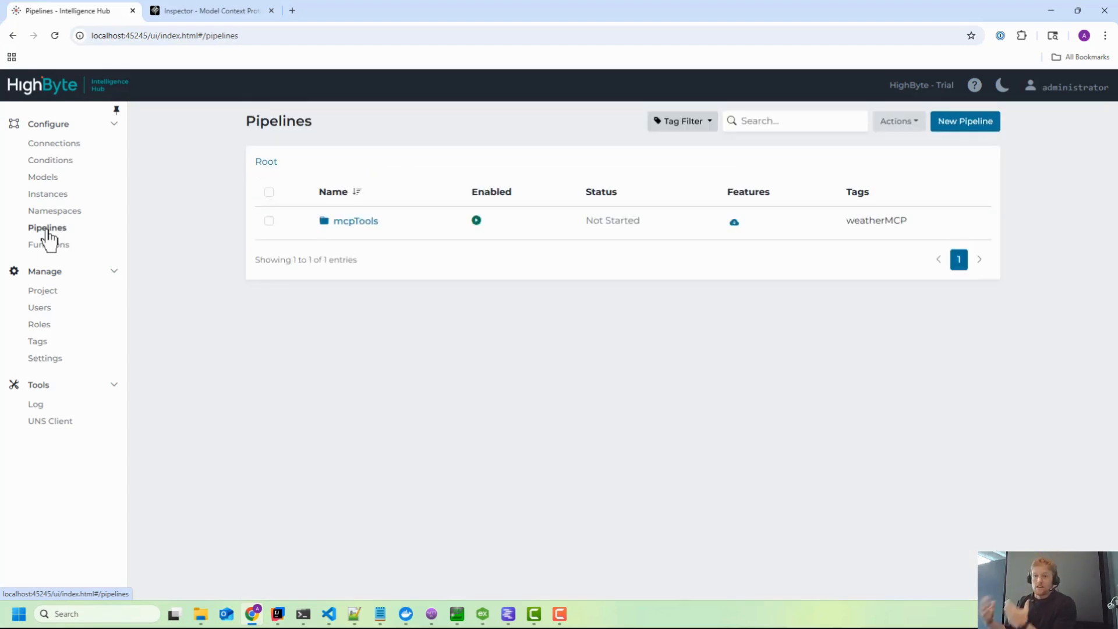
mouse_move(64, 214)
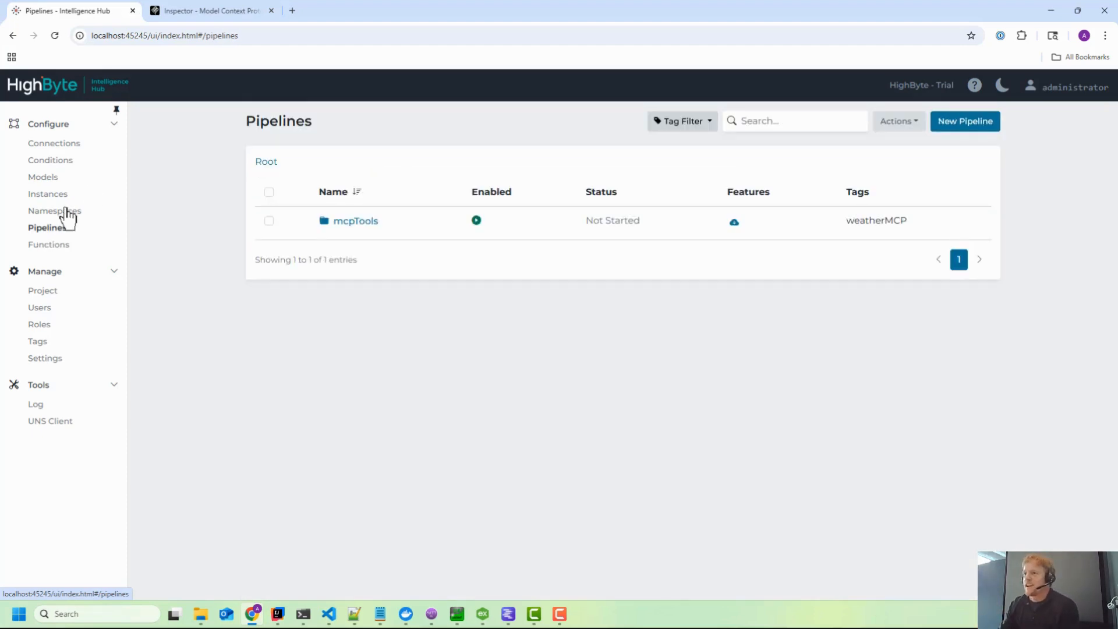
left_click(207, 10)
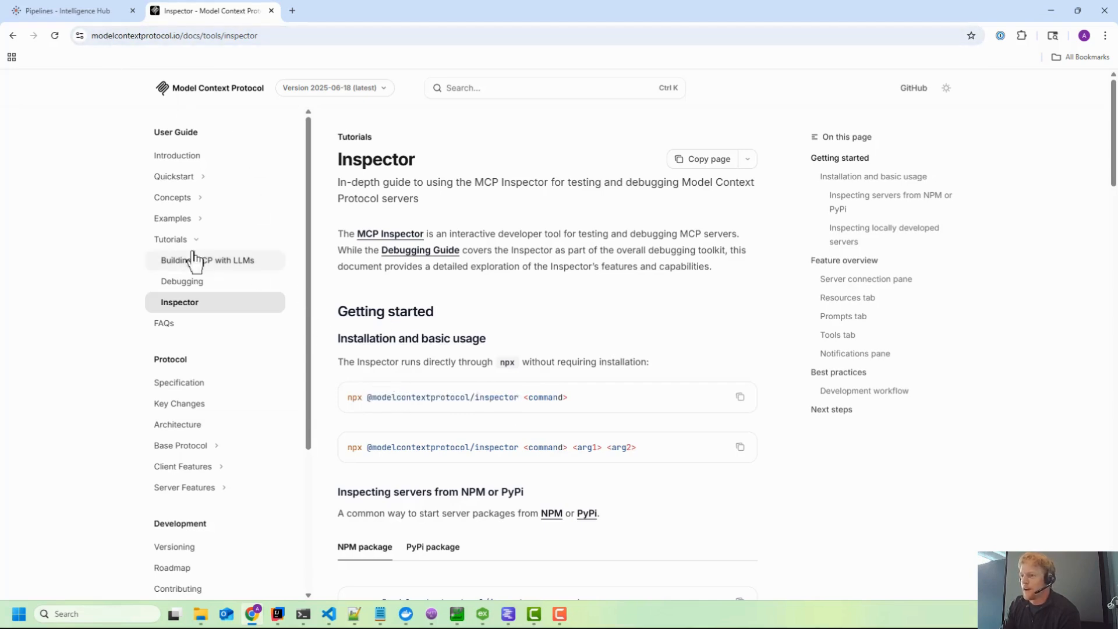
double_click(352, 397)
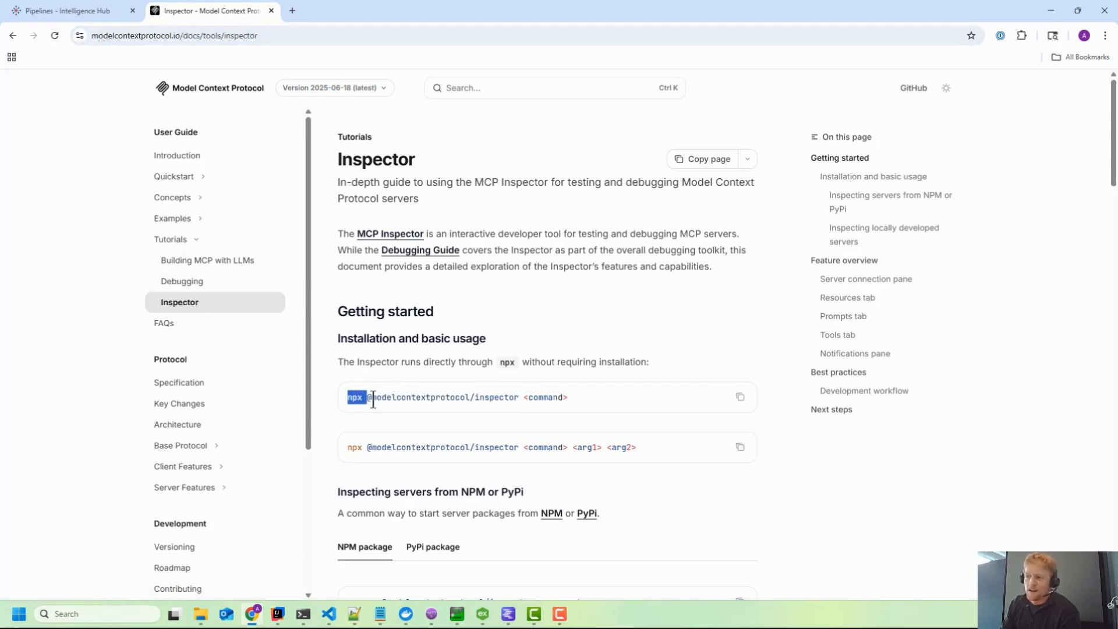
double_click(442, 397)
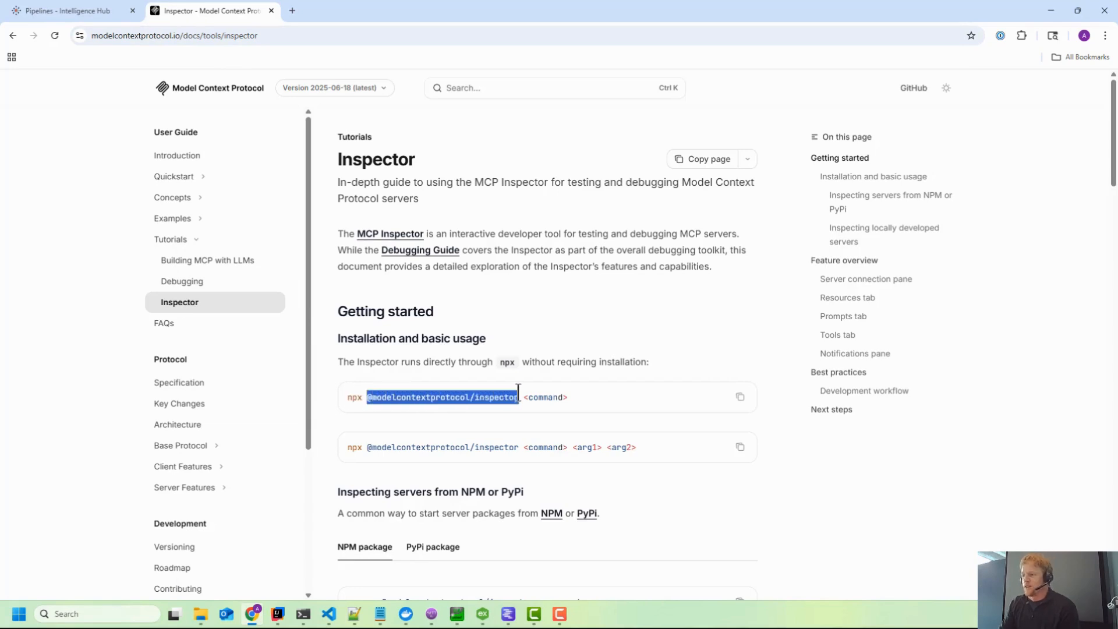
mouse_move(515, 421)
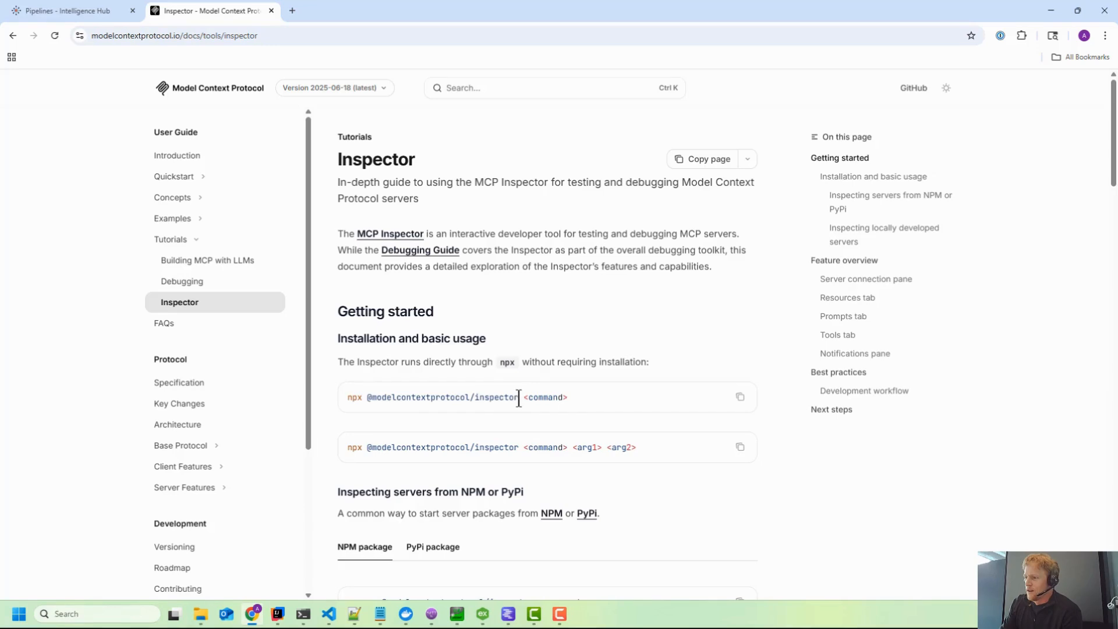
double_click(442, 397)
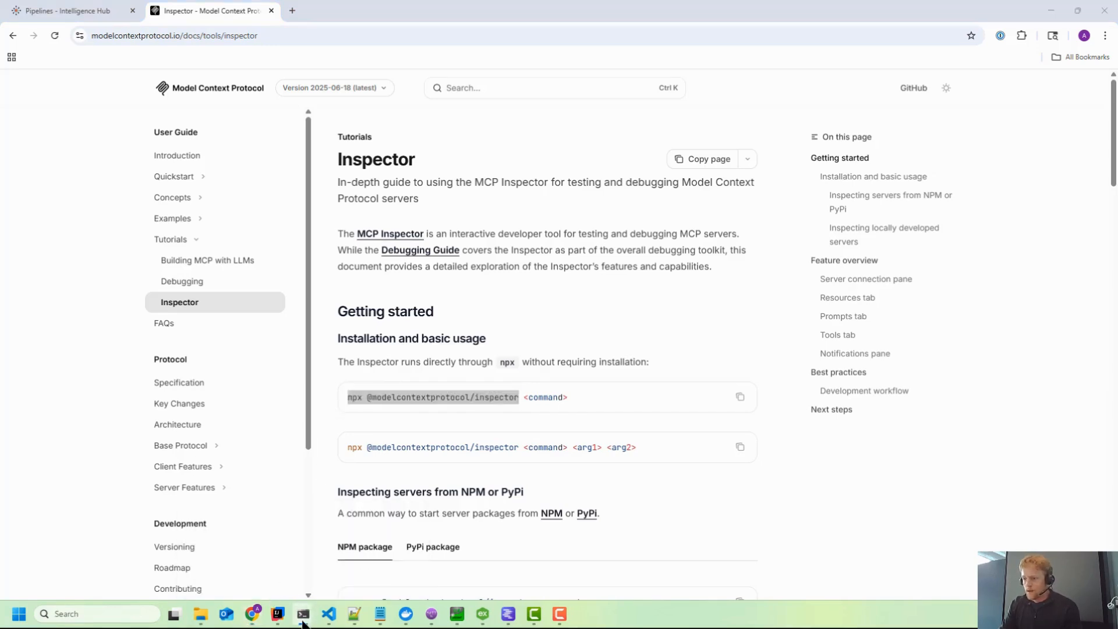
left_click(302, 619)
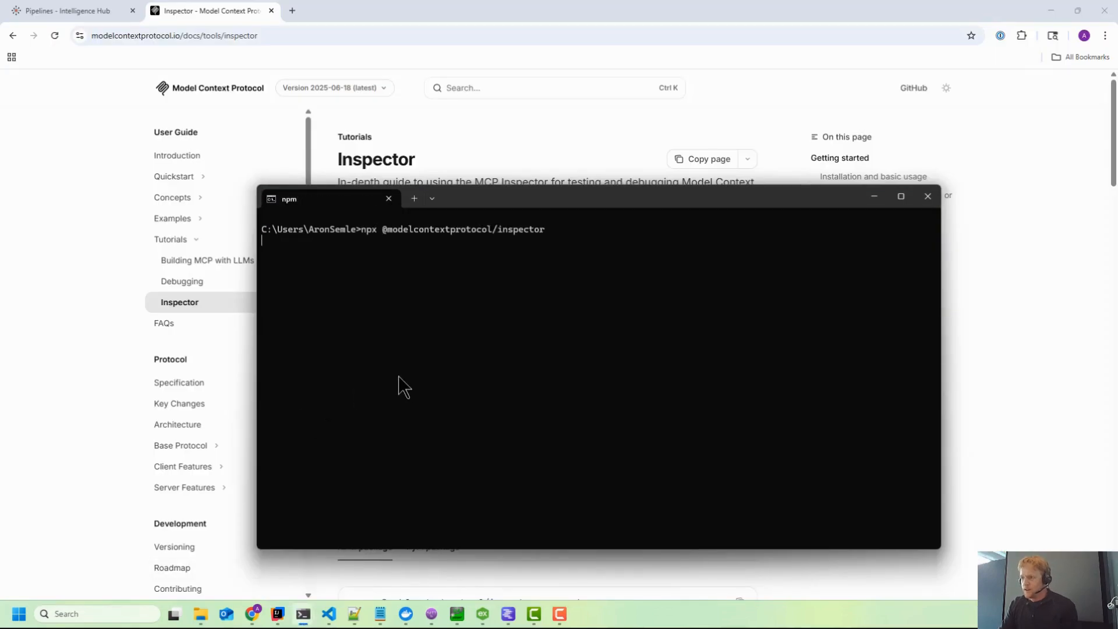
key("Return")
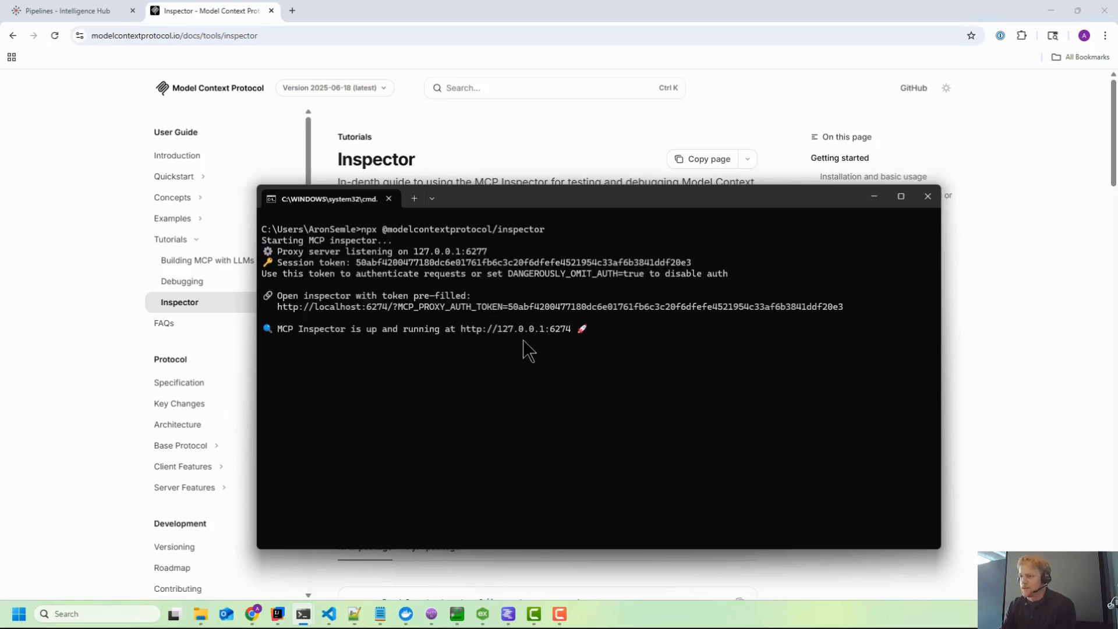
double_click(528, 328)
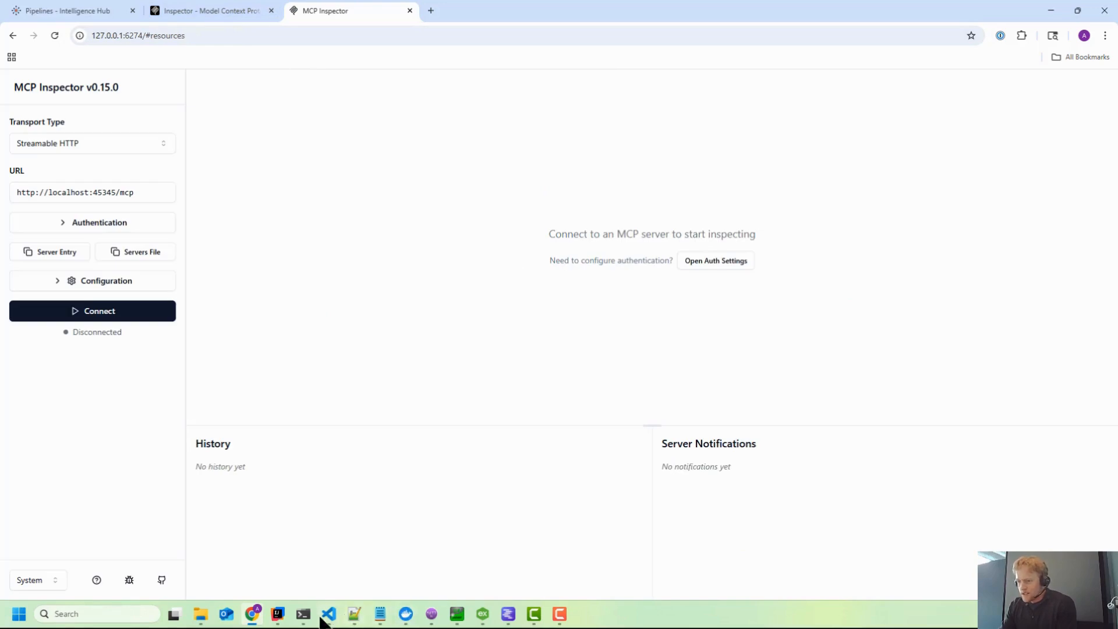
mouse_move(335, 615)
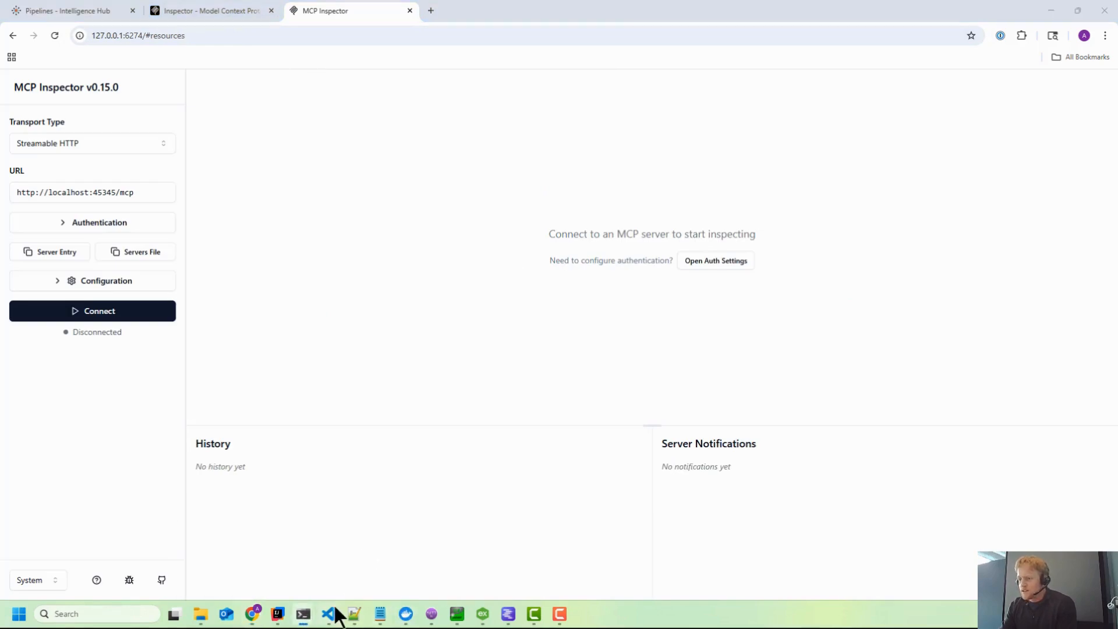
left_click(328, 613)
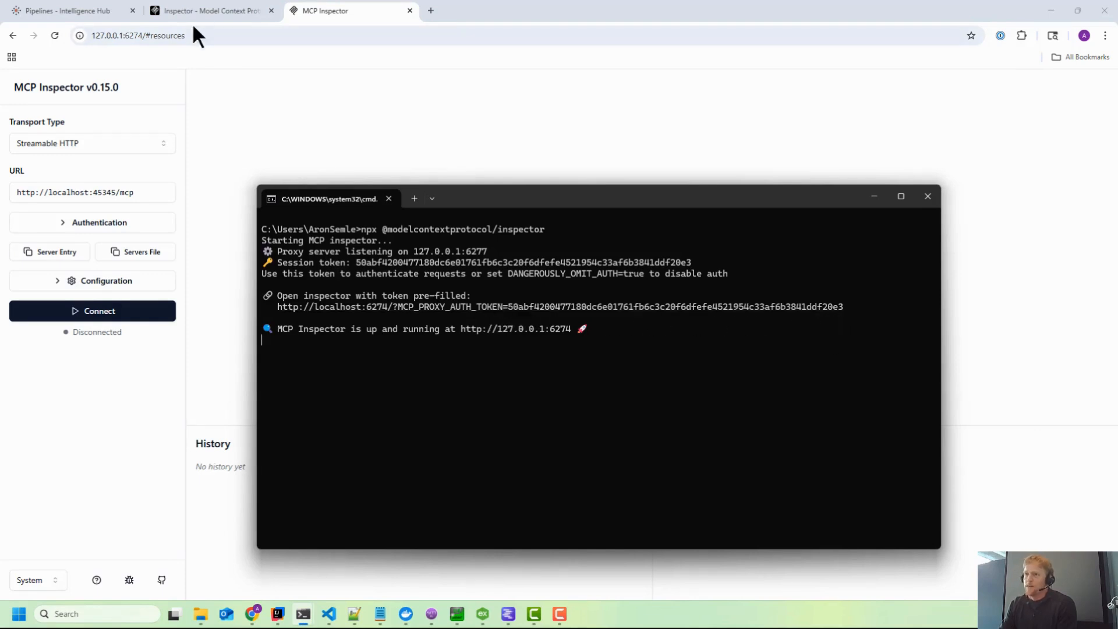
left_click(927, 197)
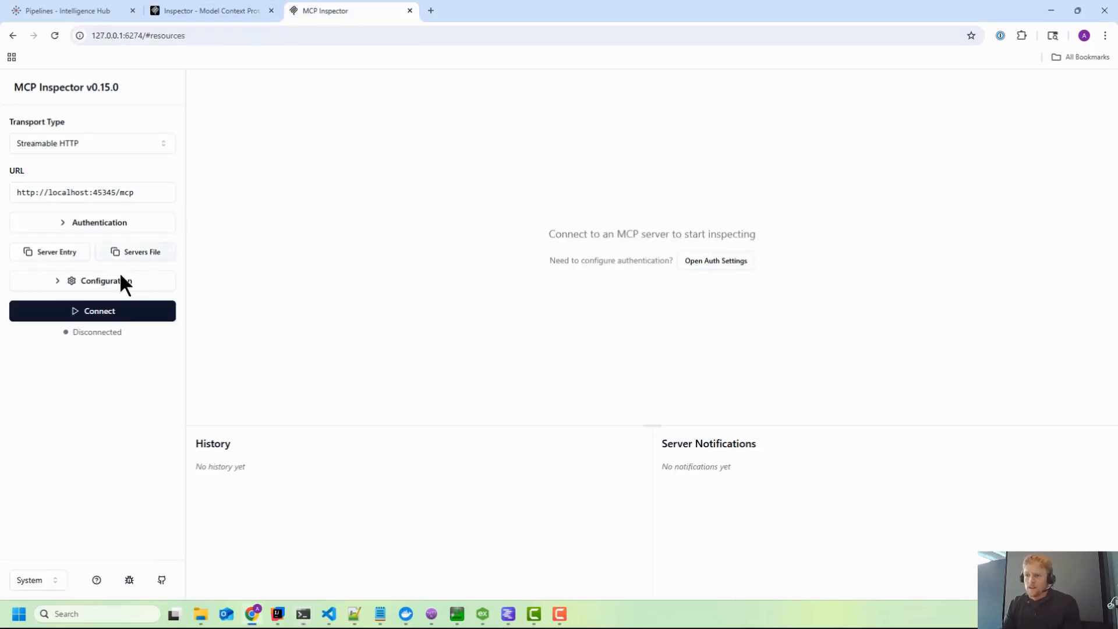
Expand the configuration, review the server address, keep Streamable HTTP, and reveal Authentication.
left_click(92, 280)
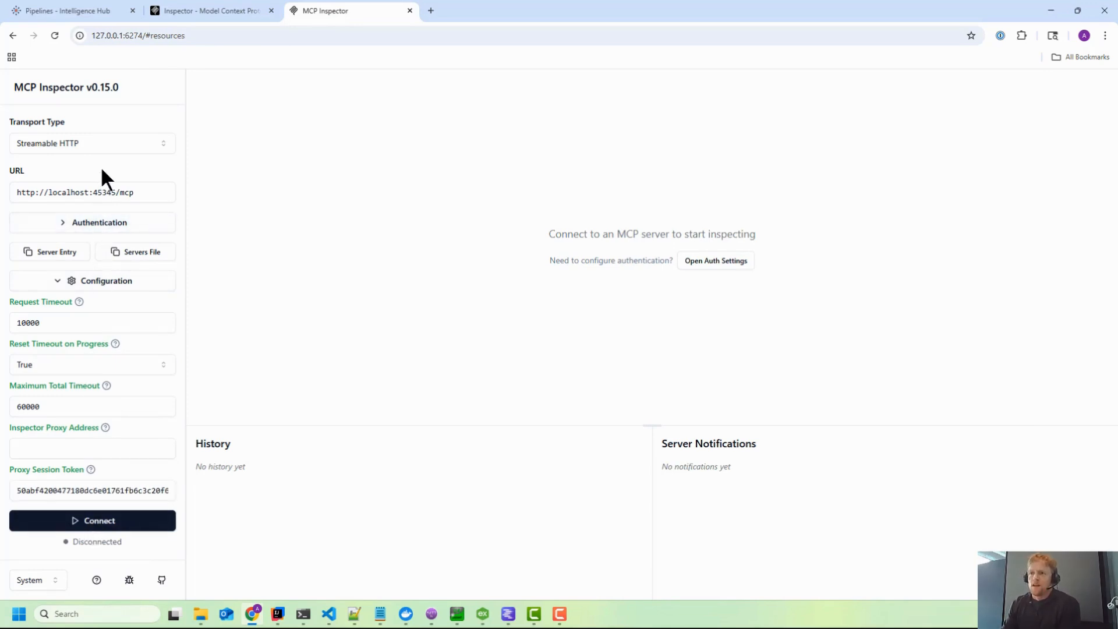
double_click(62, 193)
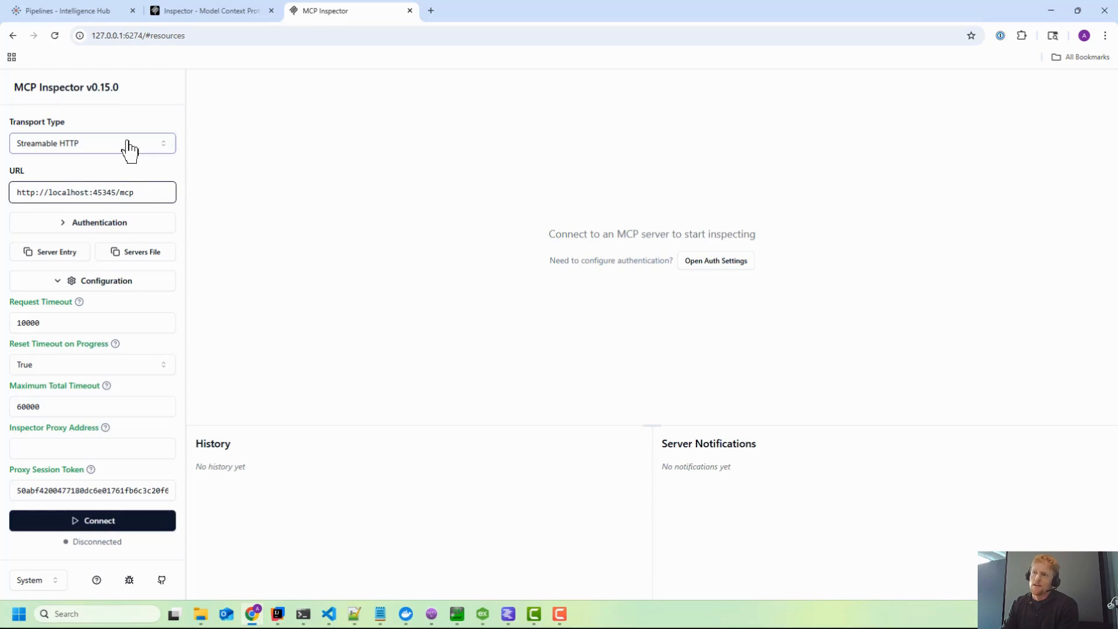
left_click(91, 144)
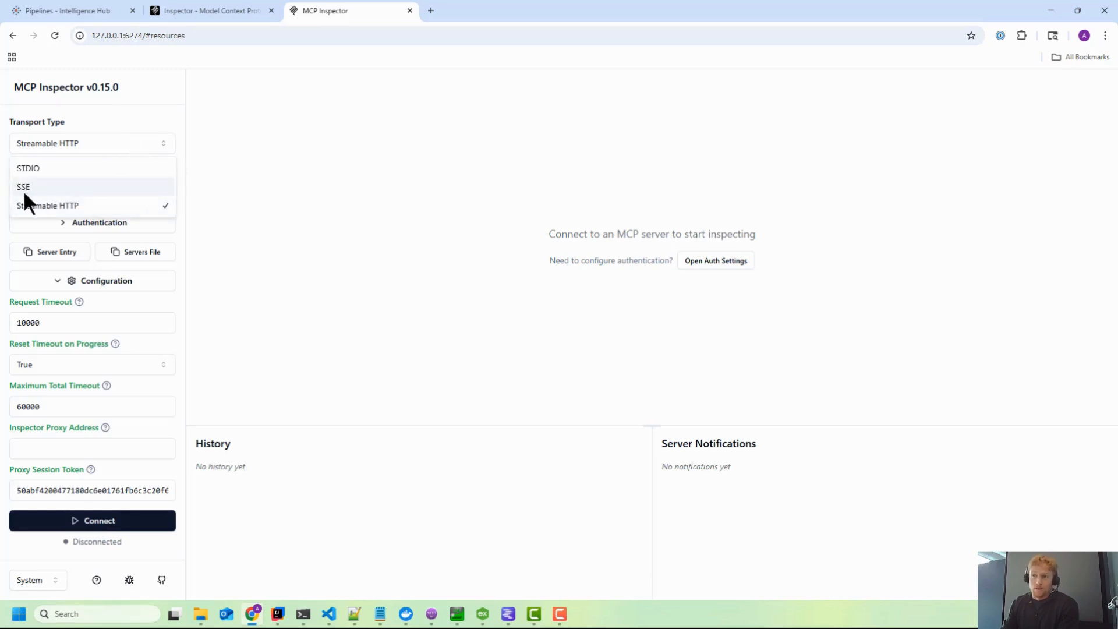
mouse_move(32, 198)
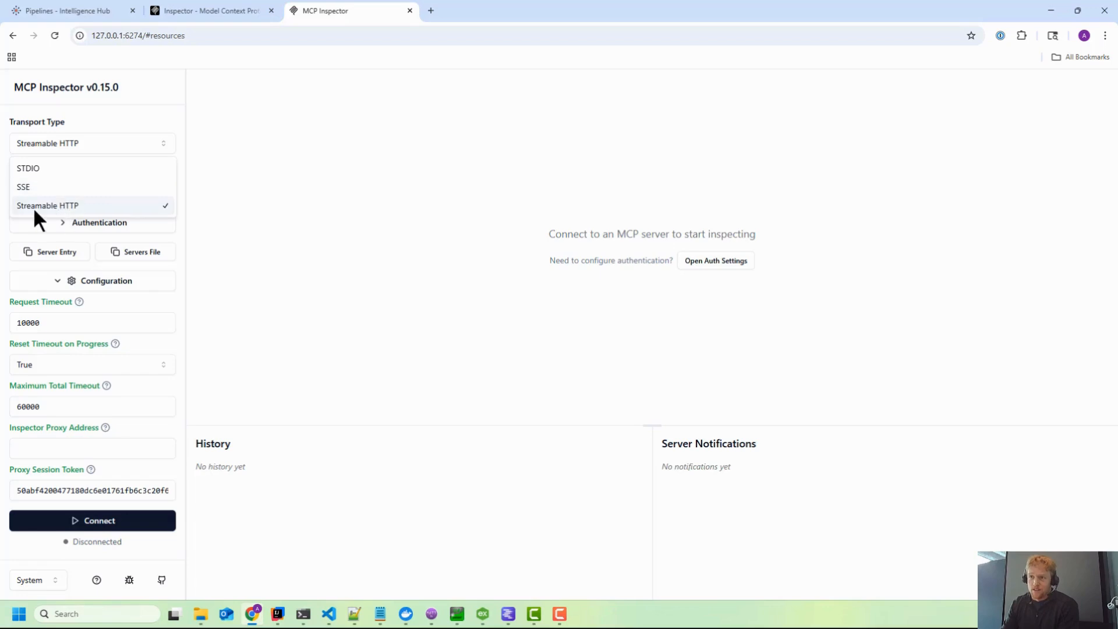
left_click(47, 206)
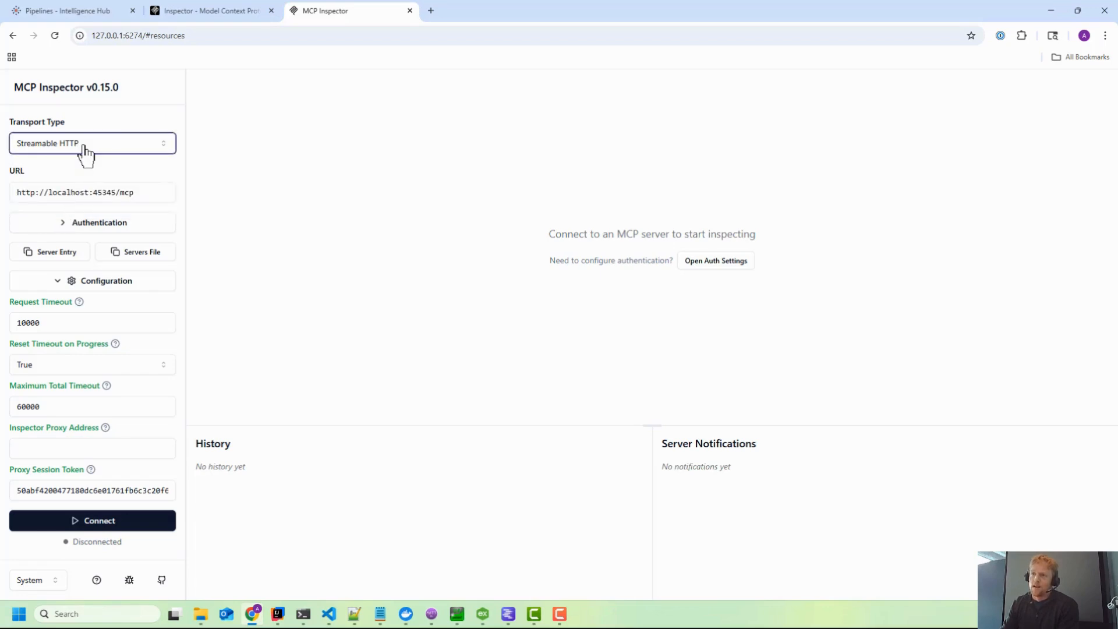
mouse_move(107, 242)
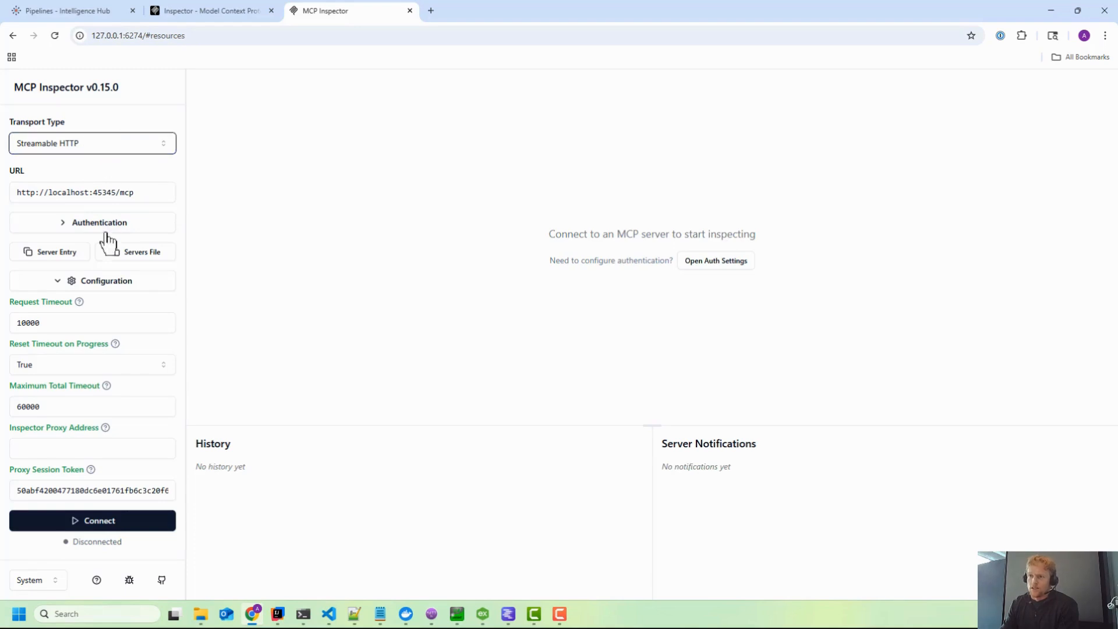
left_click(92, 222)
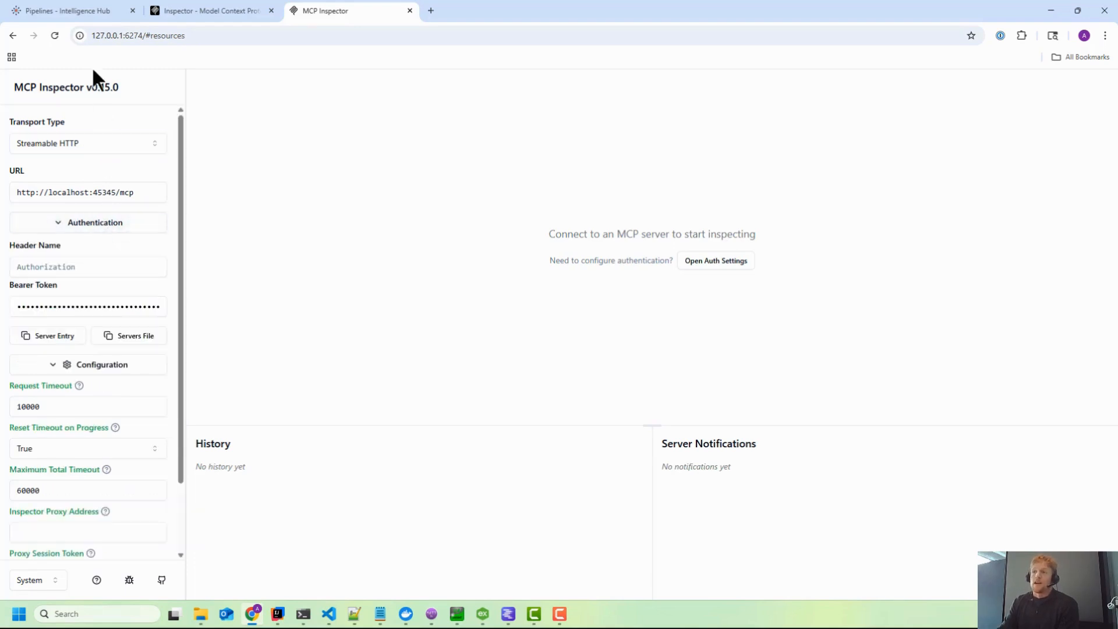
Delete the administrator user's old mcp API key in Intelligence Hub.
left_click(67, 10)
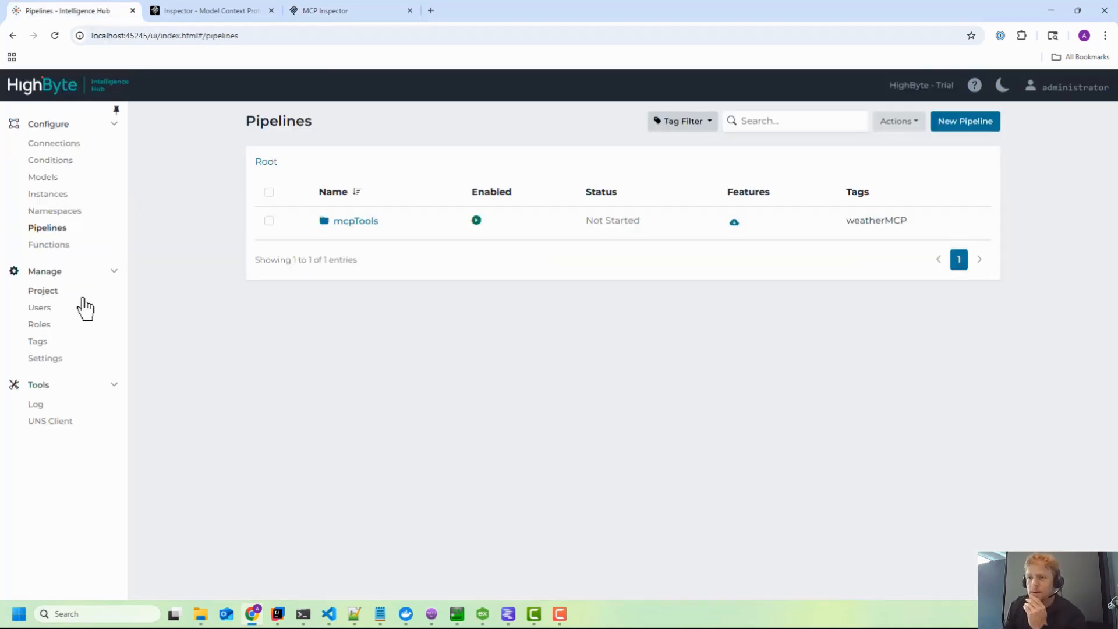
mouse_move(40, 307)
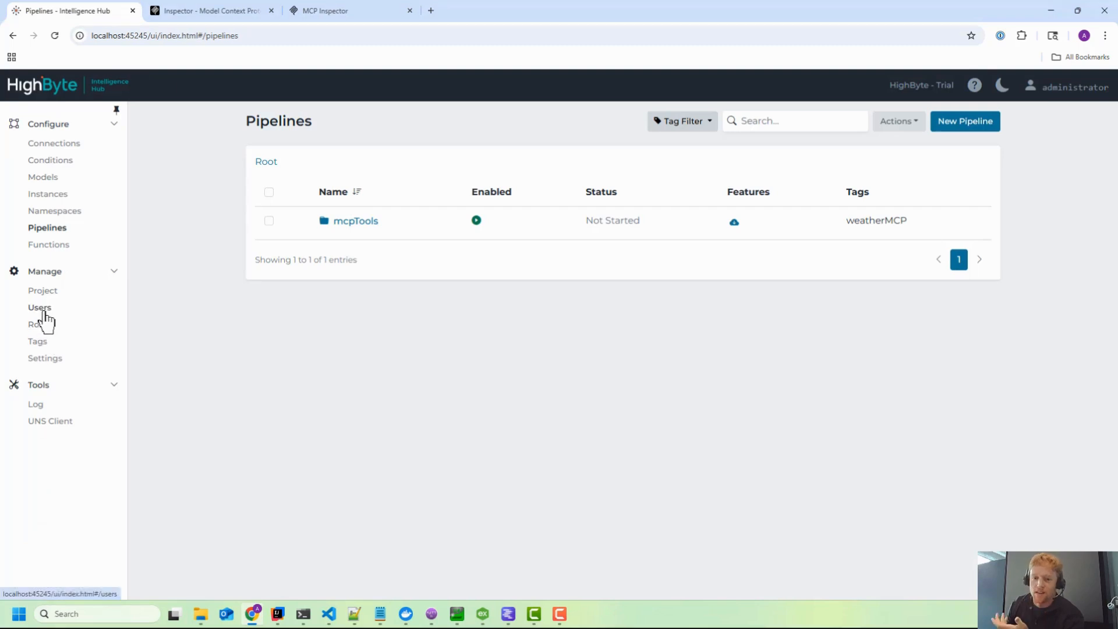
left_click(39, 308)
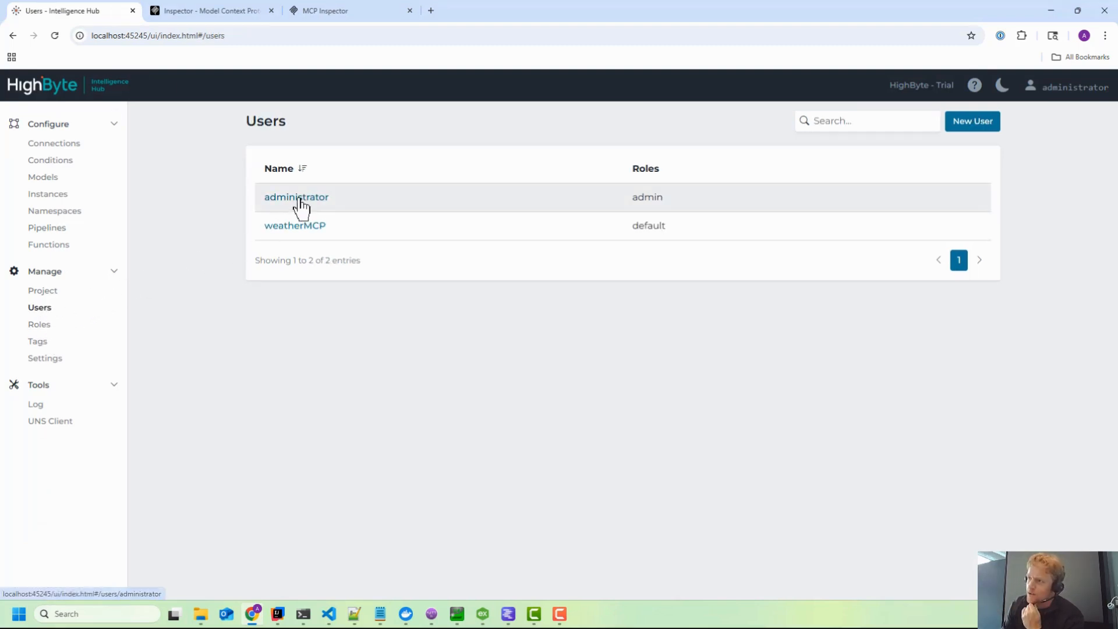
left_click(296, 197)
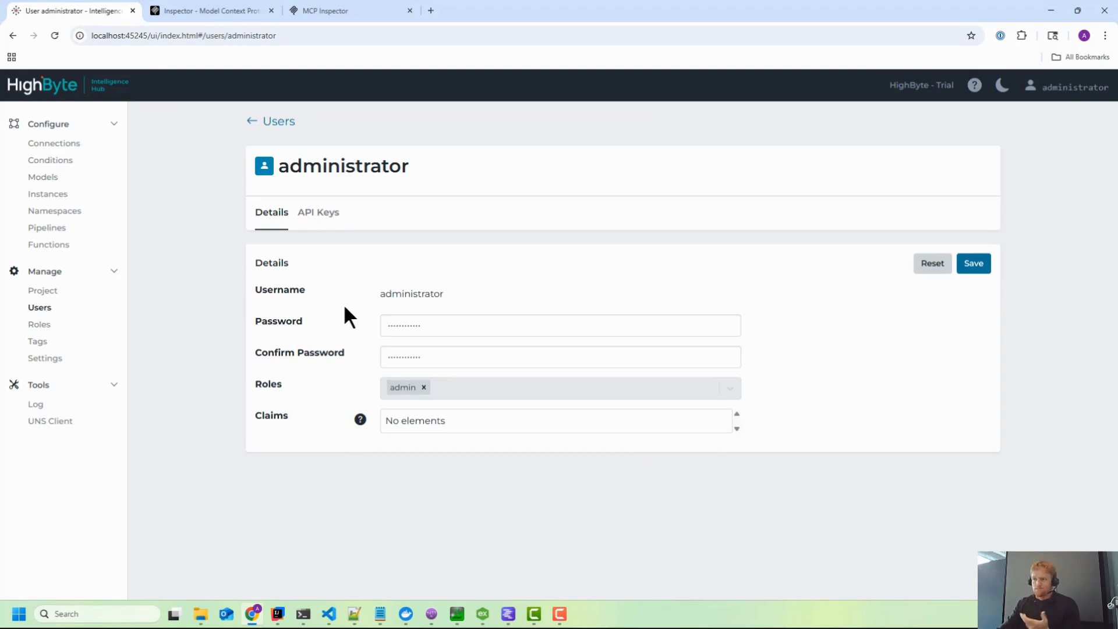
left_click(318, 212)
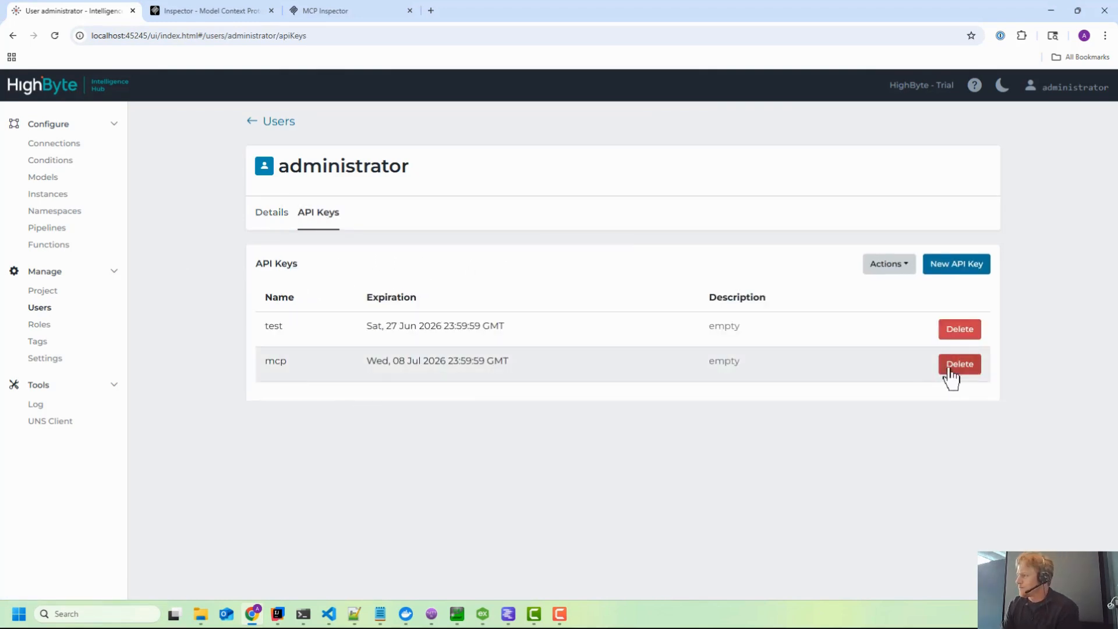
left_click(959, 364)
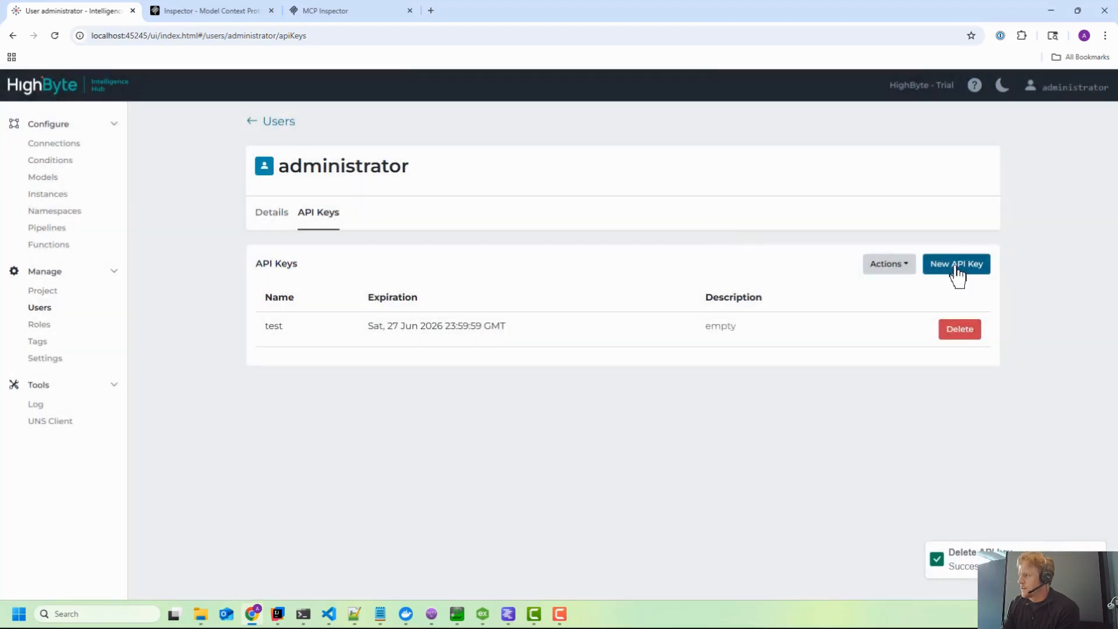
Create a new administrator API key named mcp and copy its value.
left_click(956, 263)
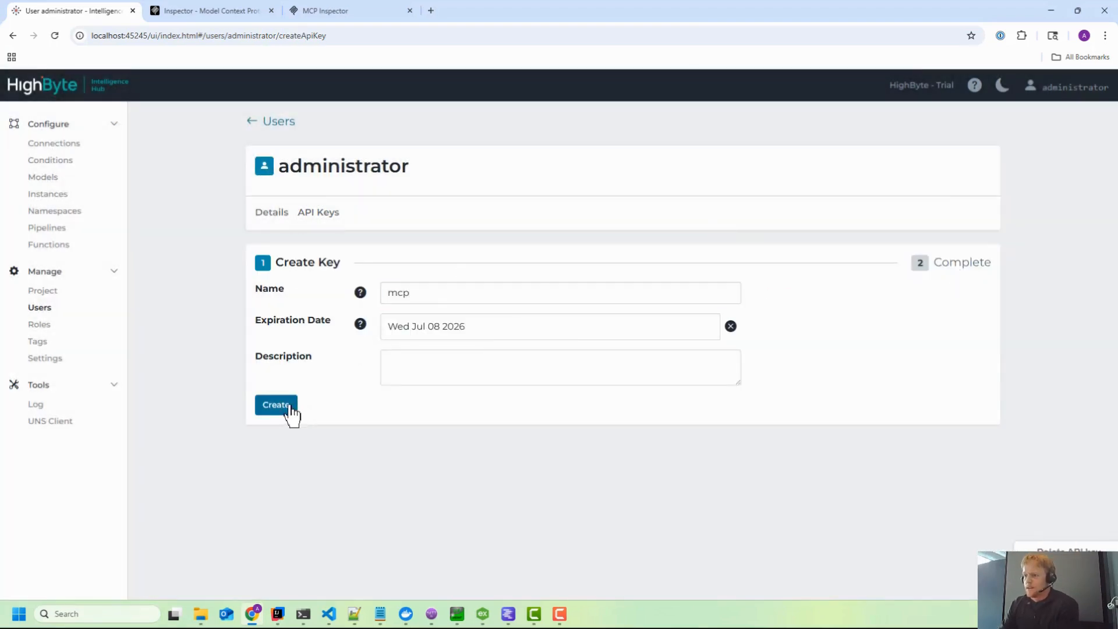
left_click(276, 404)
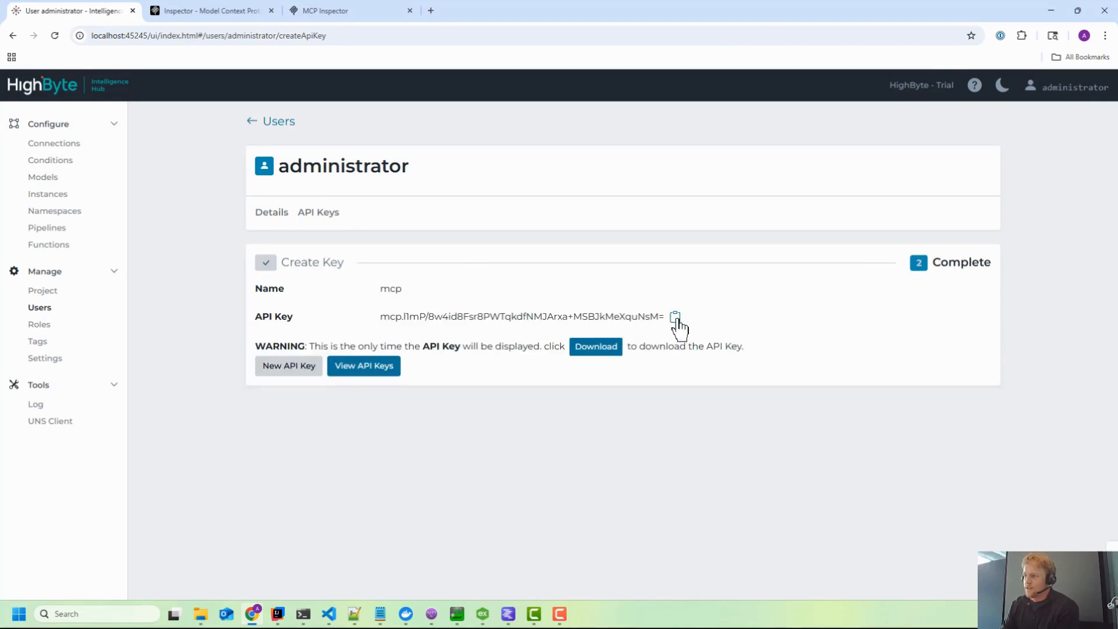
left_click(675, 316)
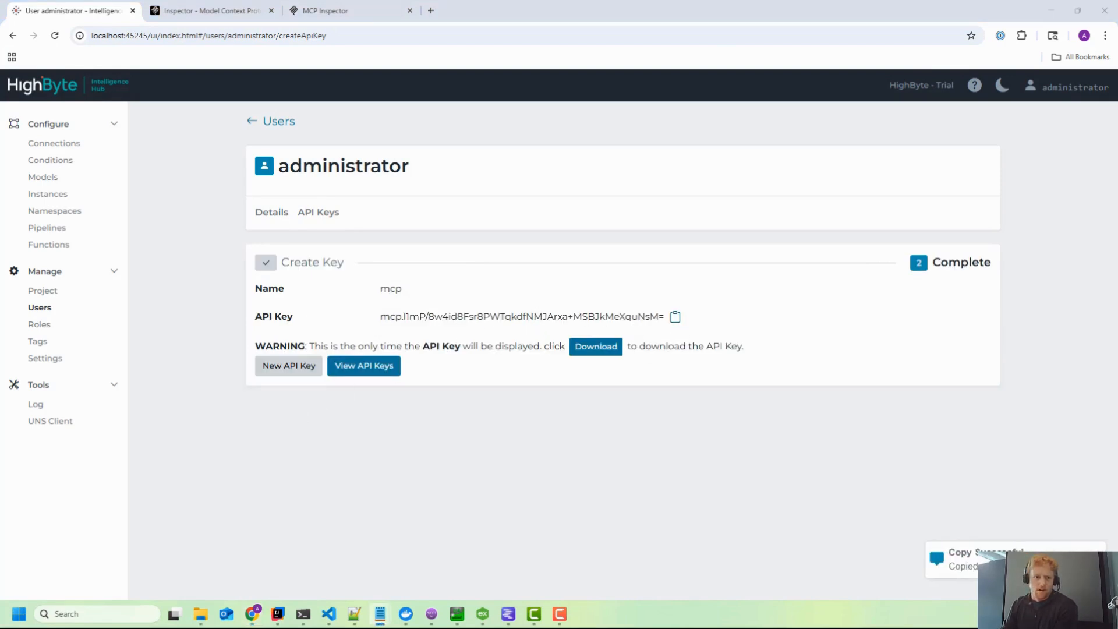
mouse_move(408, 287)
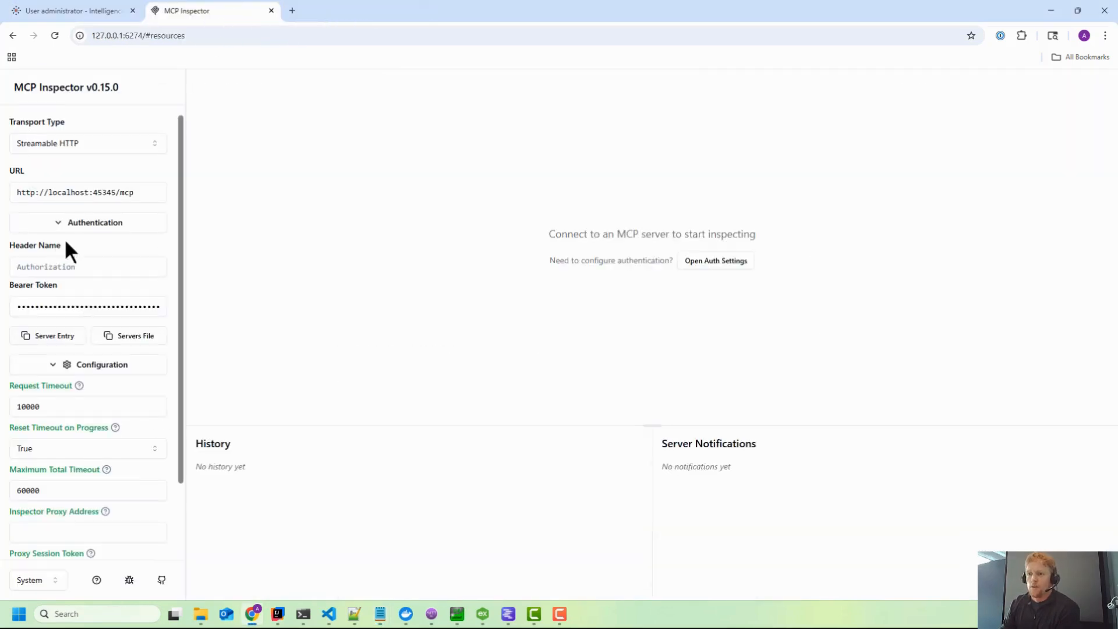
Replace the bearer token with the new mcp key and connect.
triple_click(86, 305)
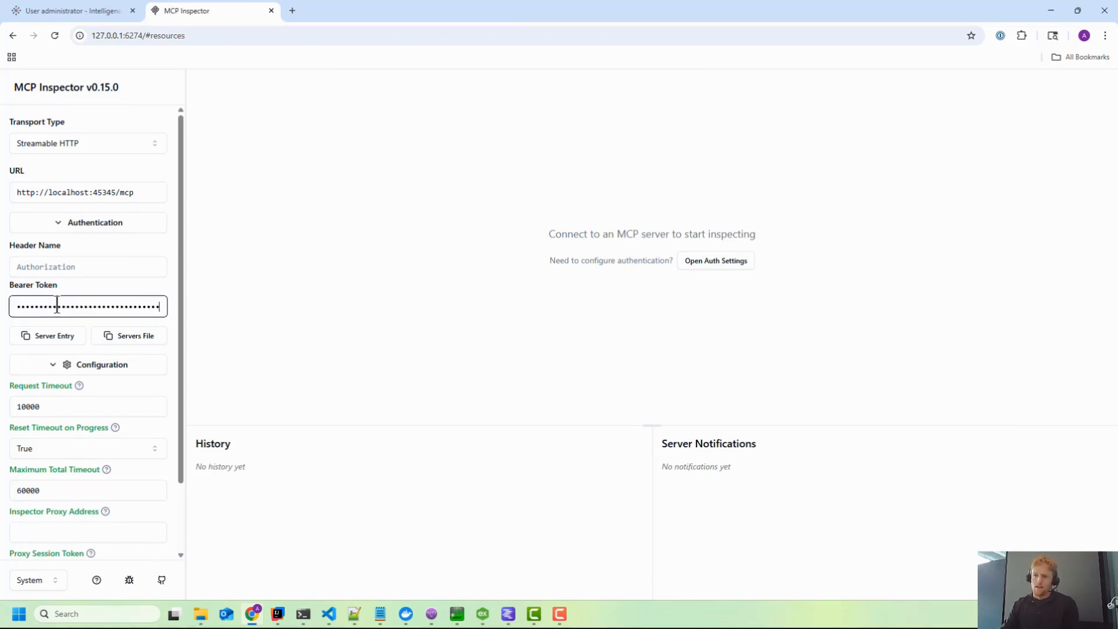
scroll("down", 3)
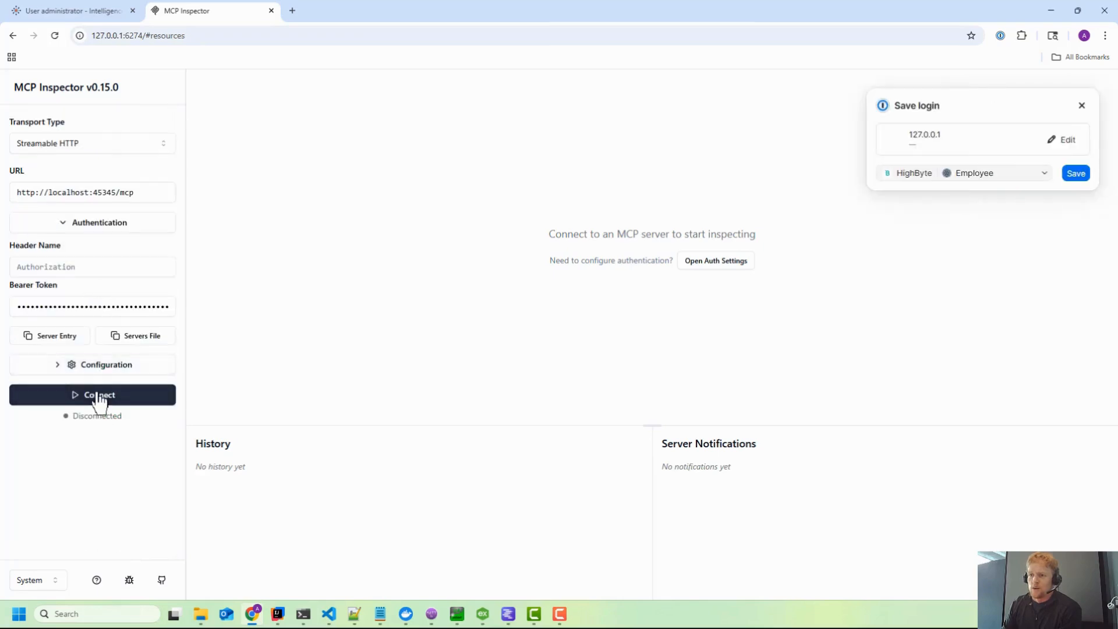
left_click(92, 394)
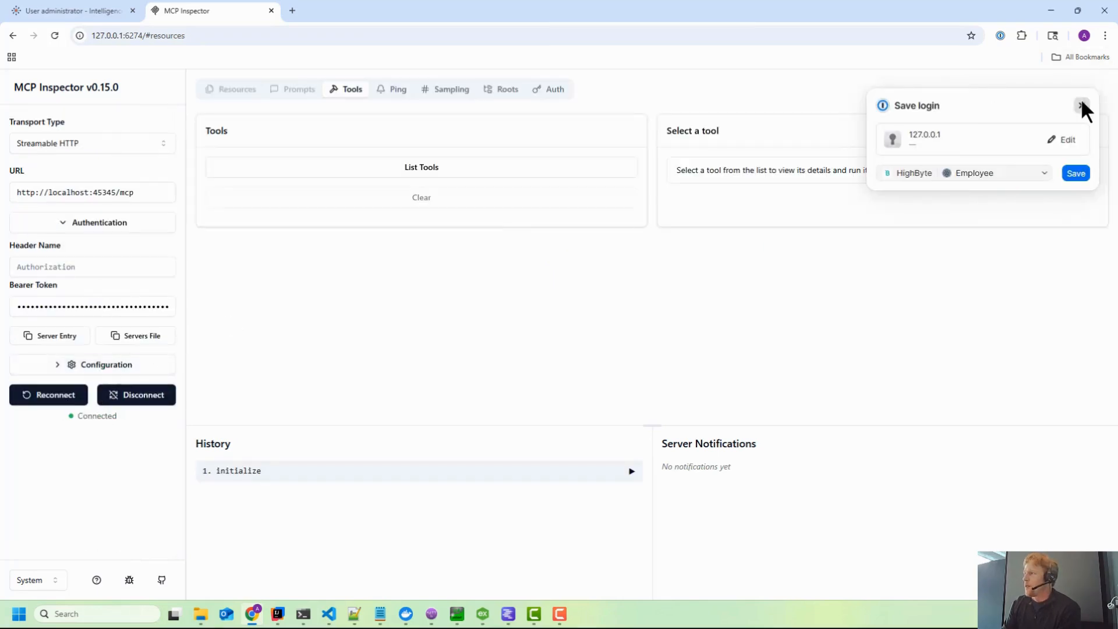
List the tools getCurrentWeather and someOtherTool, clear the list, and return to Intelligence Hub.
left_click(421, 167)
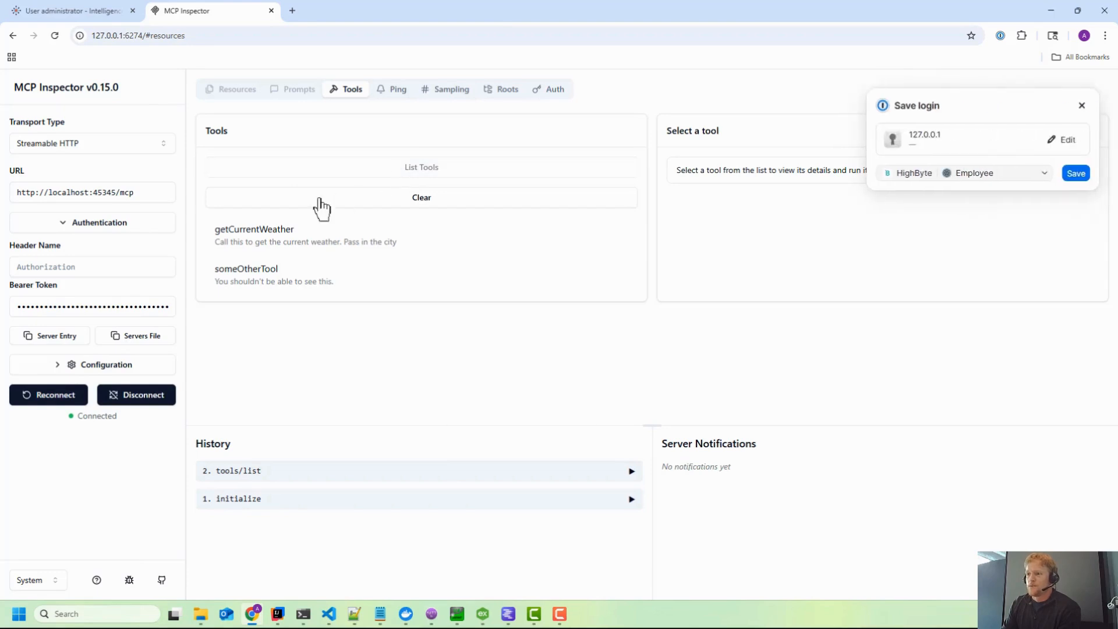
left_click(421, 197)
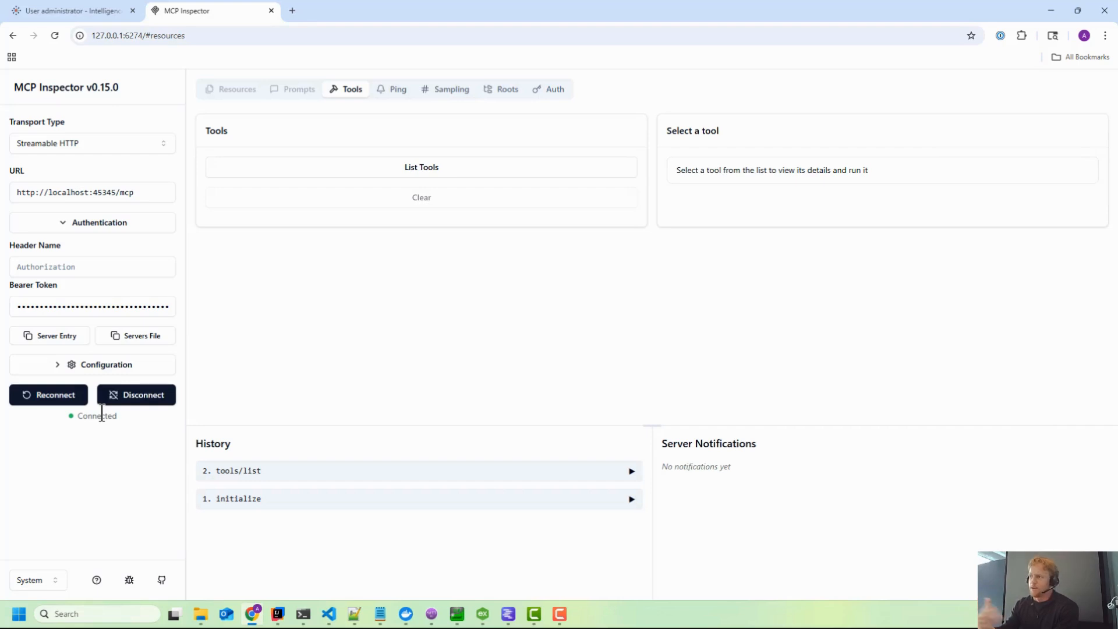
left_click(67, 10)
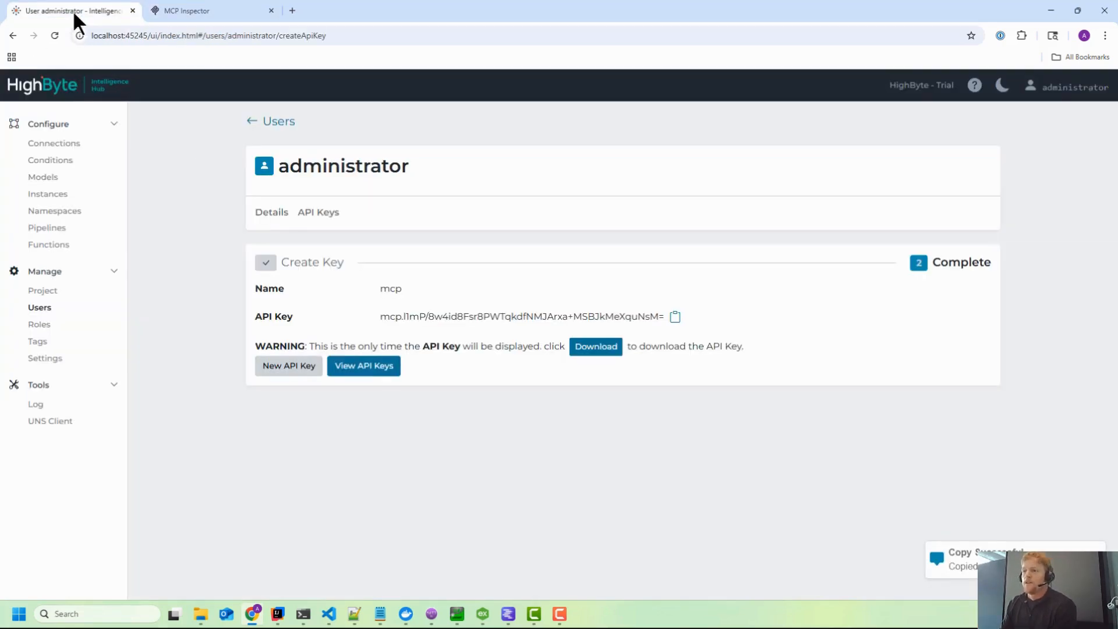
Open getCurrentWeather from the mcpTools folder, showing its APITrigger, Read and Return stages.
left_click(47, 228)
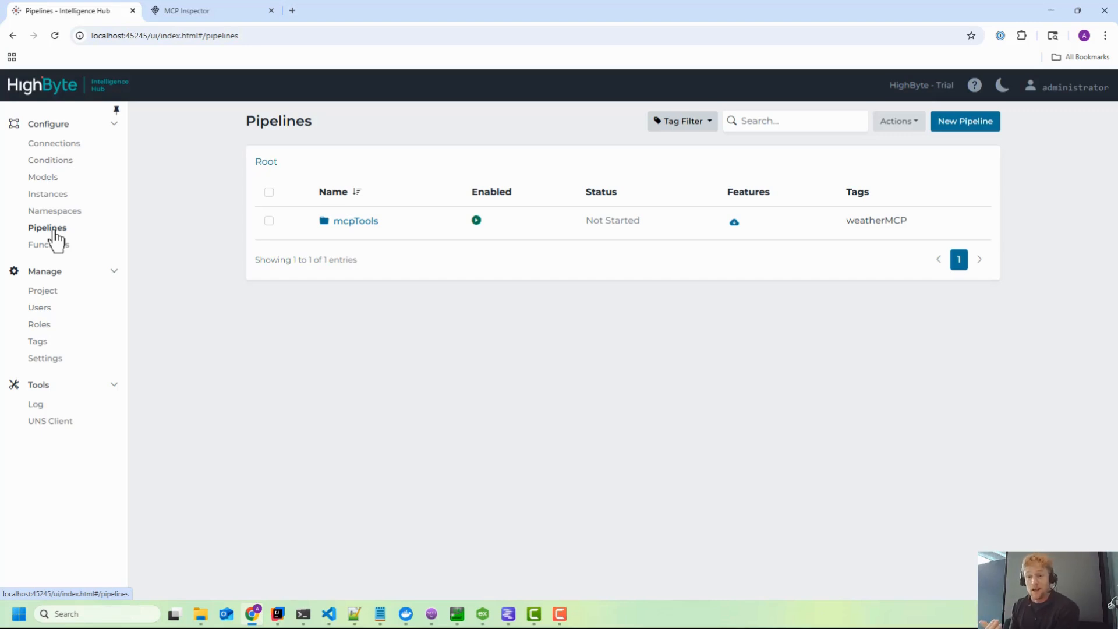
mouse_move(343, 244)
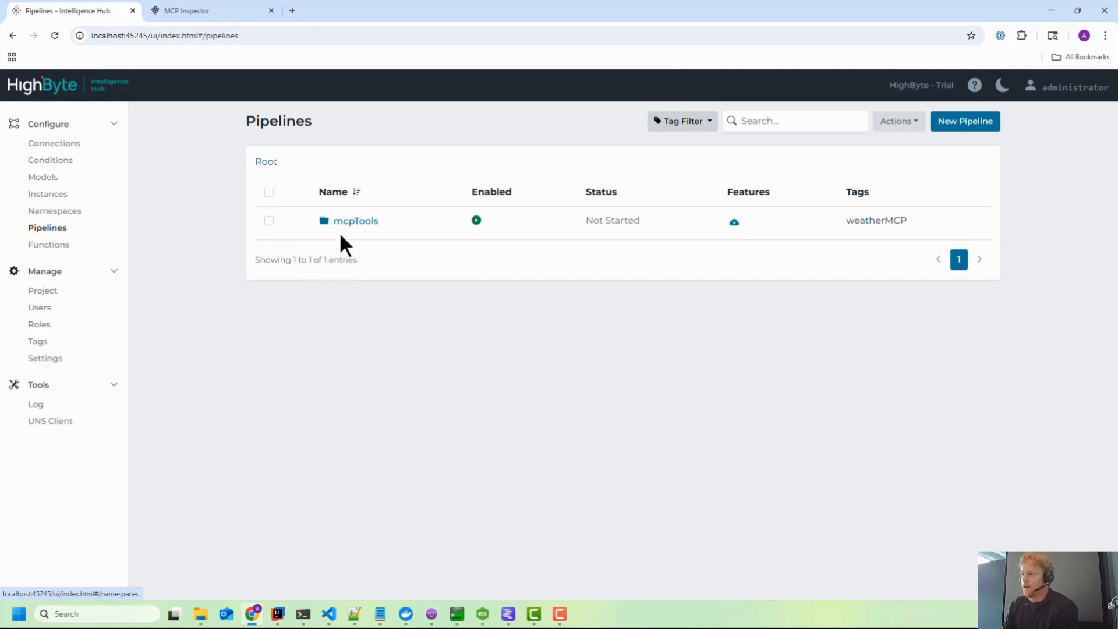
left_click(355, 221)
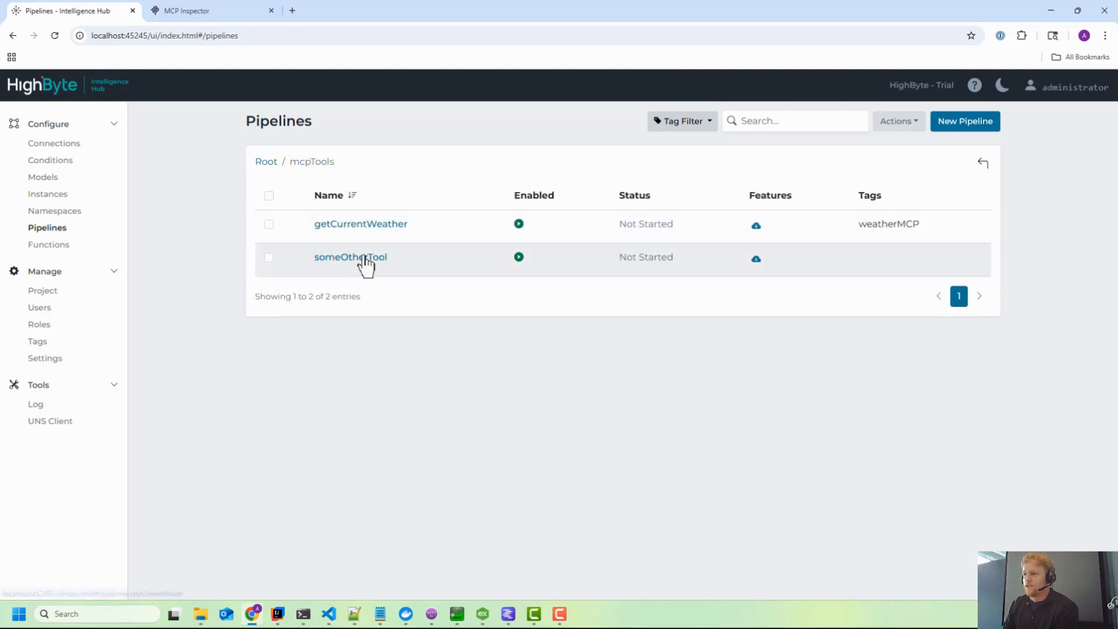
mouse_move(354, 233)
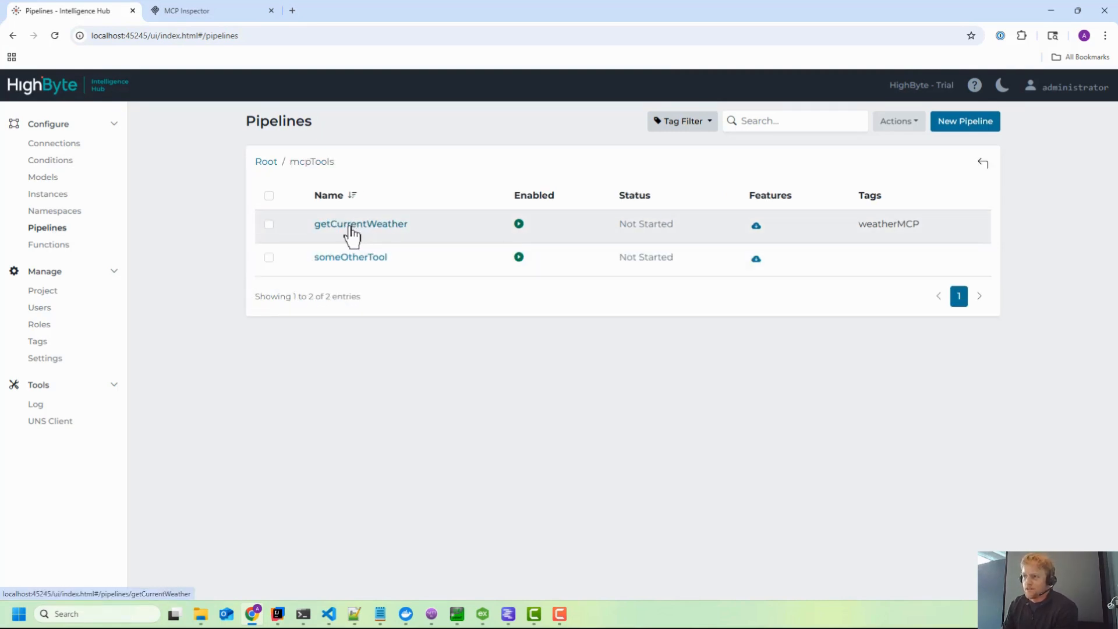
left_click(360, 223)
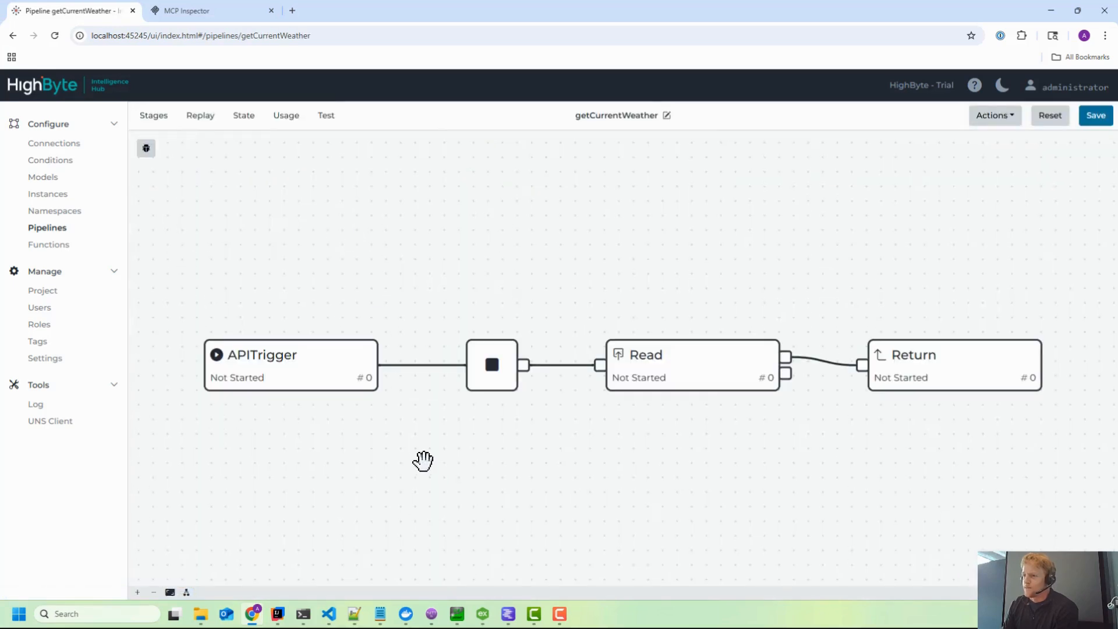
Inspect the APITrigger stage settings and its single city parameter without a default.
left_click(290, 364)
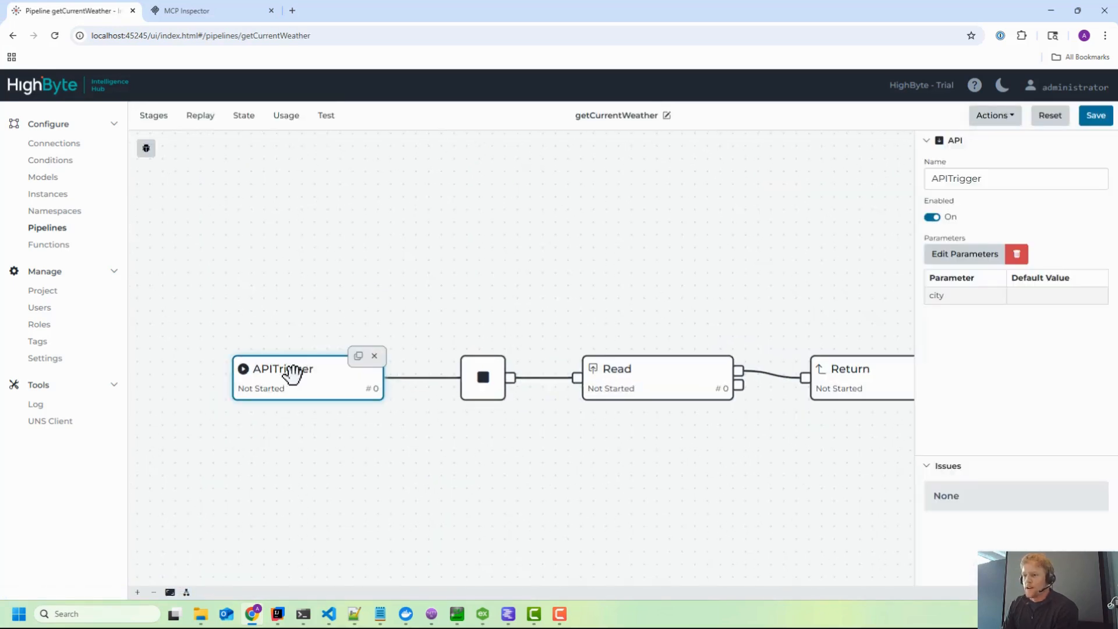
left_click(153, 115)
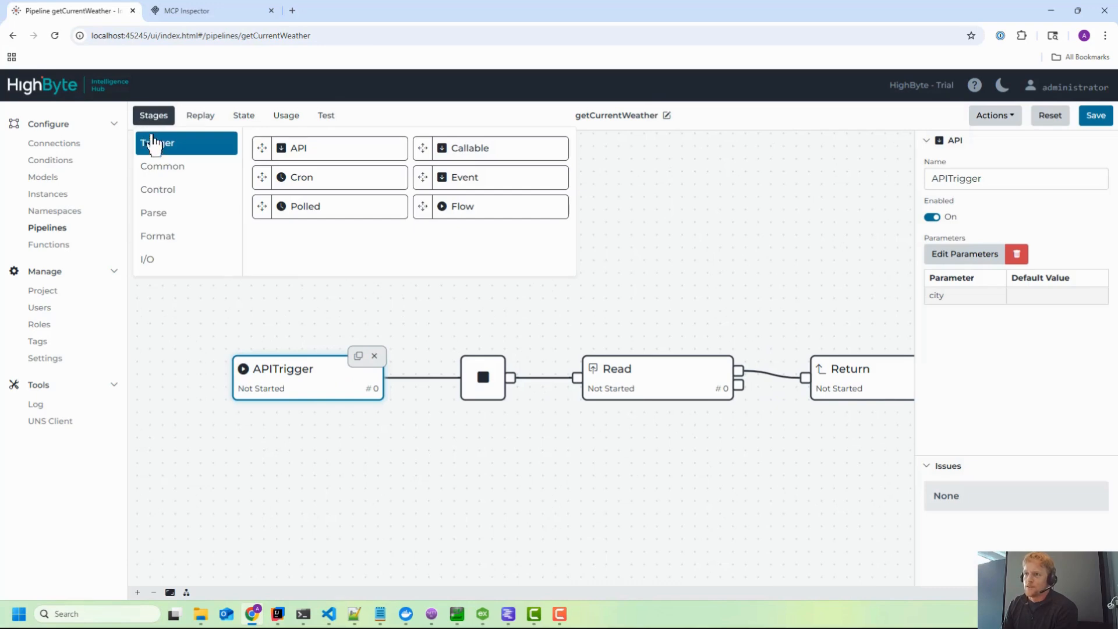
left_click(339, 442)
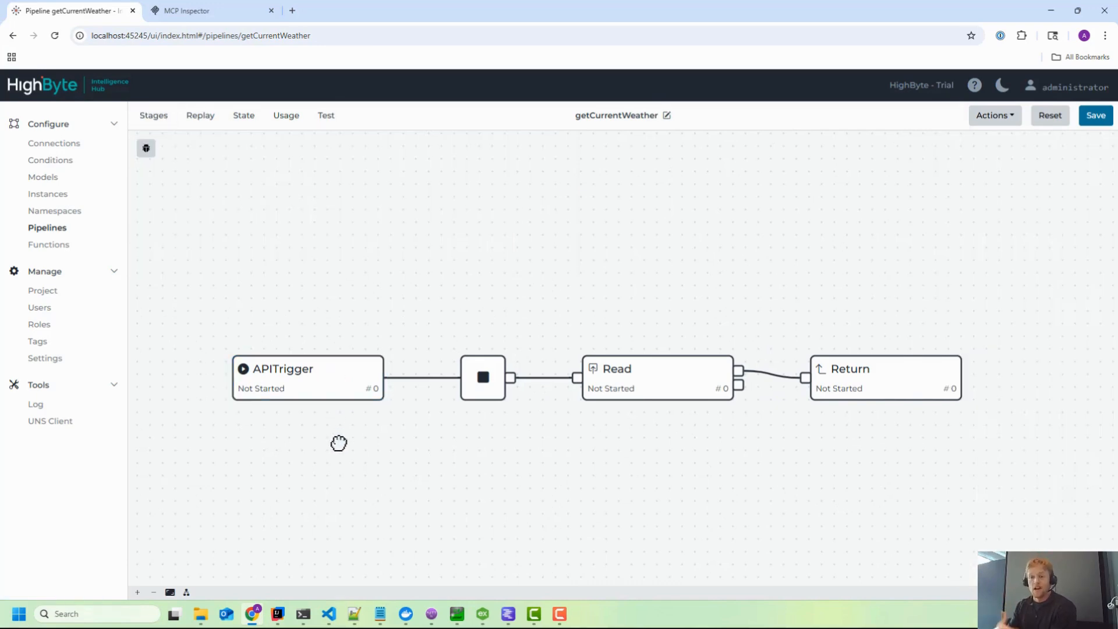
left_click(299, 378)
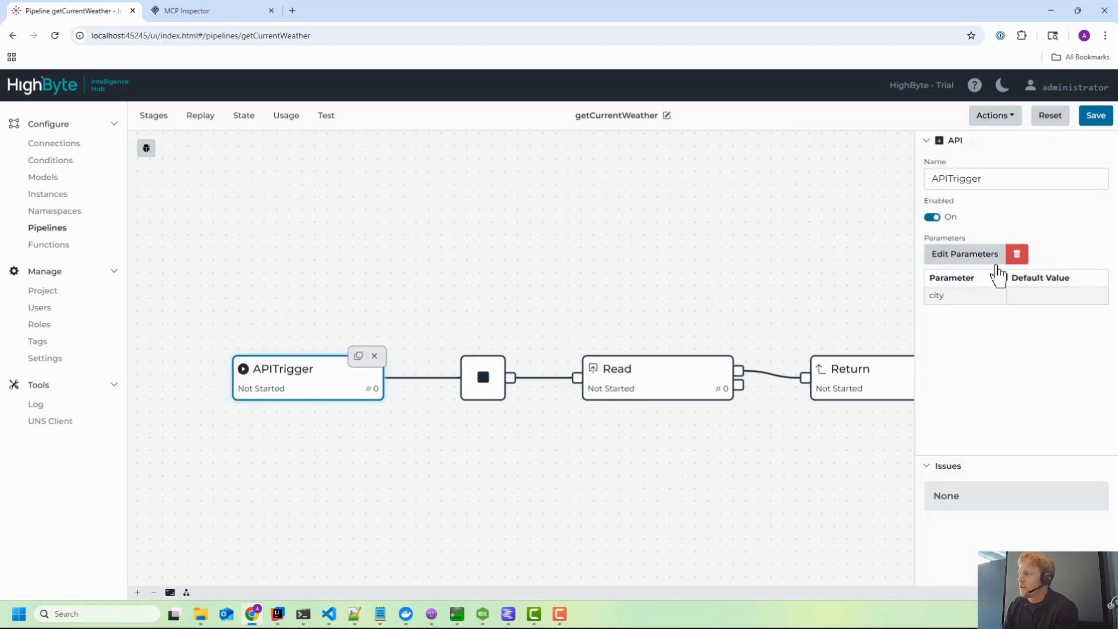
double_click(936, 296)
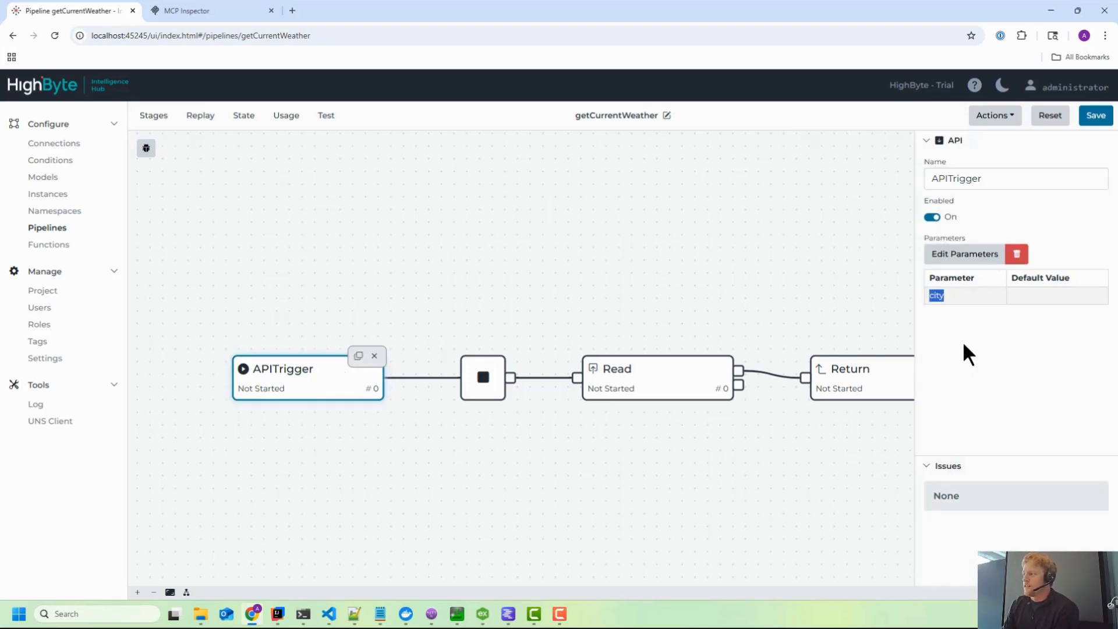
left_click(936, 295)
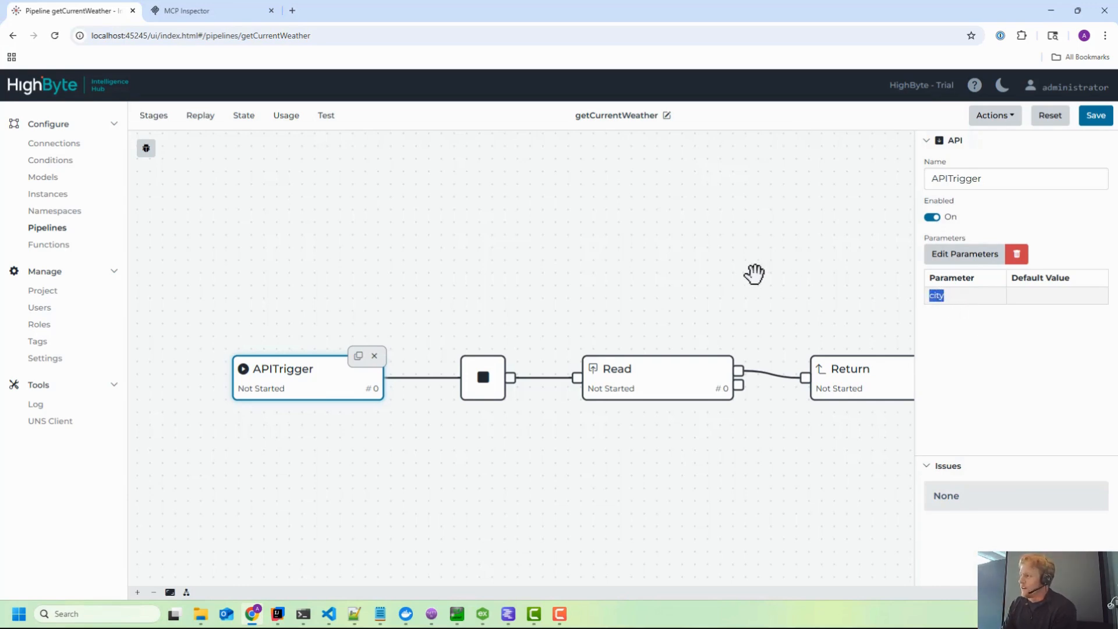
Review the getCurrentWeather pipeline's name and tool description in pipeline settings.
left_click(615, 114)
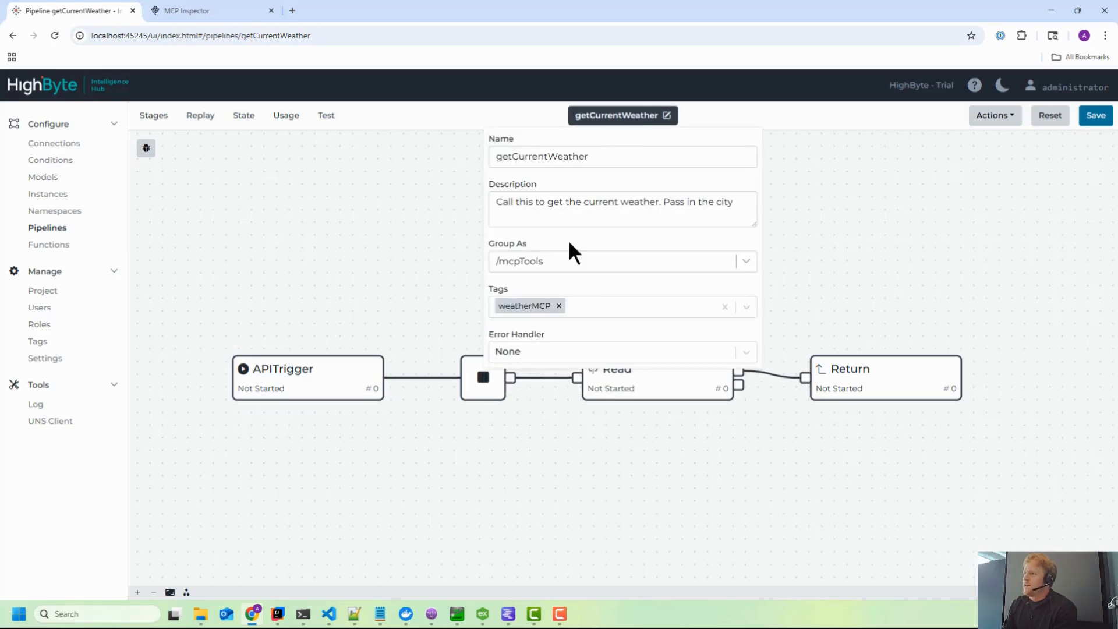
triple_click(613, 202)
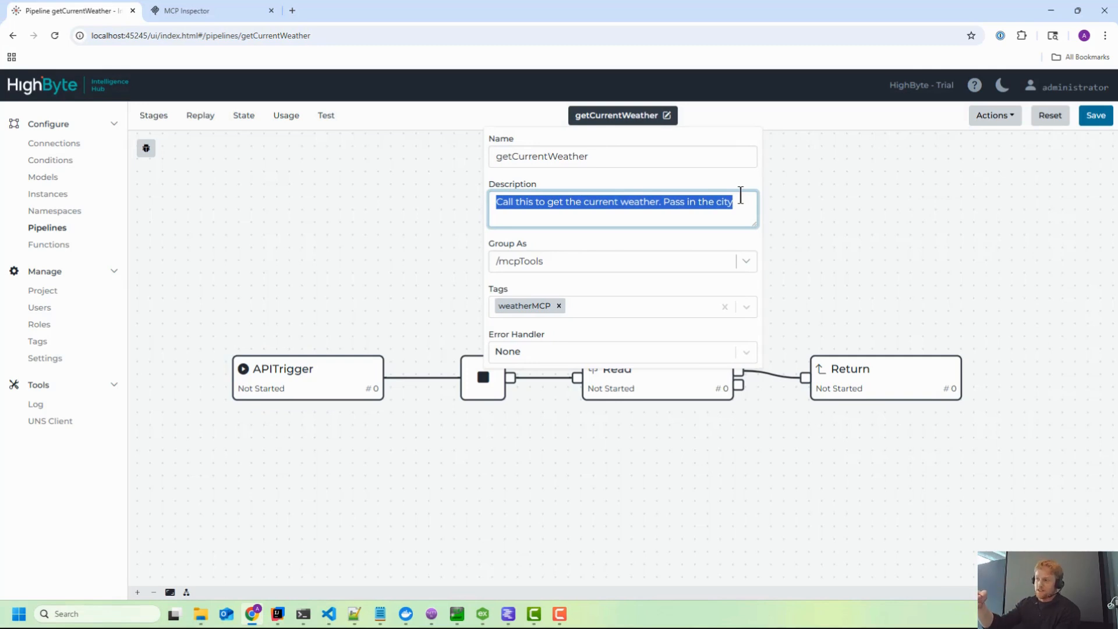
left_click(570, 222)
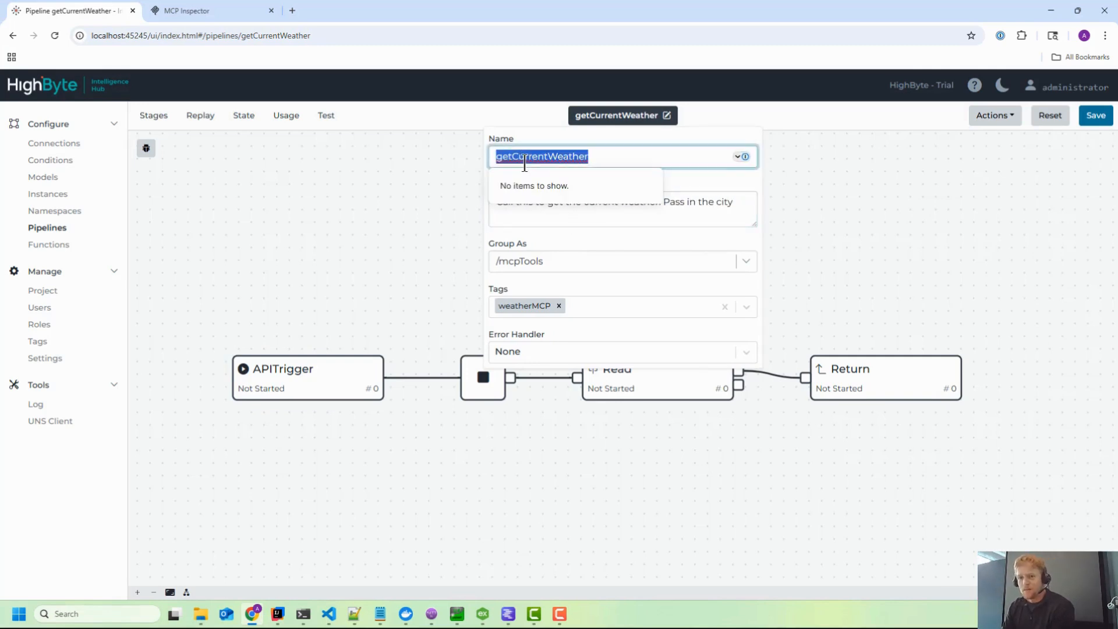
left_click(621, 209)
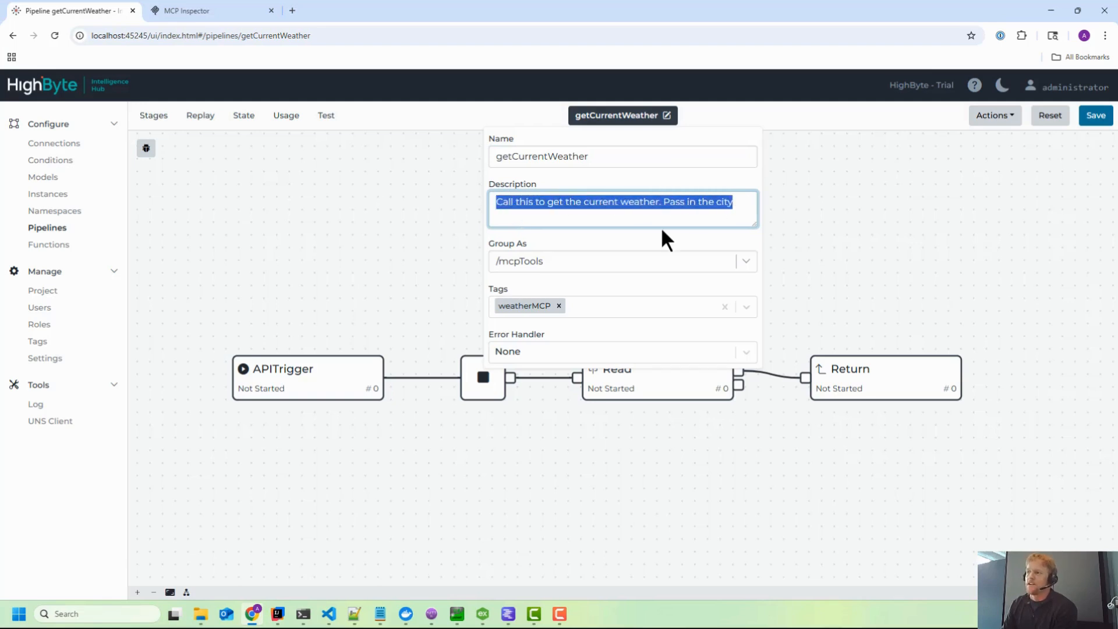
mouse_move(420, 241)
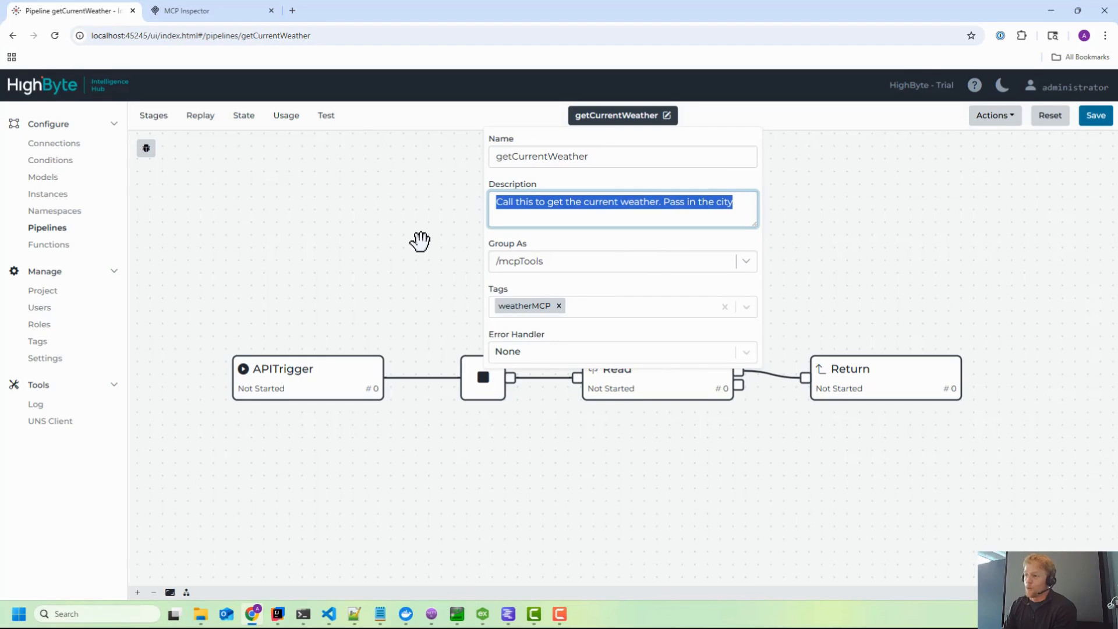
Review the Read stage's {{event.value.city}} reference, then return to MCP Inspector.
left_click(285, 369)
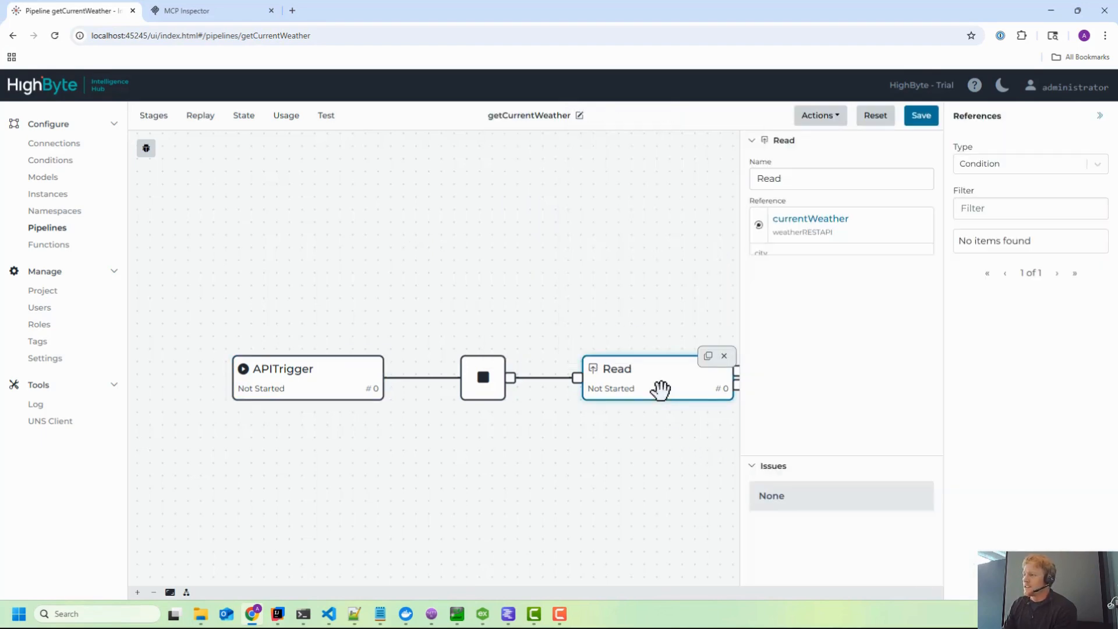
type("{{event.value.city}}")
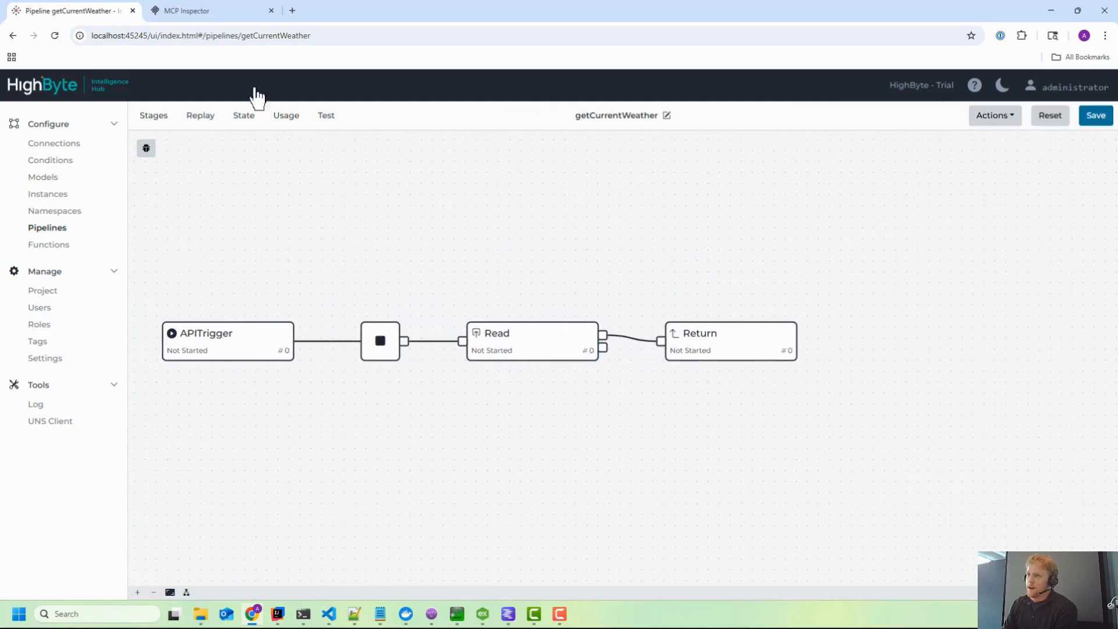
left_click(187, 11)
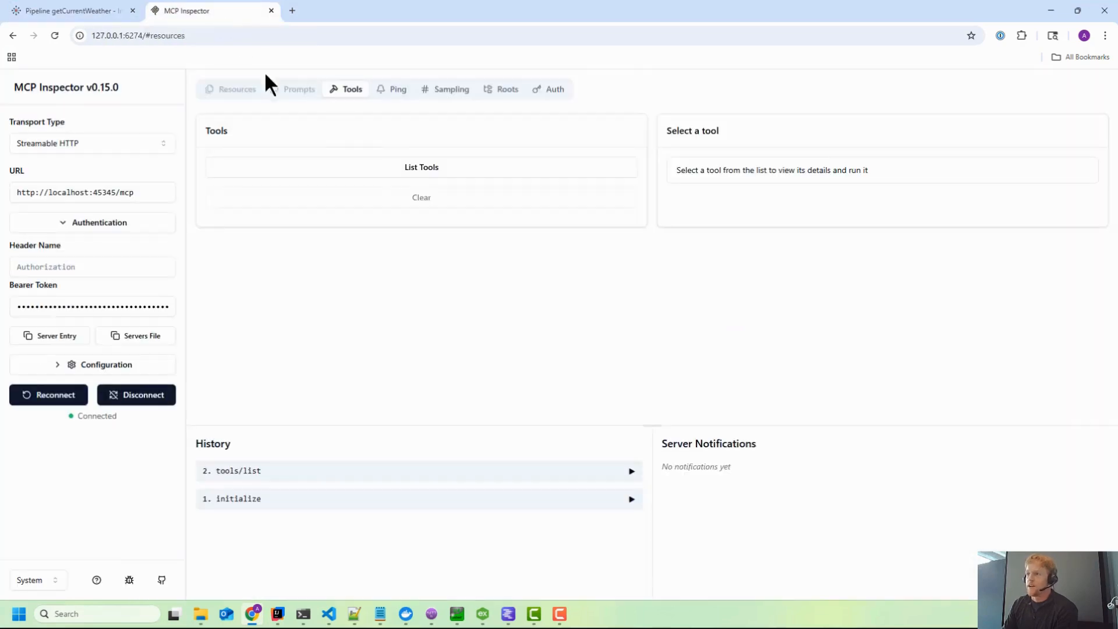
List tools, run getCurrentWeather with city London, and scroll through the weather result.
left_click(420, 167)
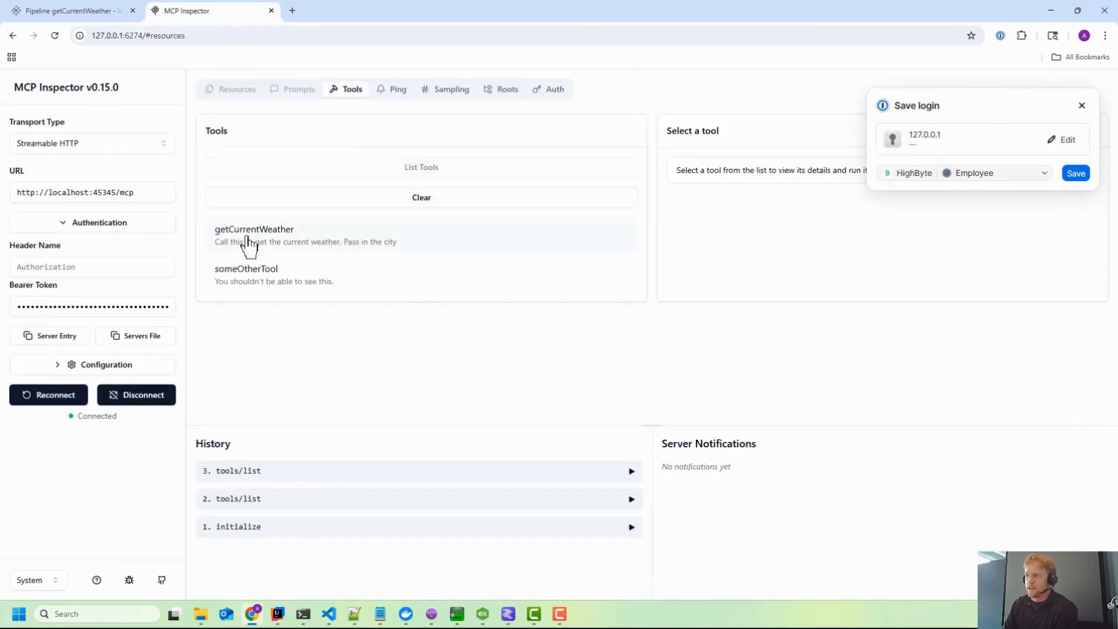
left_click(254, 236)
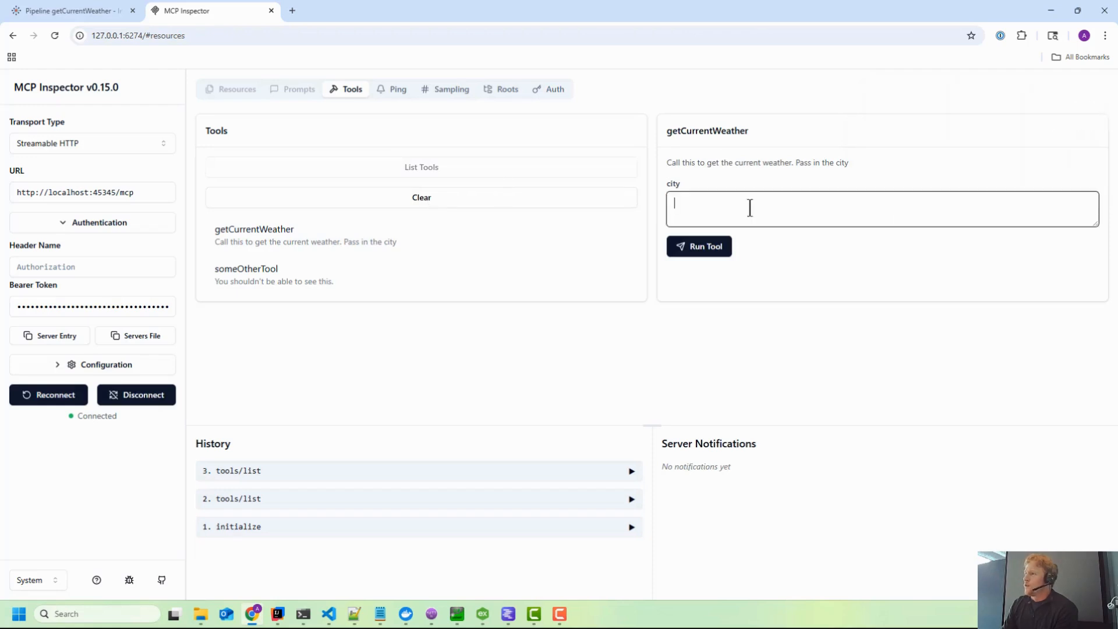
type("London")
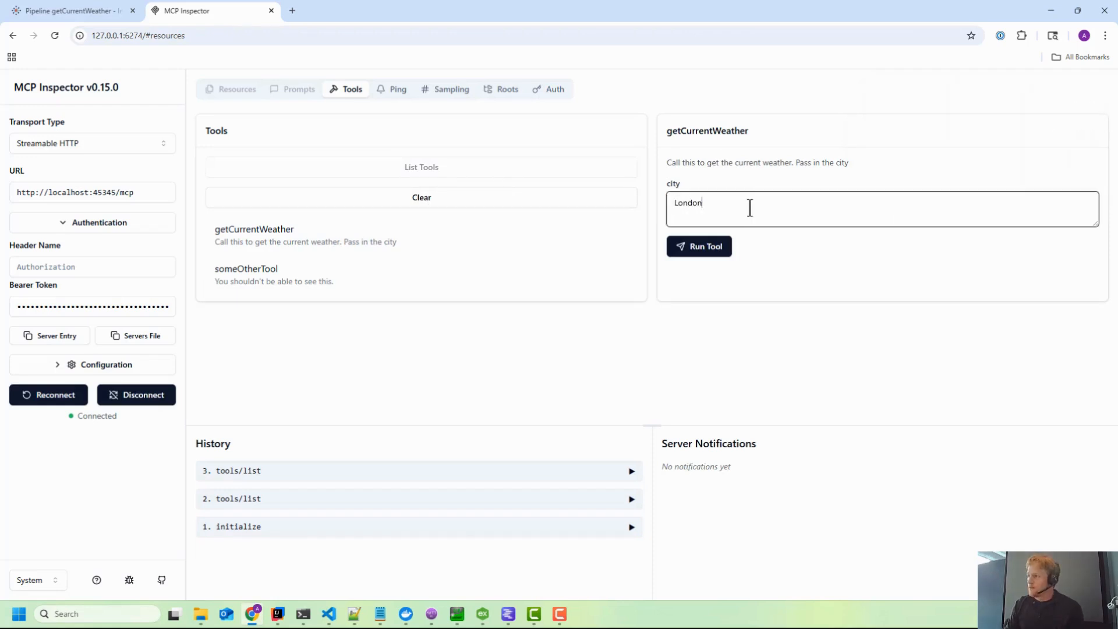
left_click(699, 246)
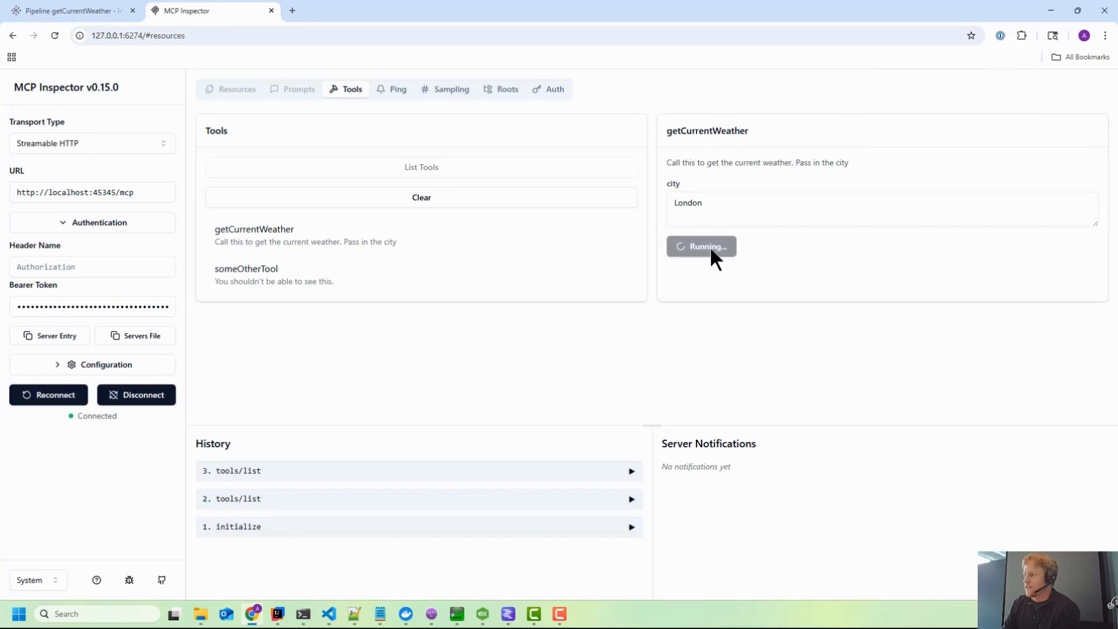
left_click(700, 245)
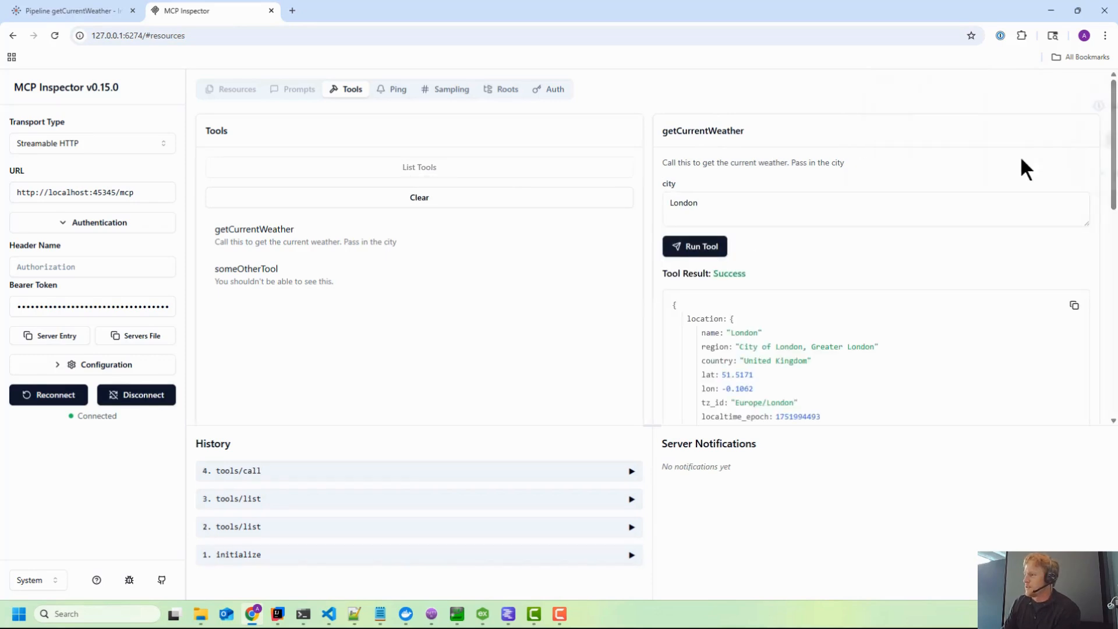
mouse_move(979, 199)
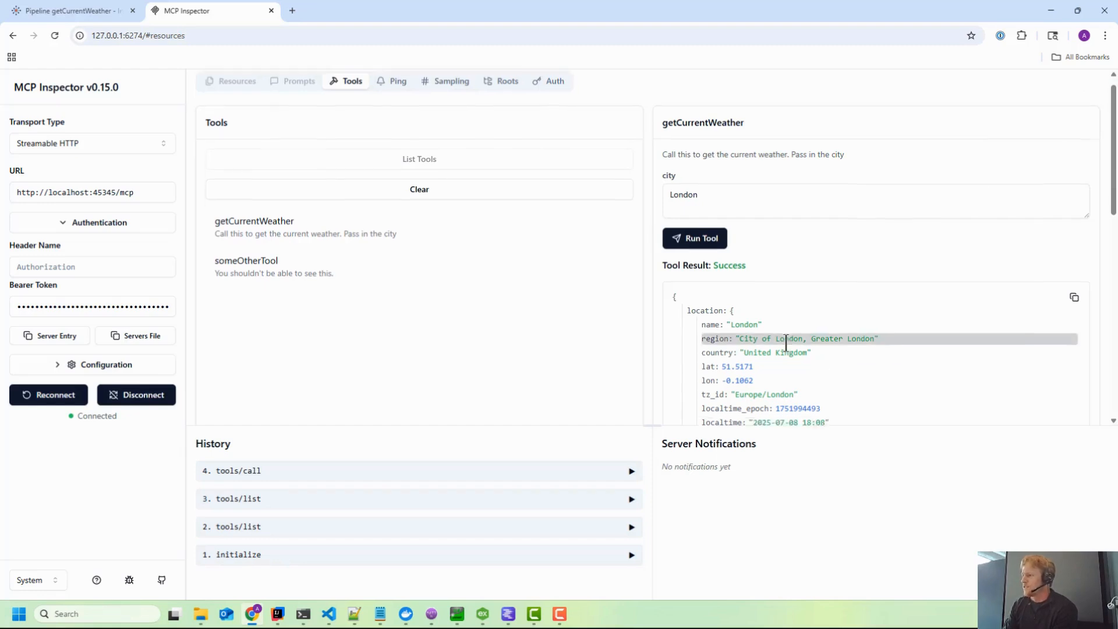
scroll("down", 3)
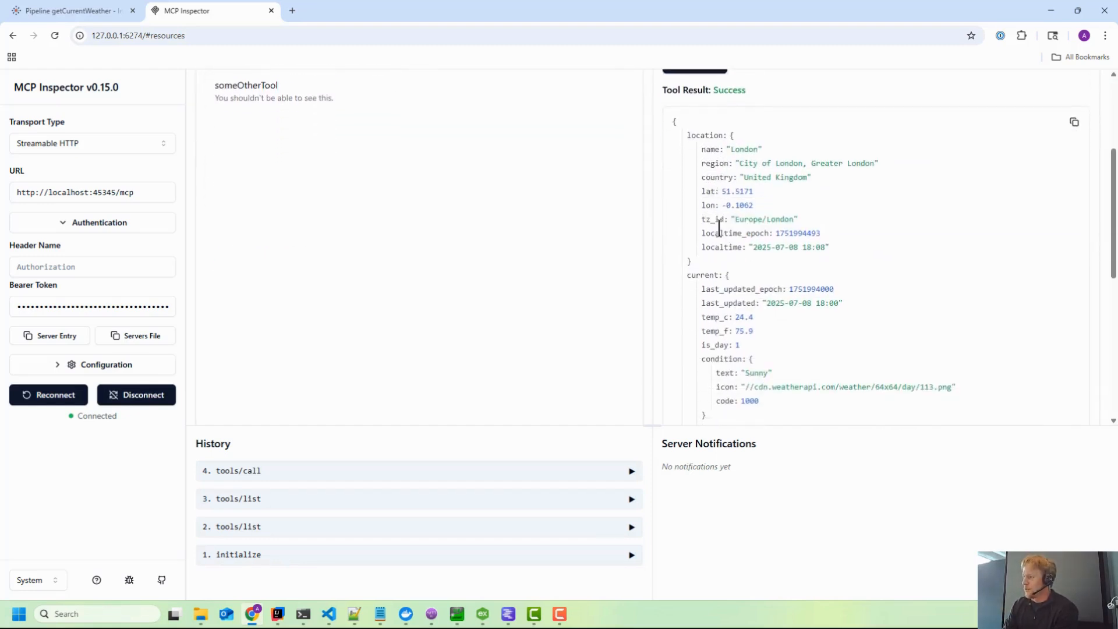
scroll("up", 3)
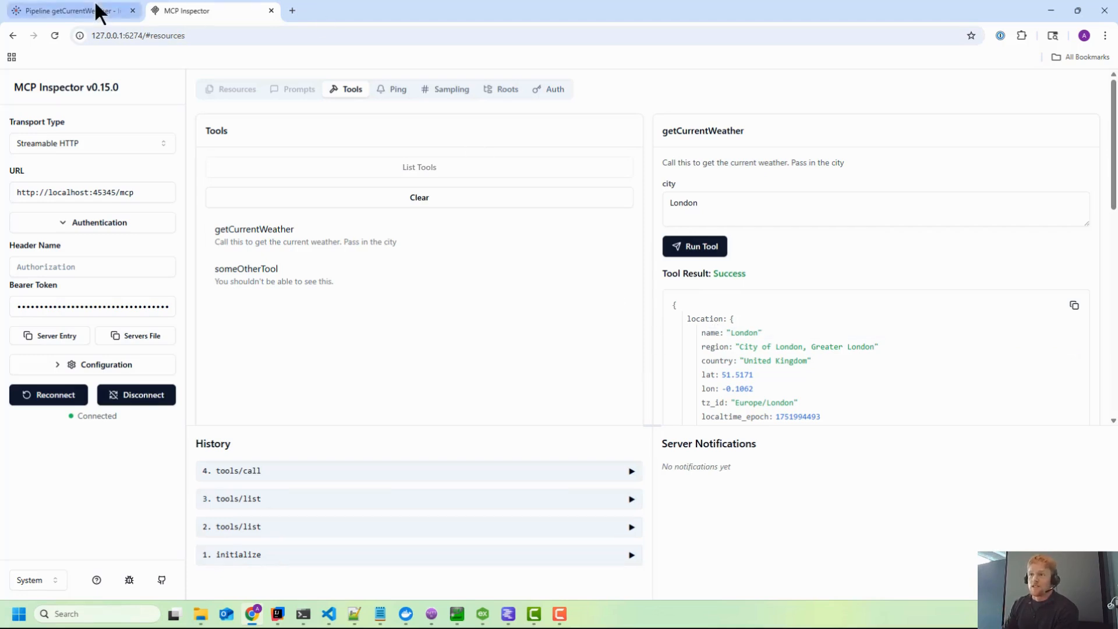
left_click(68, 10)
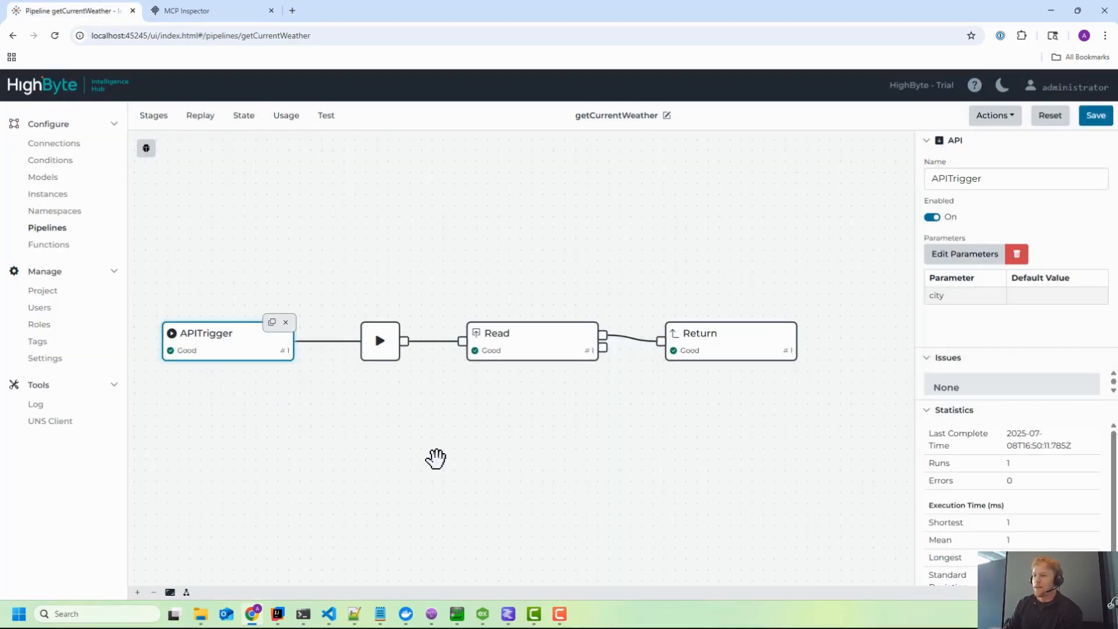
mouse_move(835, 390)
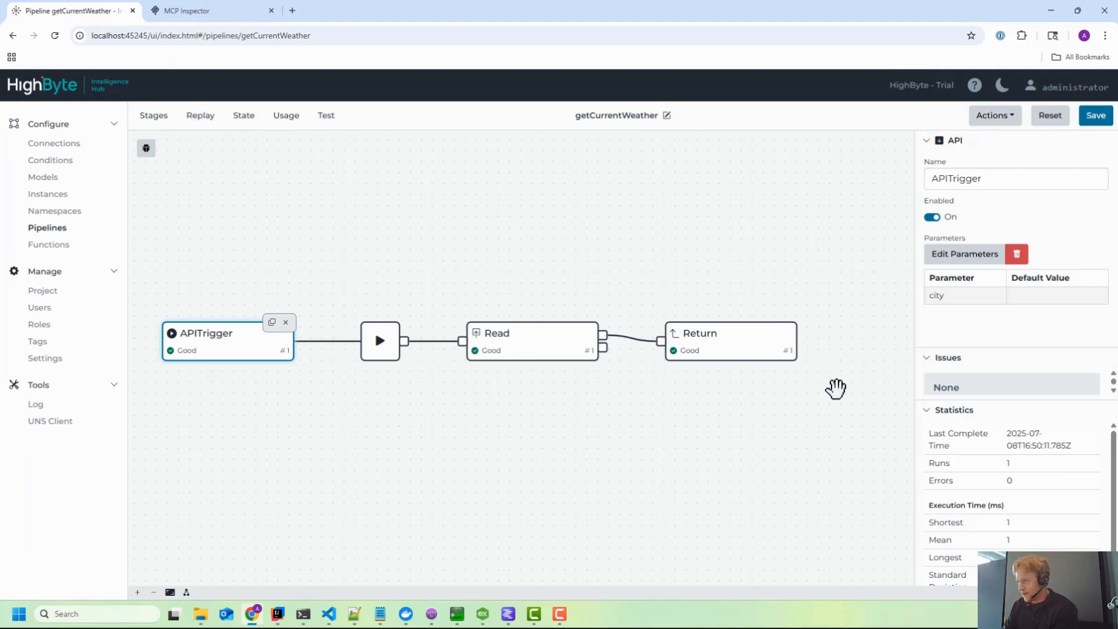
mouse_move(314, 119)
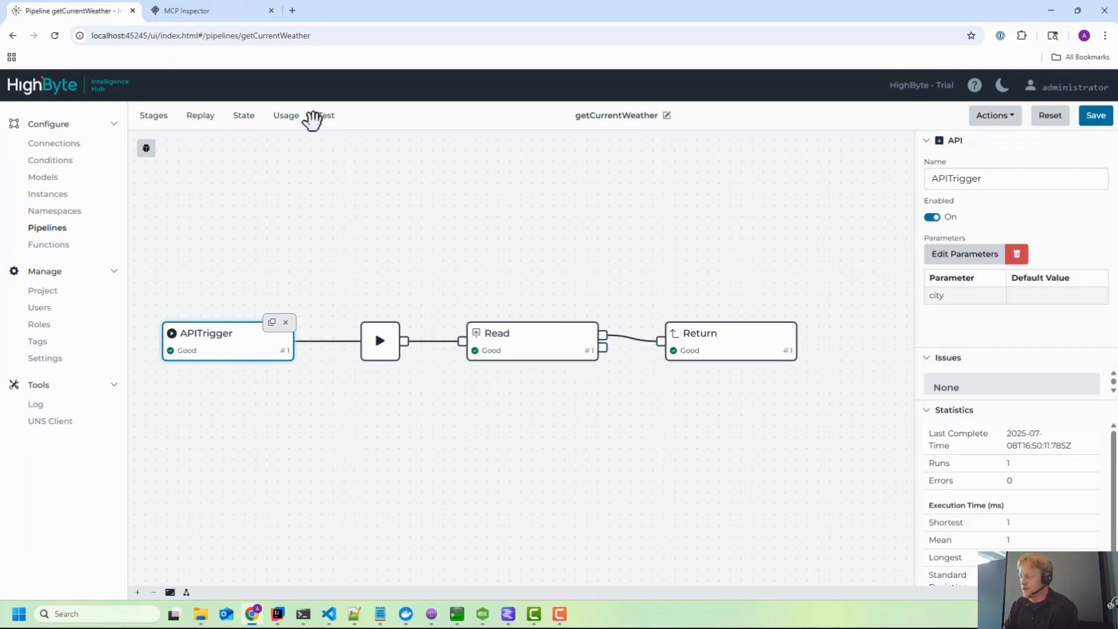
mouse_move(234, 114)
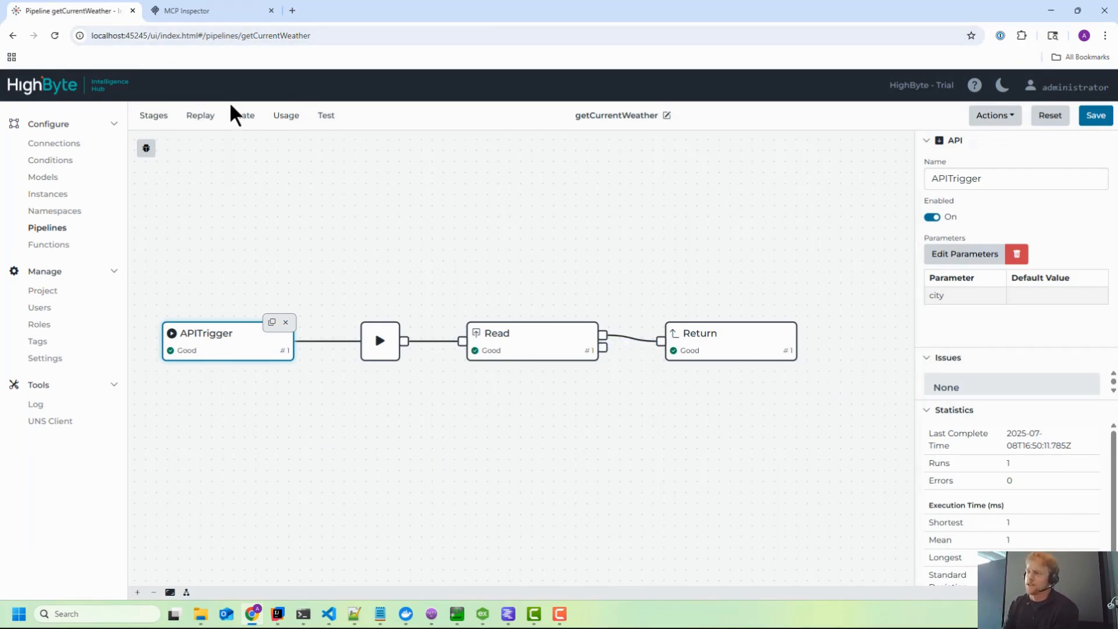
left_click(188, 11)
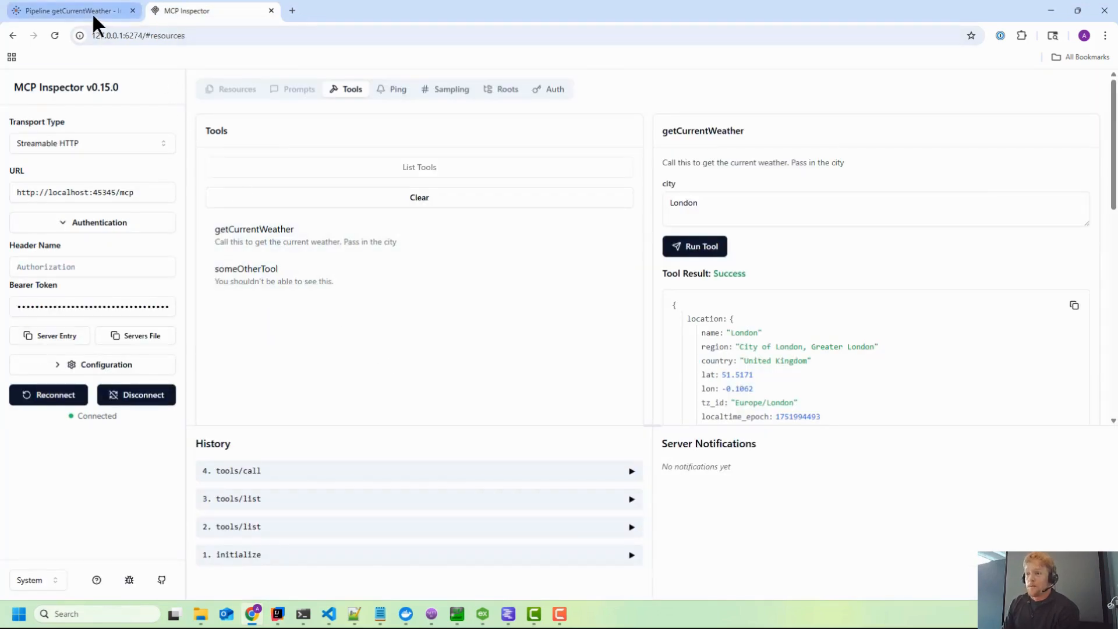
mouse_move(71, 10)
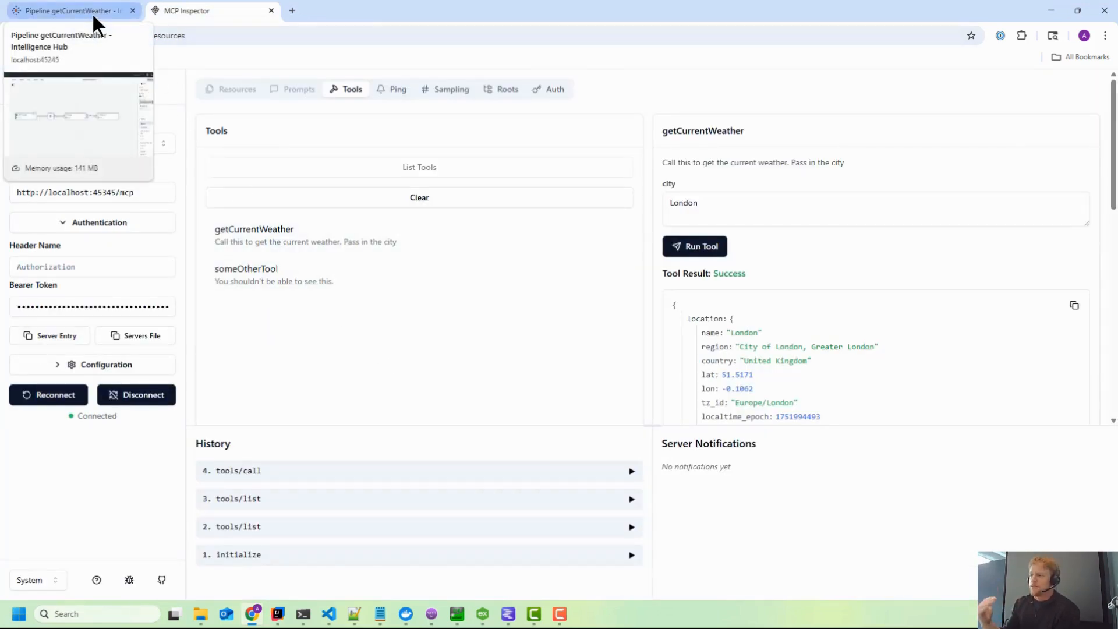
Return to the getCurrentWeather pipeline and close the APITrigger stage details.
left_click(71, 11)
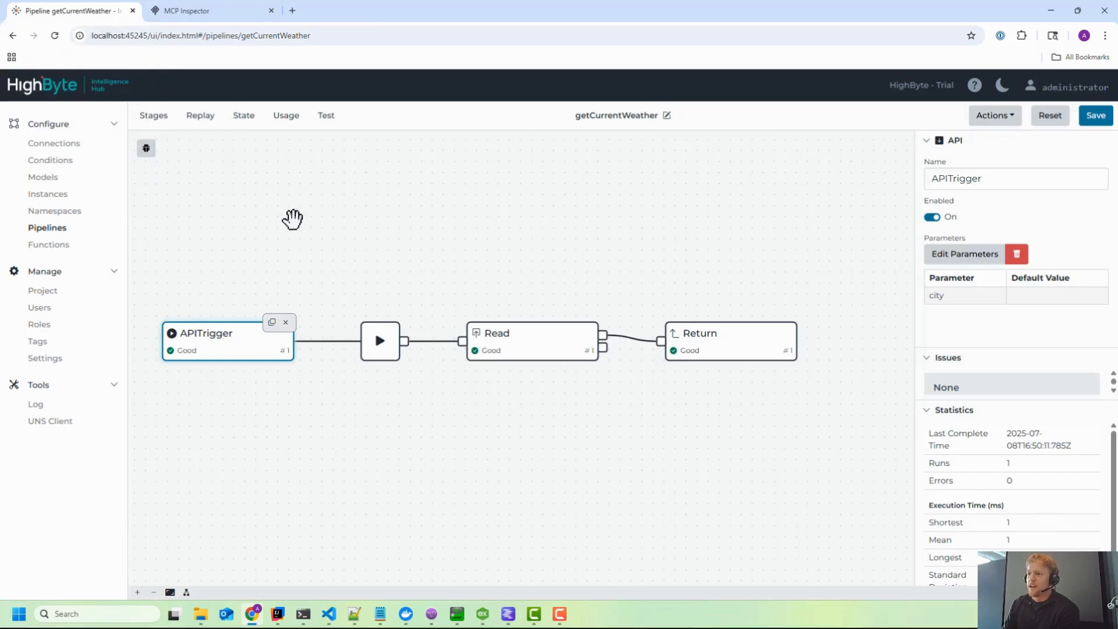
left_click(293, 221)
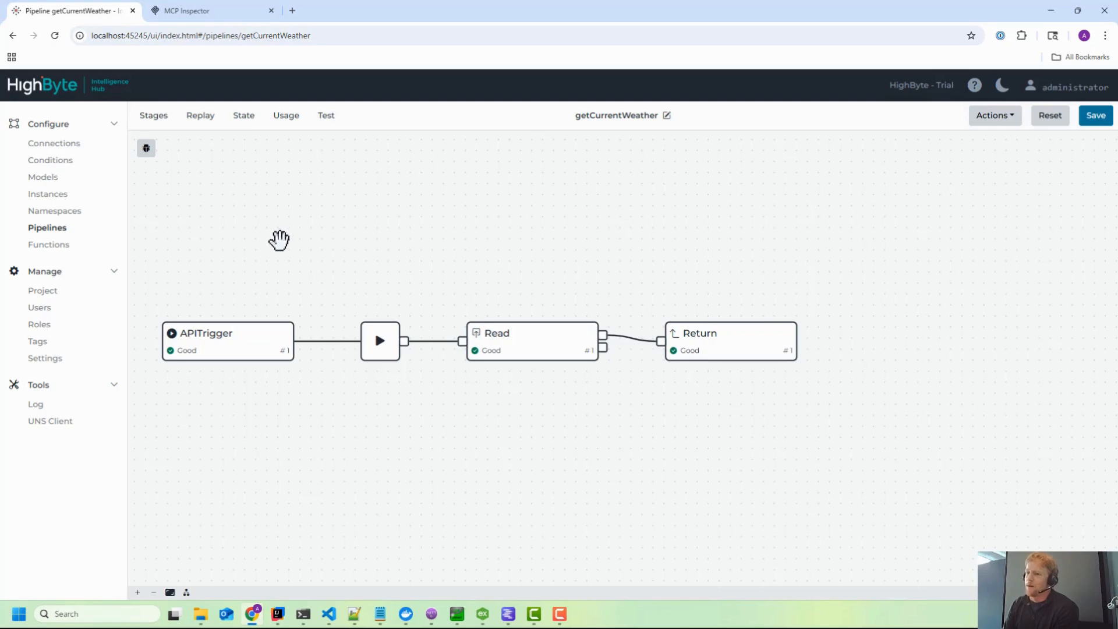
mouse_move(18, 388)
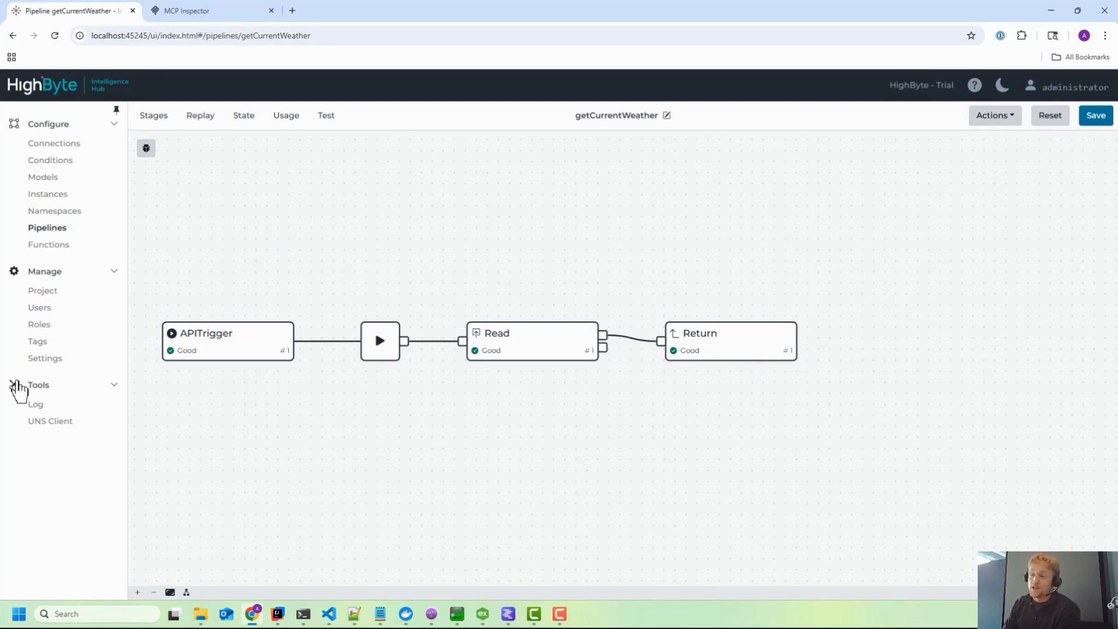
mouse_move(237, 352)
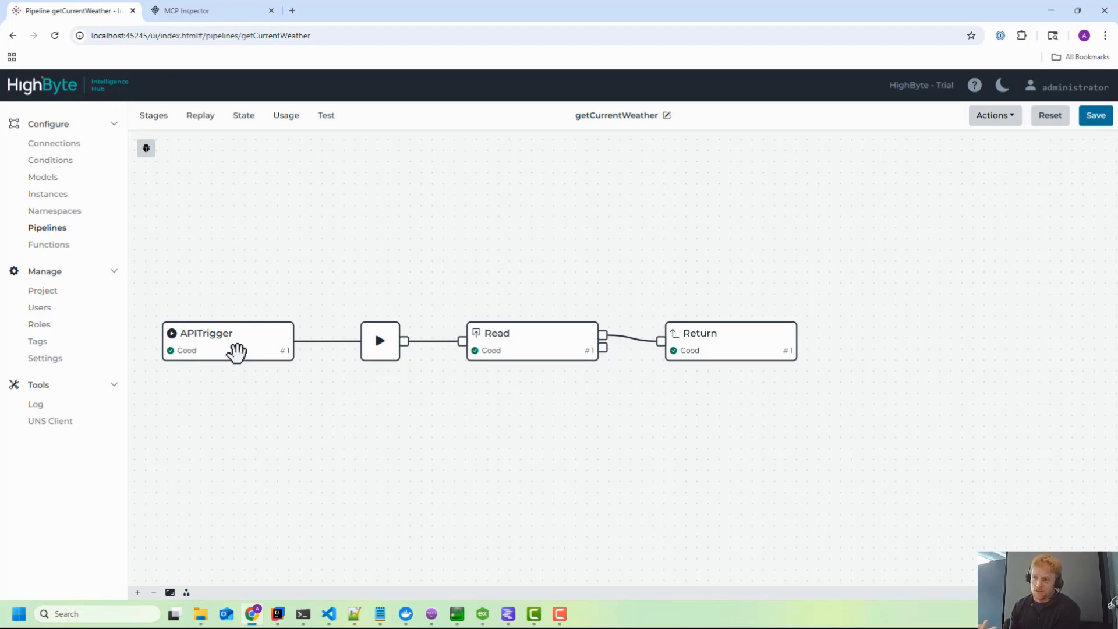
mouse_move(48, 244)
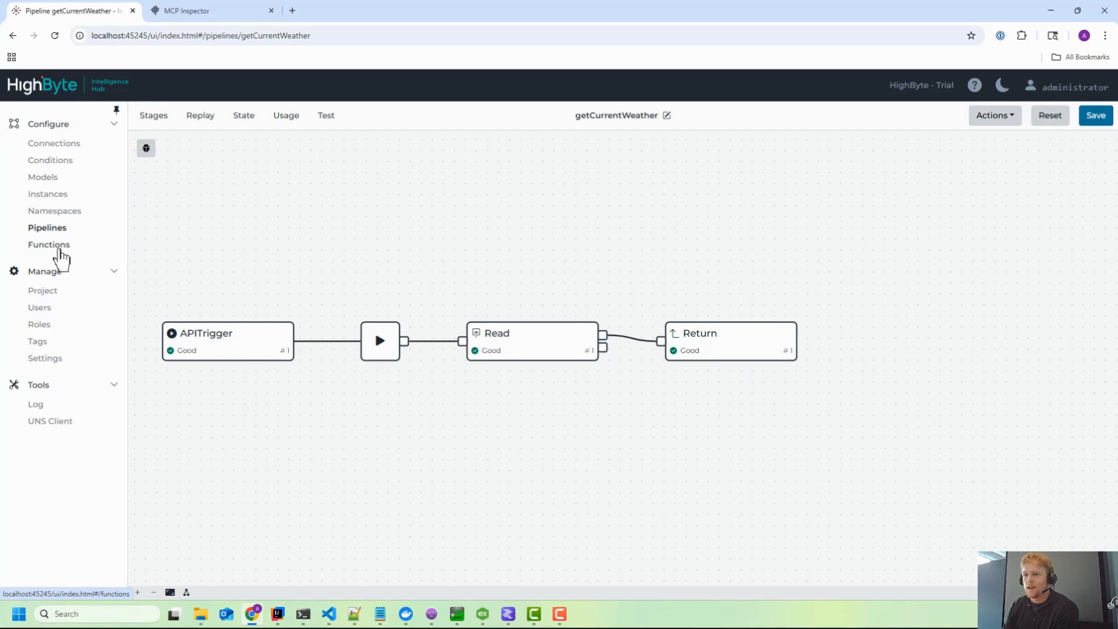
Open the weatherMCP user and pick out the weatherMCP tag in its claim.
left_click(39, 307)
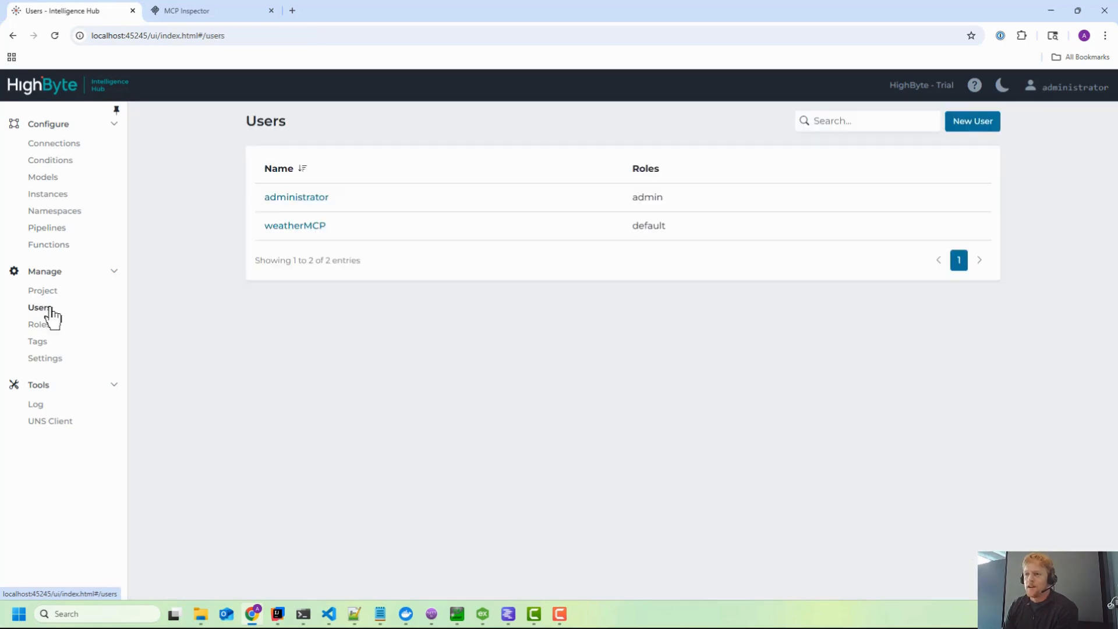
mouse_move(295, 225)
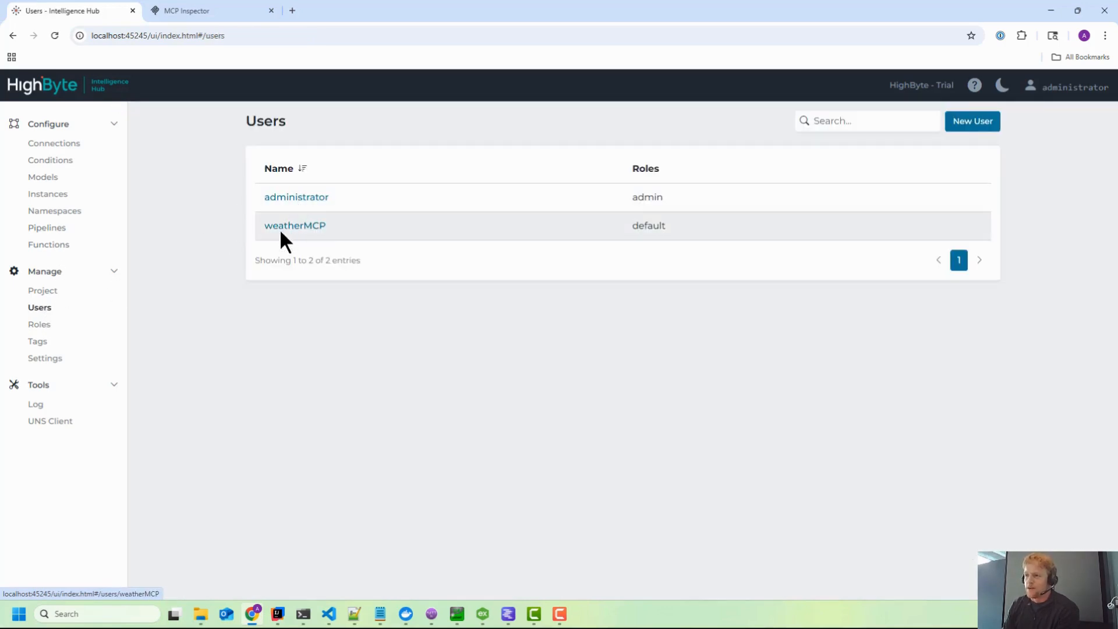
left_click(295, 226)
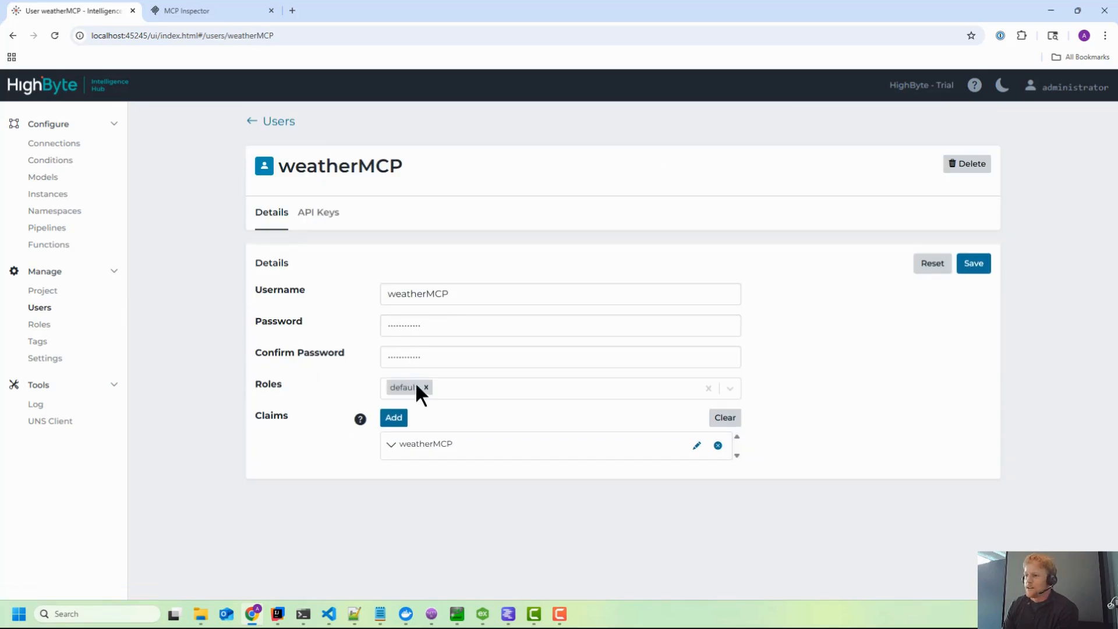
mouse_move(412, 455)
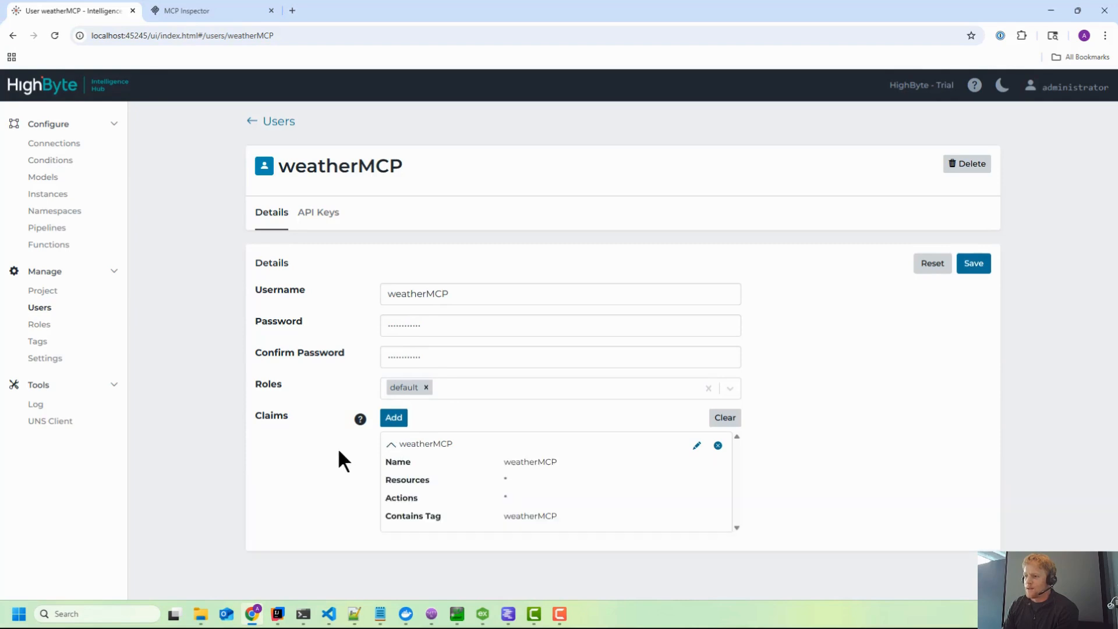
mouse_move(530, 257)
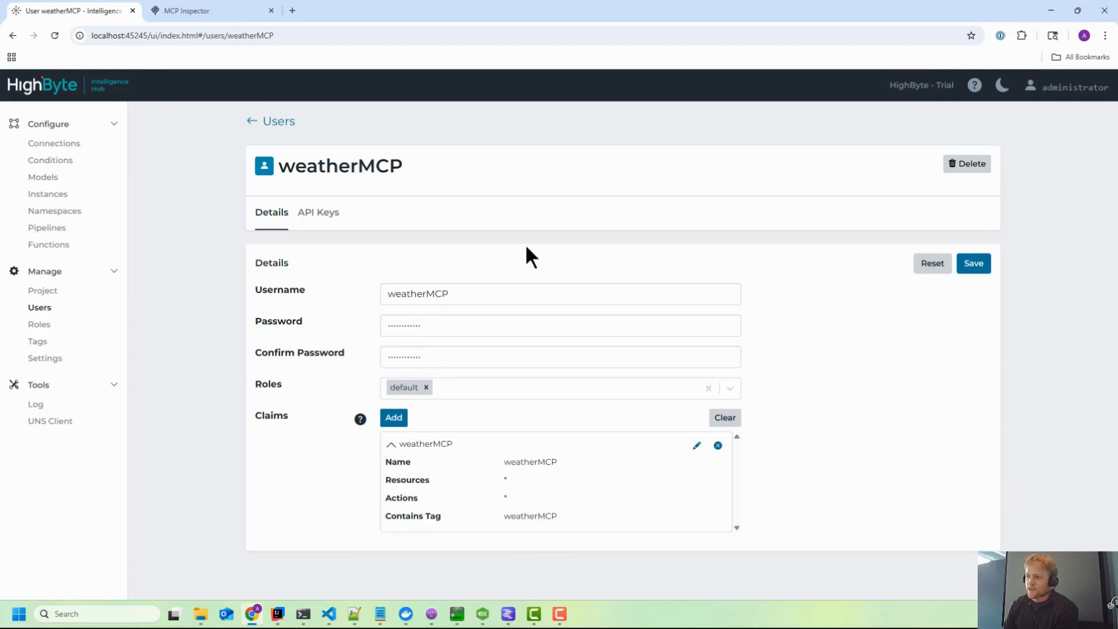
double_click(529, 515)
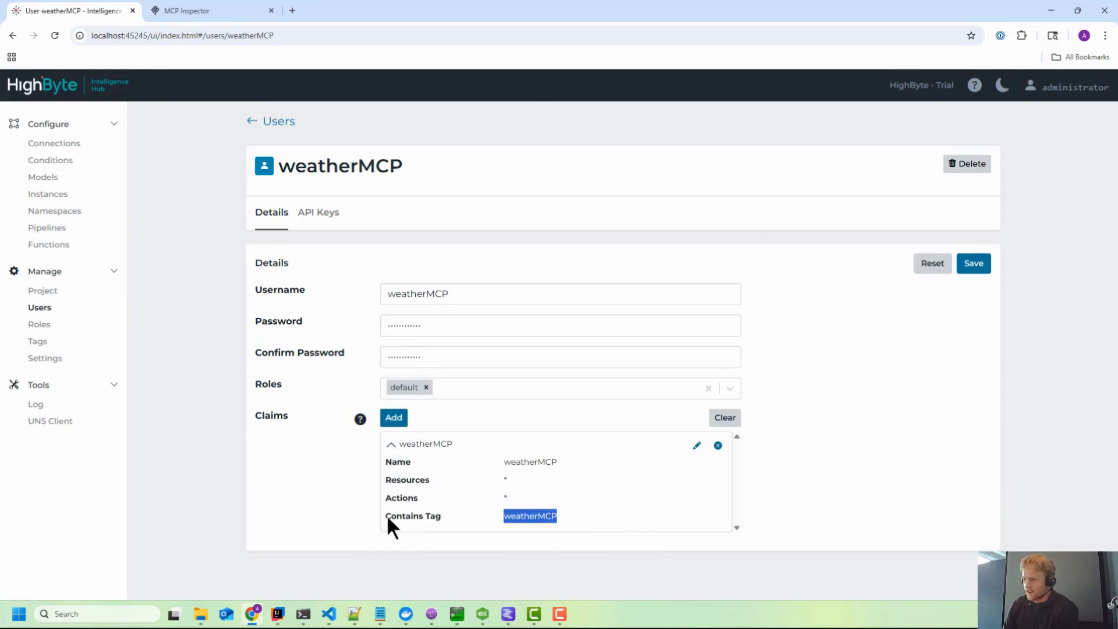
mouse_move(56, 357)
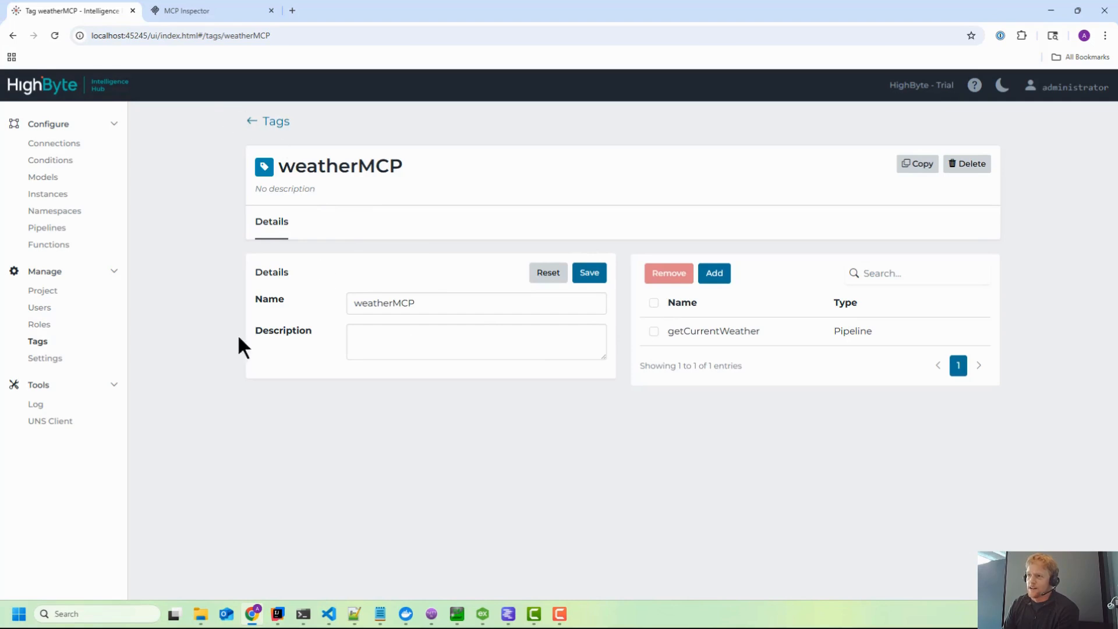
Review the weatherMCP user's API keys, then open the mcpTools pipelines list.
left_click(39, 307)
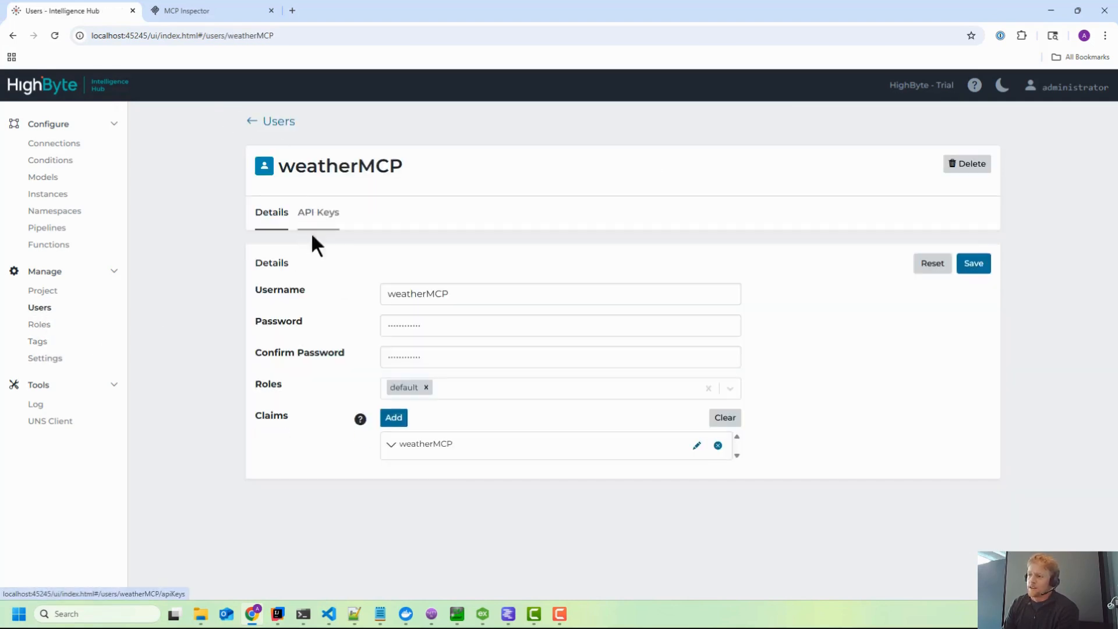
left_click(318, 212)
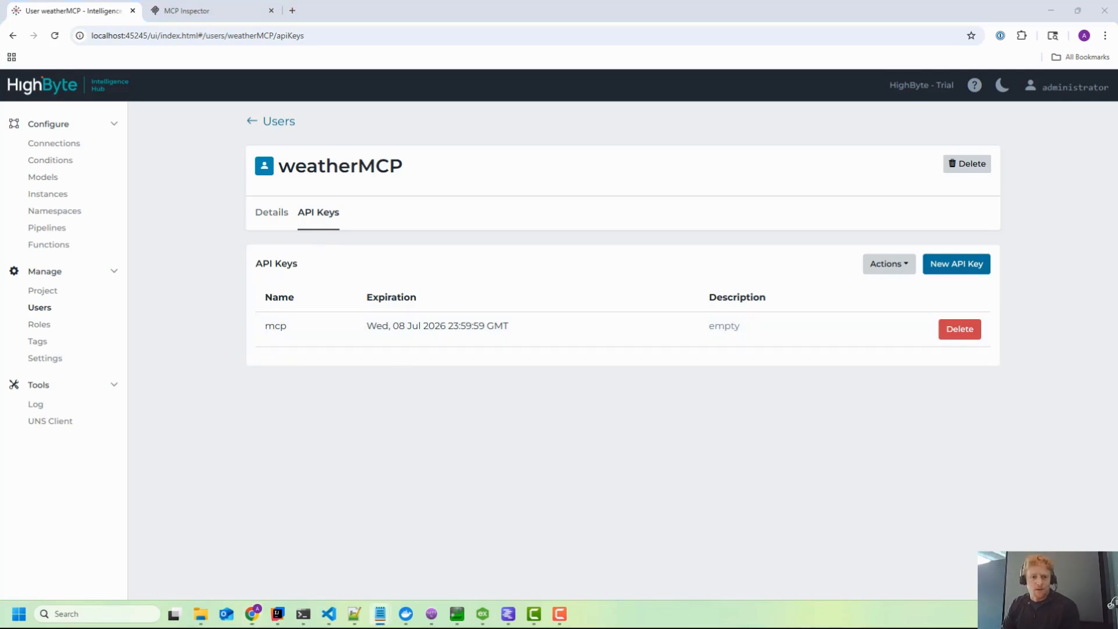
mouse_move(54, 211)
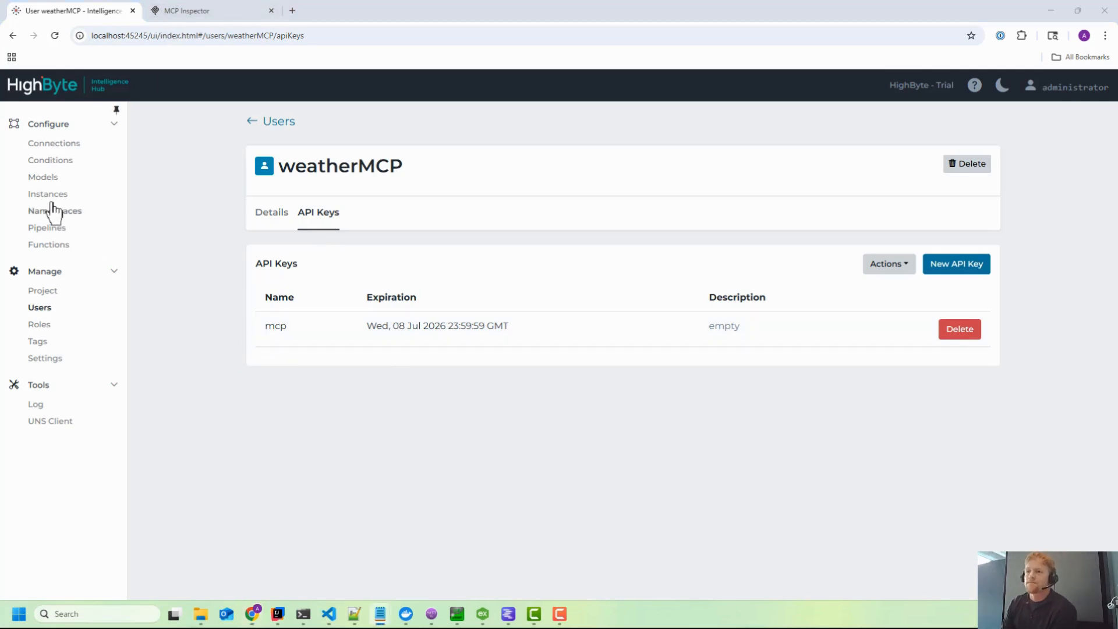
mouse_move(92, 374)
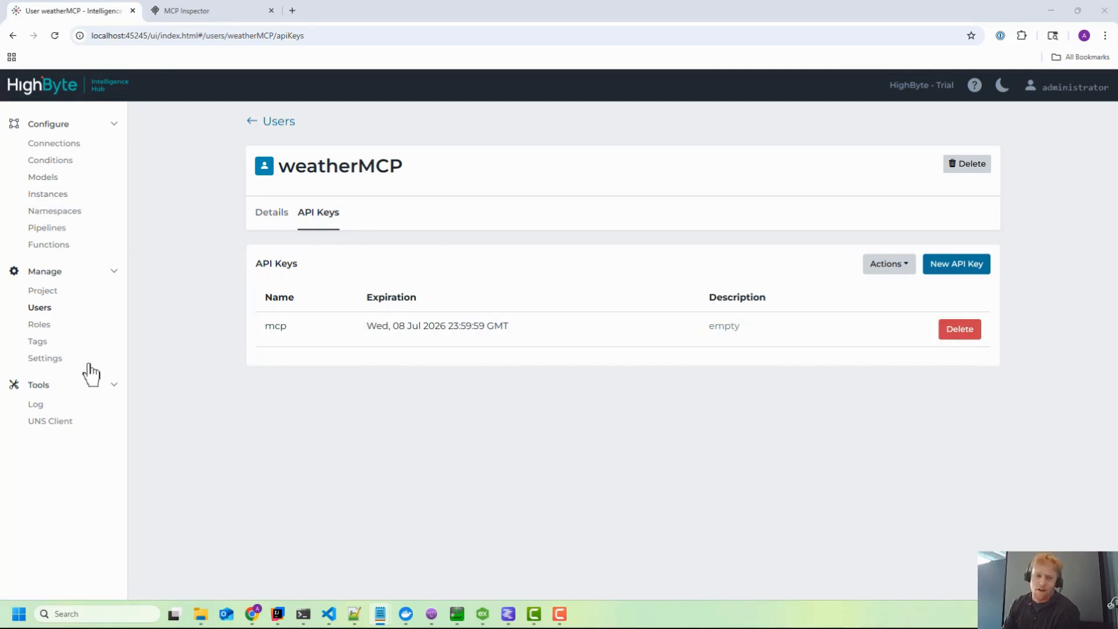
mouse_move(47, 228)
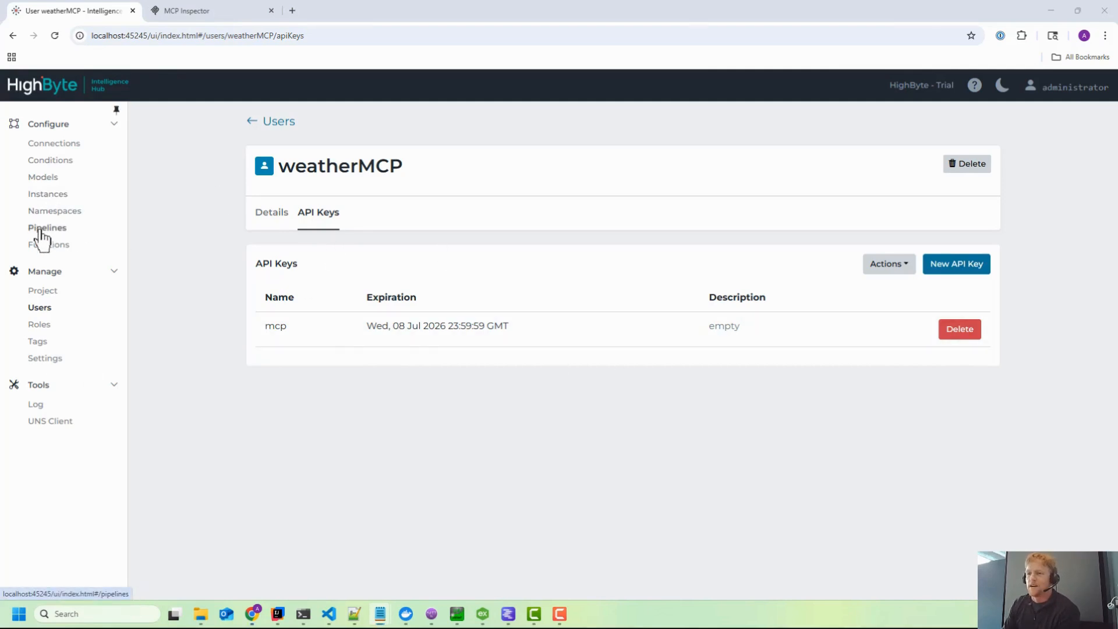
left_click(46, 227)
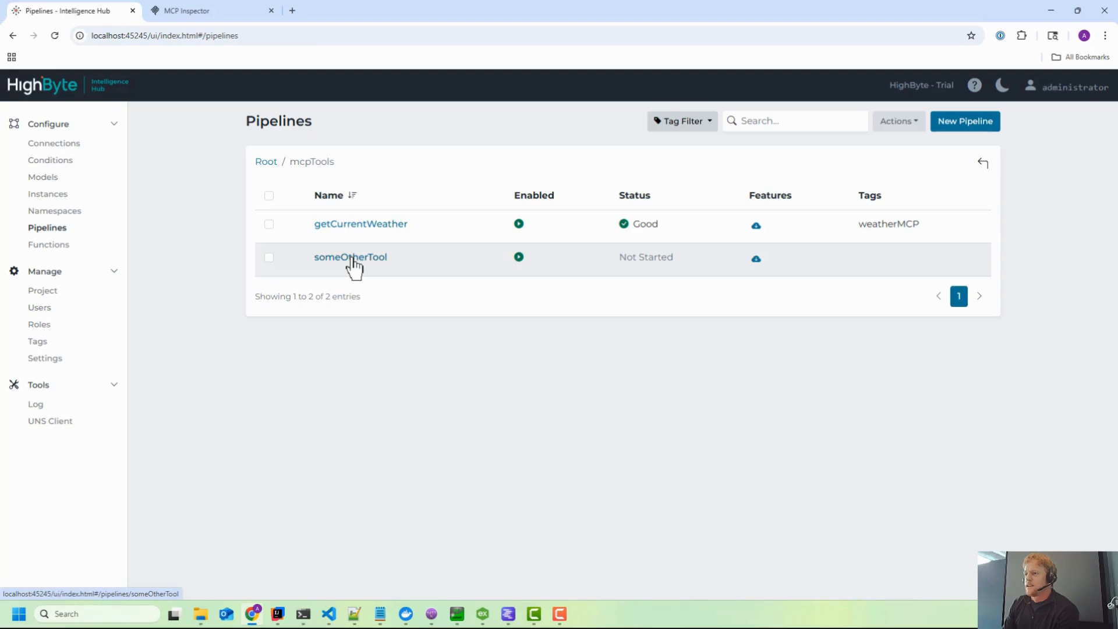
Reconnect the MCP Inspector session using the weatherMCP user's key.
left_click(187, 11)
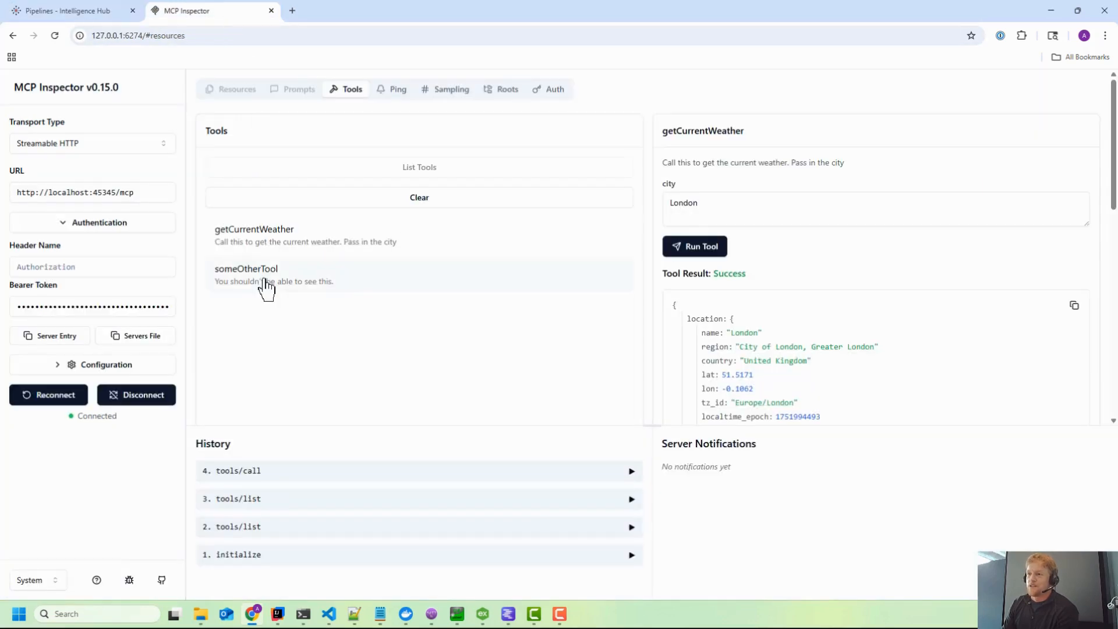
mouse_move(280, 236)
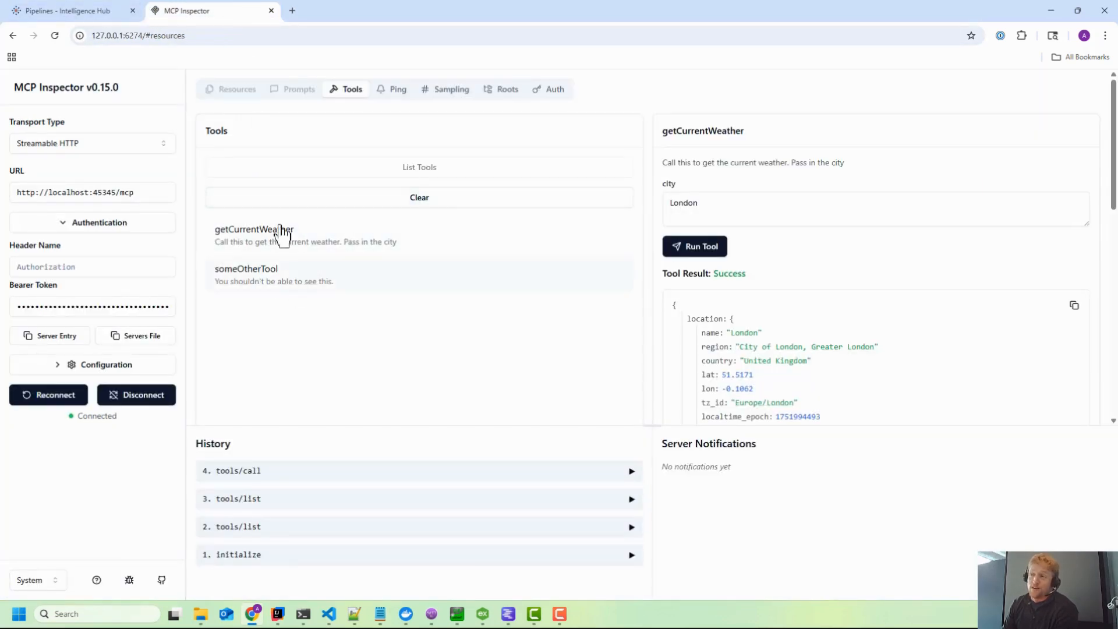
left_click(86, 307)
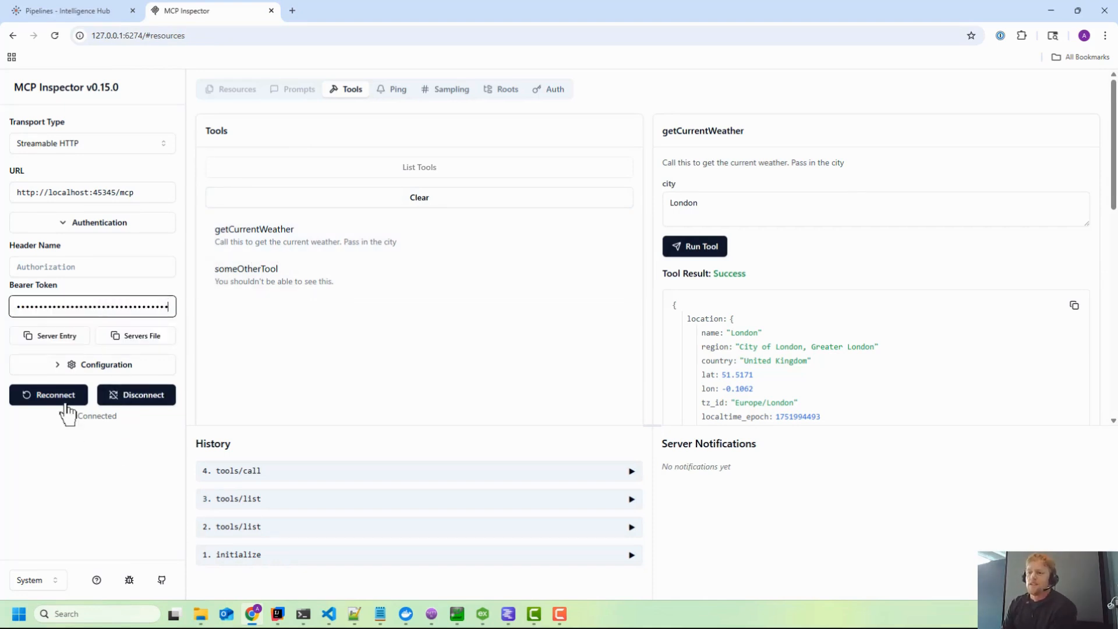
left_click(49, 394)
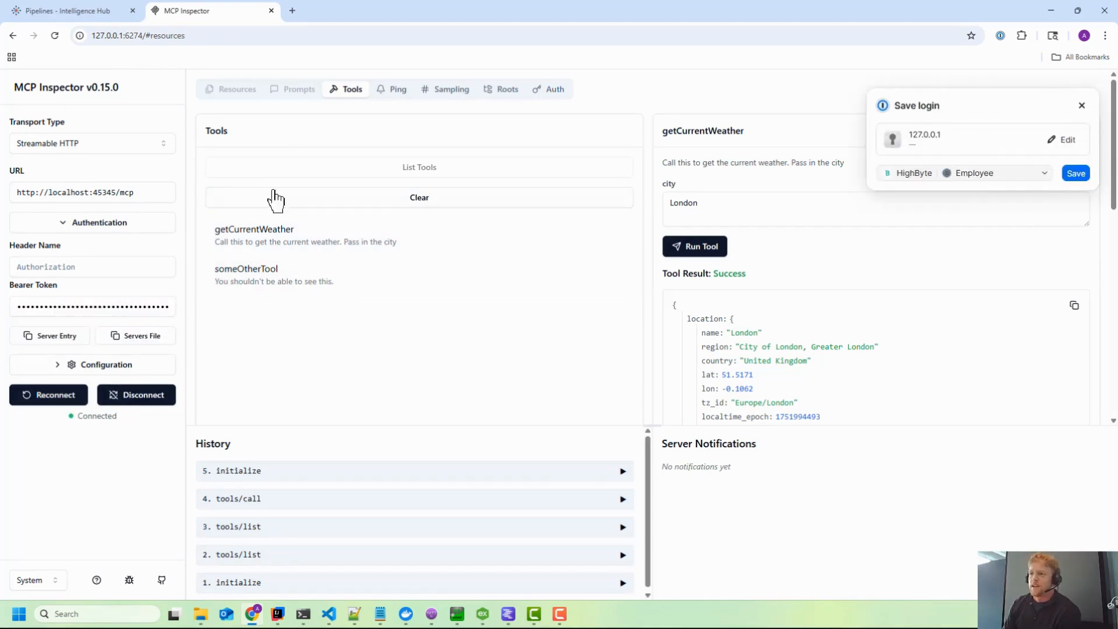
Clear and re-list tools, confirming only getCurrentWeather appears.
left_click(1080, 104)
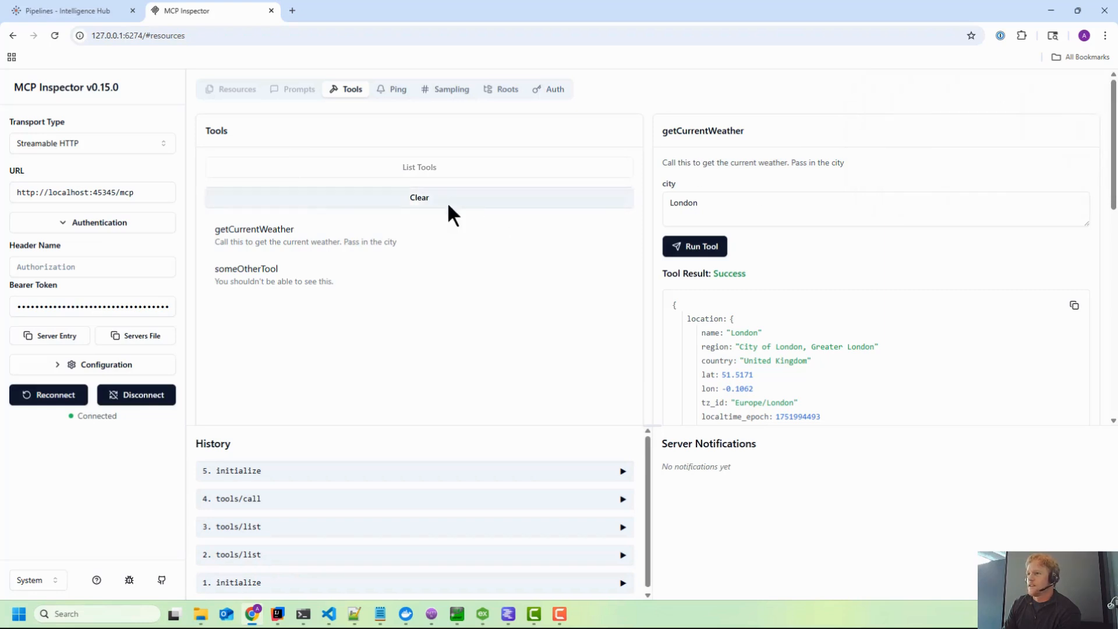
left_click(419, 167)
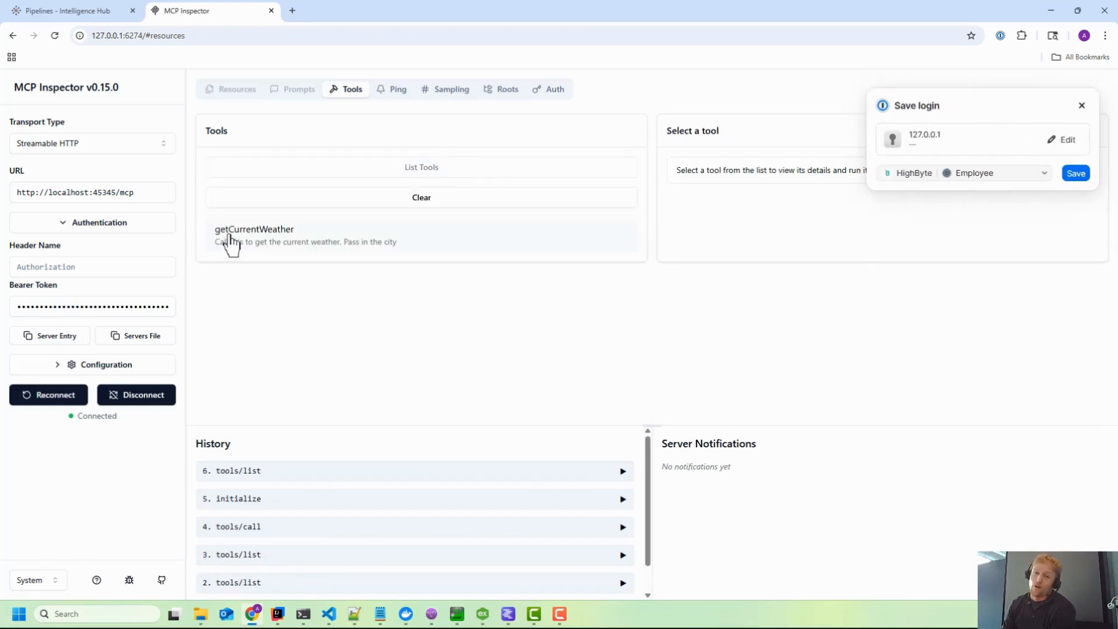
left_click(254, 234)
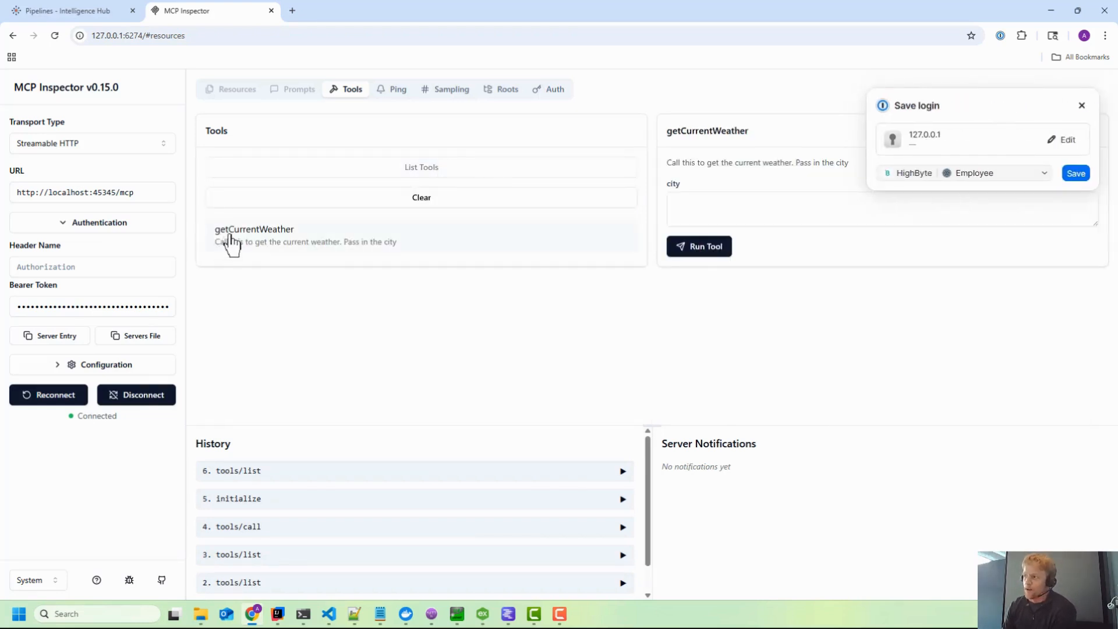
left_click(68, 11)
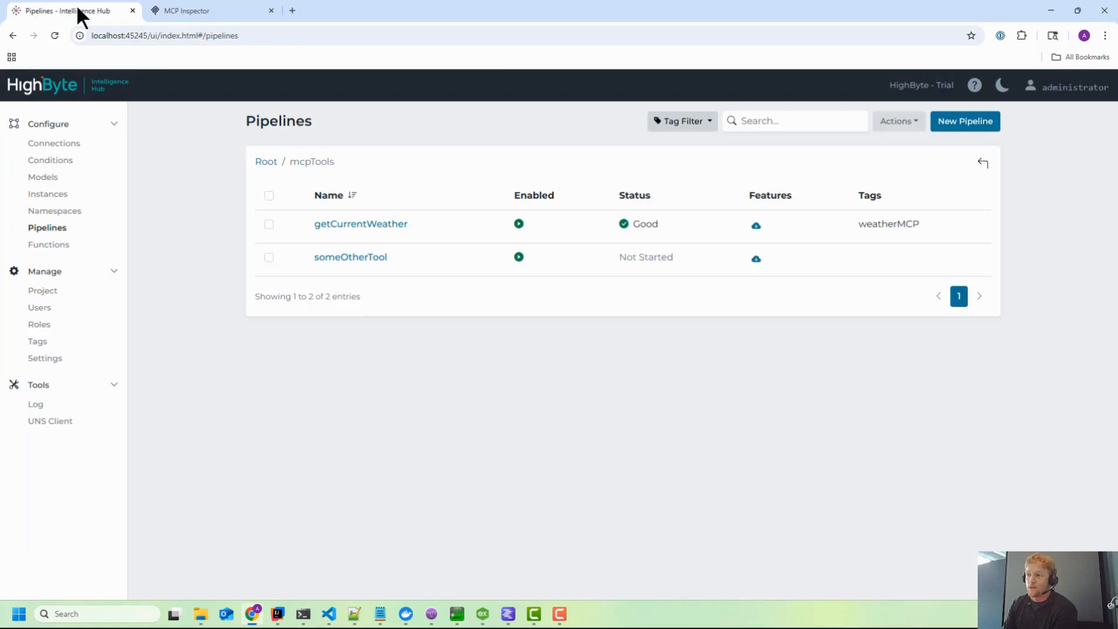
Open getCurrentWeather and view its settings showing the weatherMCP tag and mcpTools group.
left_click(360, 223)
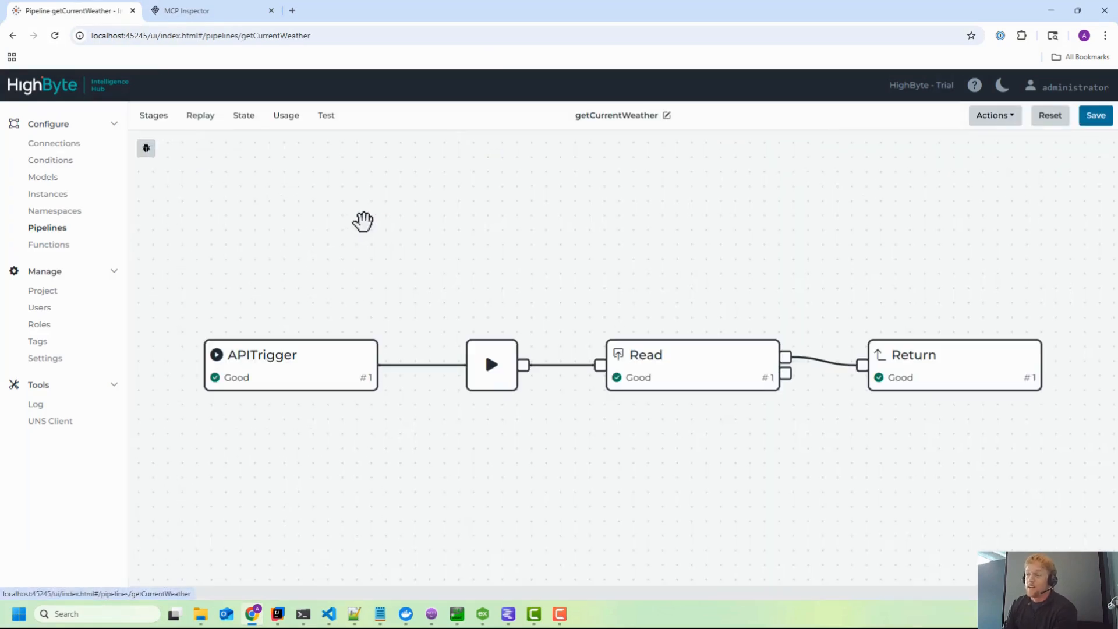
left_click(621, 115)
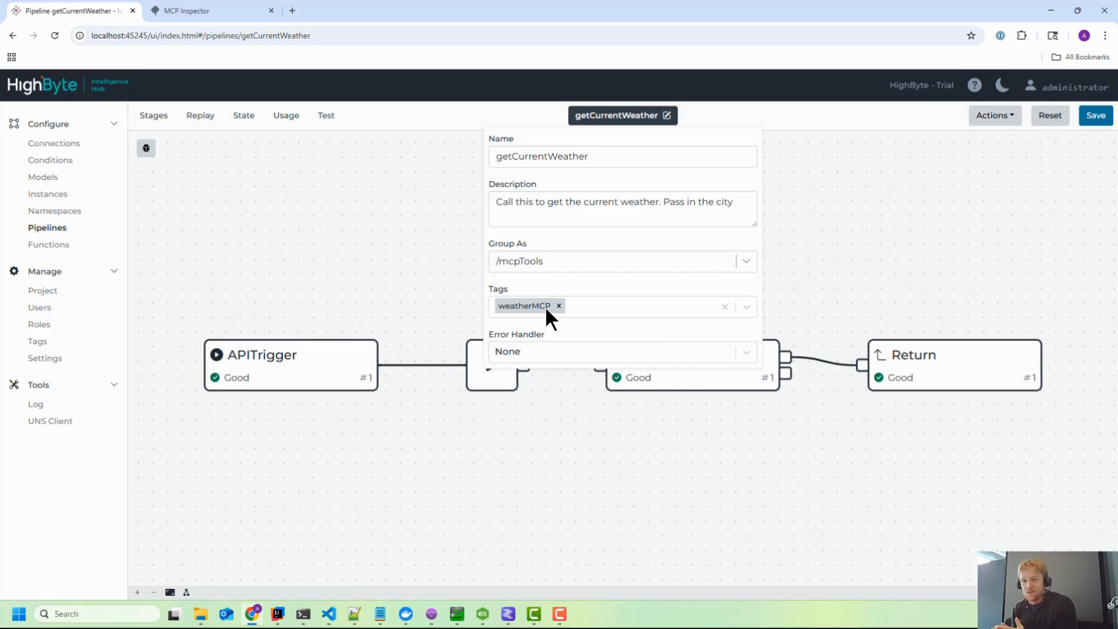
mouse_move(461, 289)
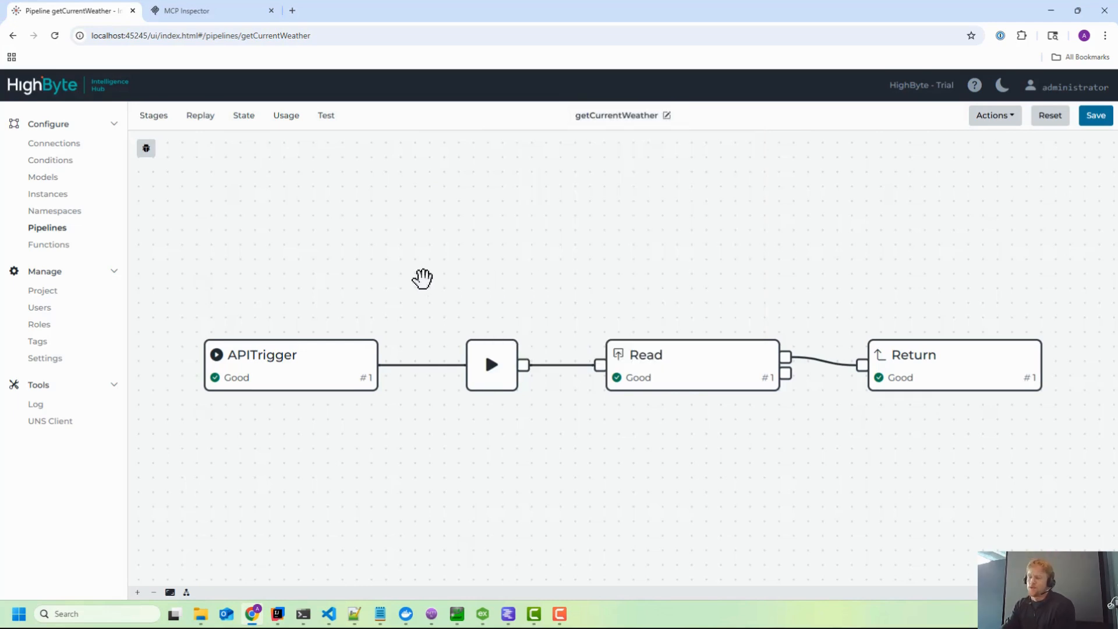
mouse_move(405, 278)
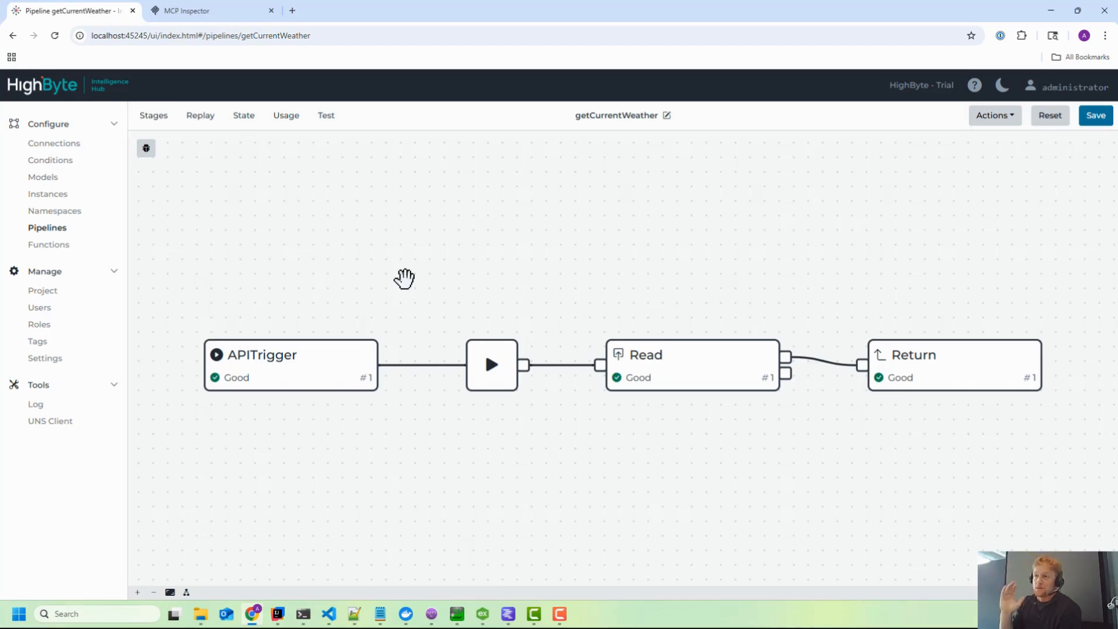
mouse_move(425, 272)
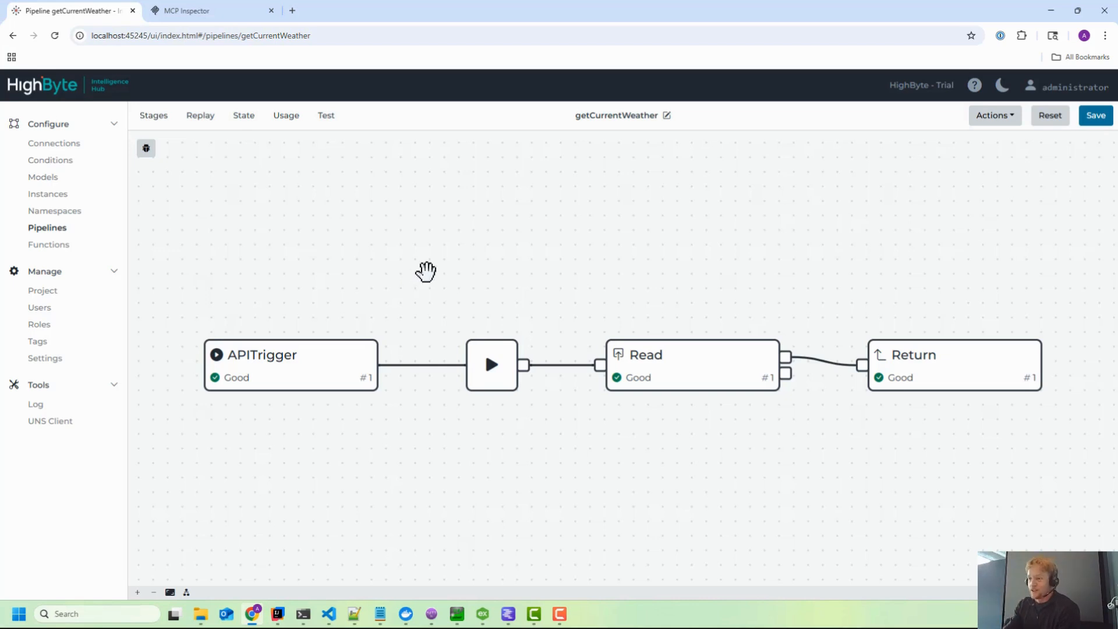
mouse_move(547, 407)
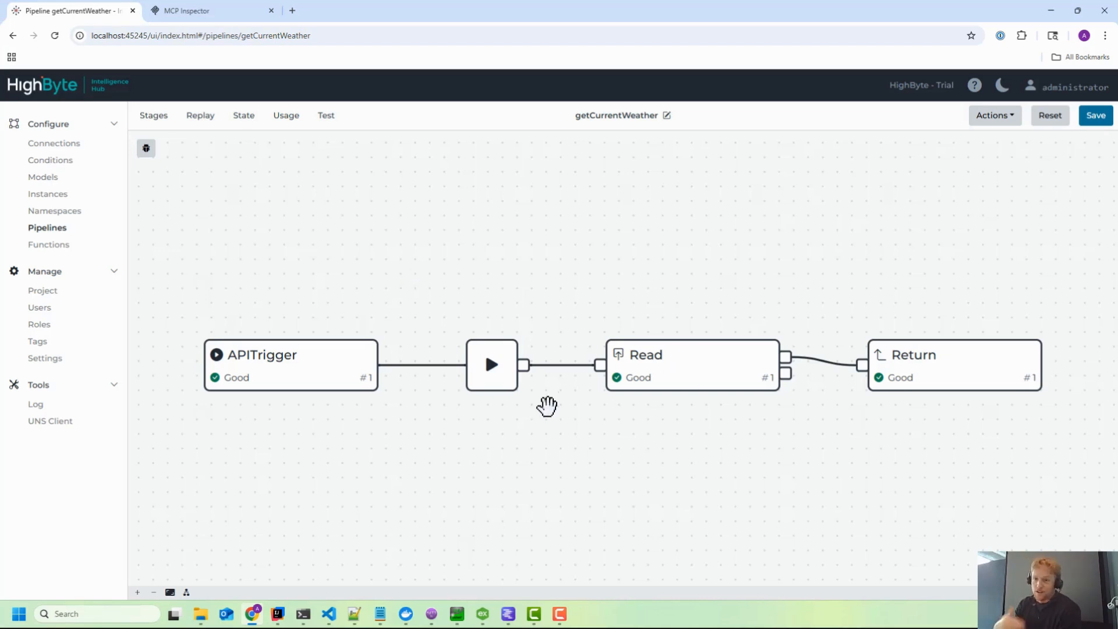
mouse_move(696, 442)
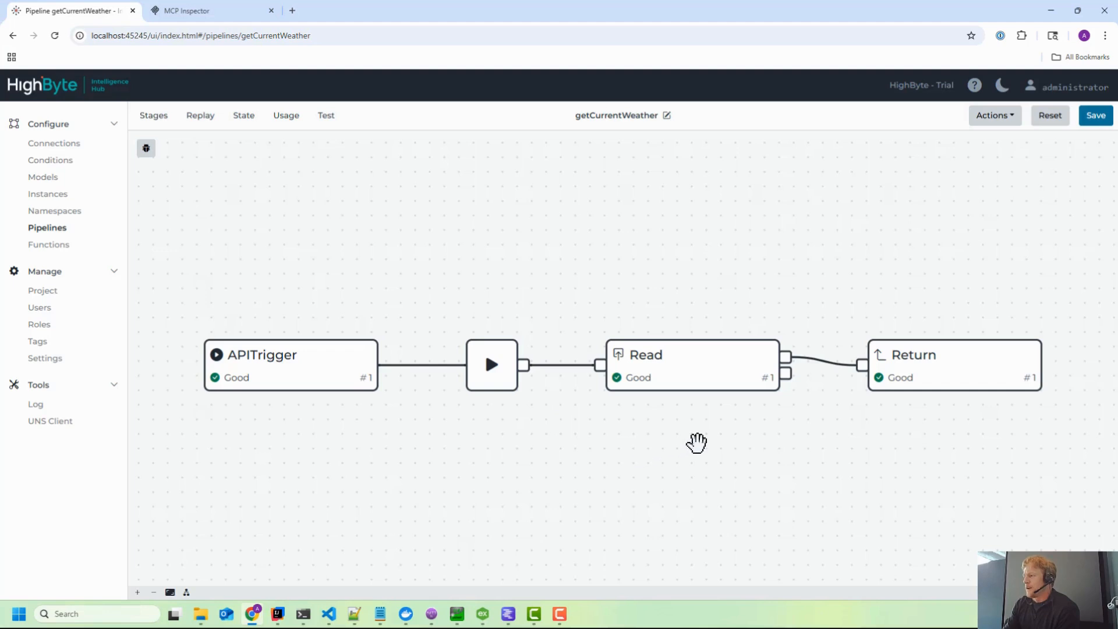
mouse_move(420, 490)
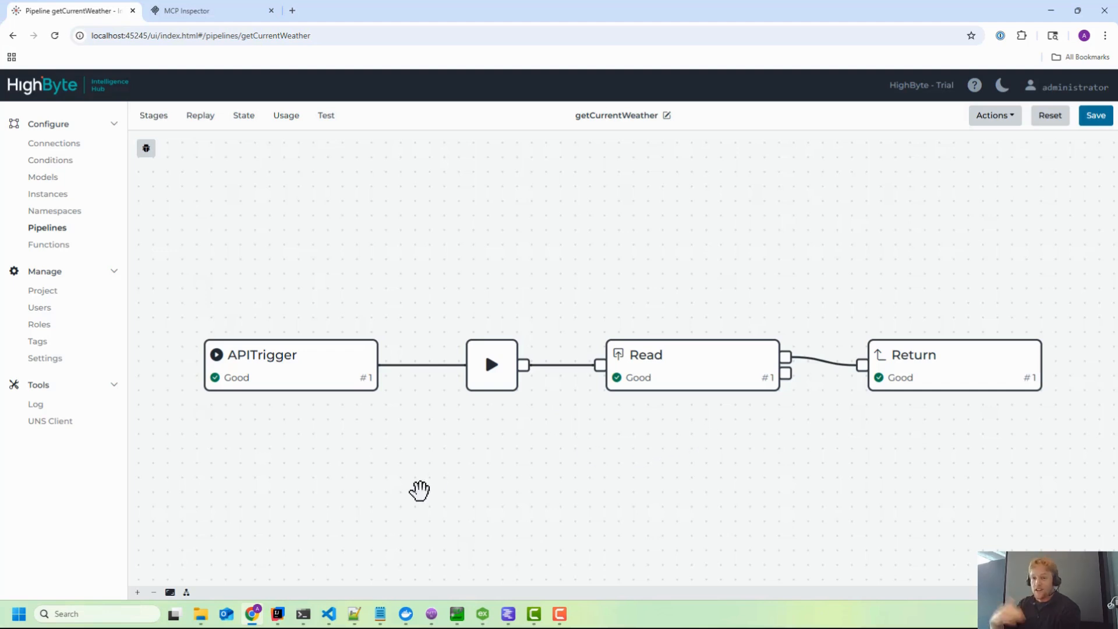
mouse_move(239, 367)
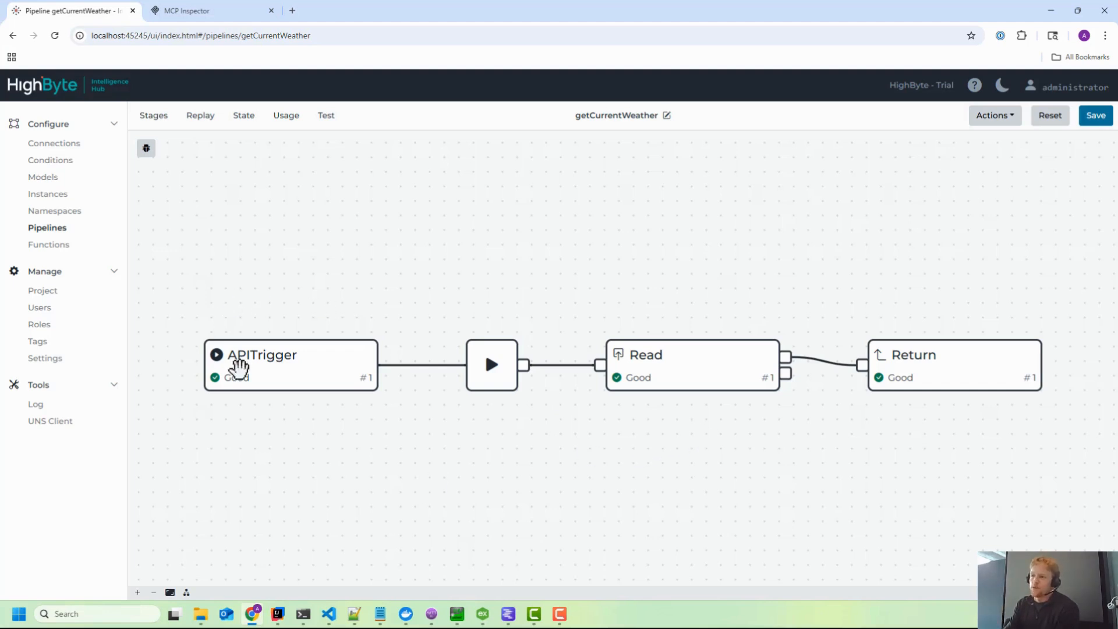
mouse_move(158, 295)
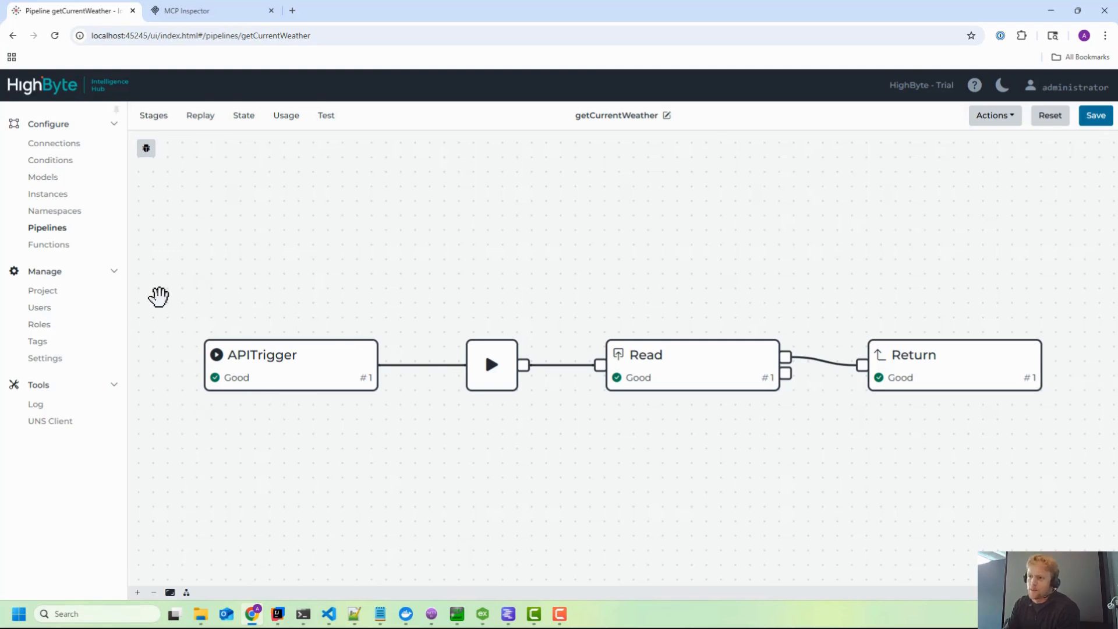
mouse_move(249, 279)
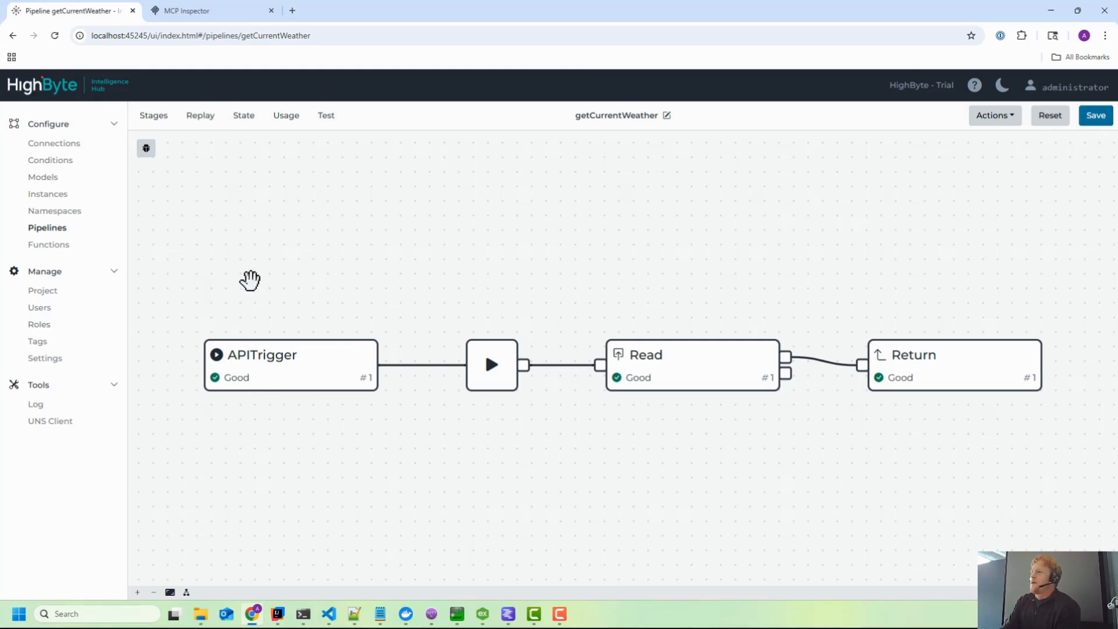